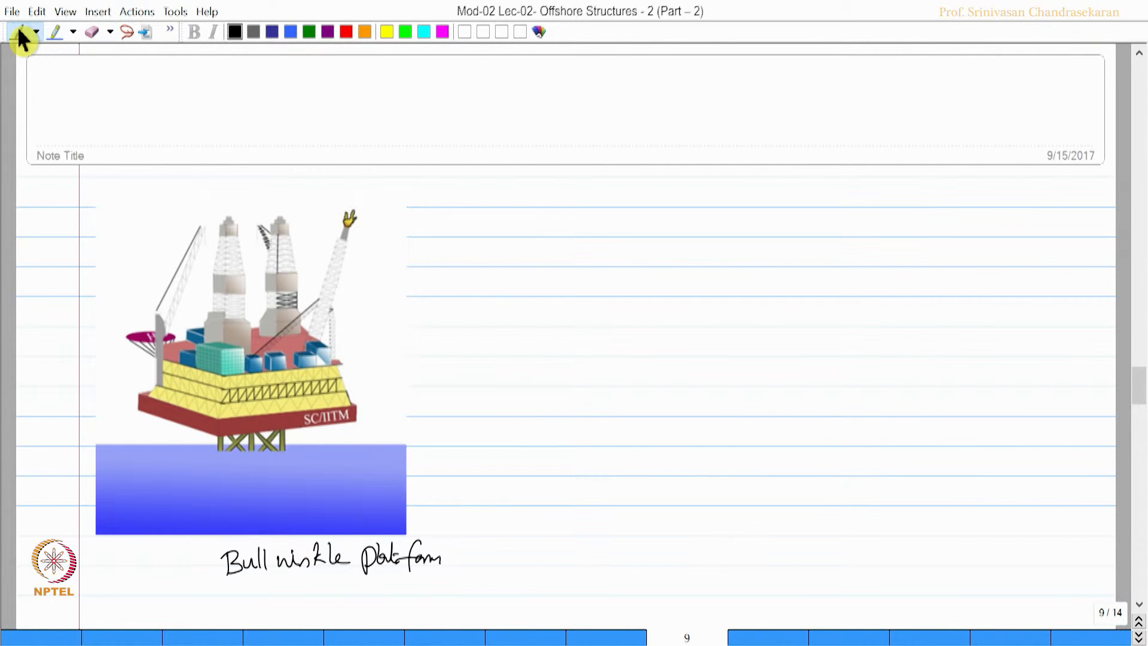
Write points 1–3 beside the picture: truss-type substructure, steel material, large wave-sensitive members
left_click_drag(500, 230, 531, 220)
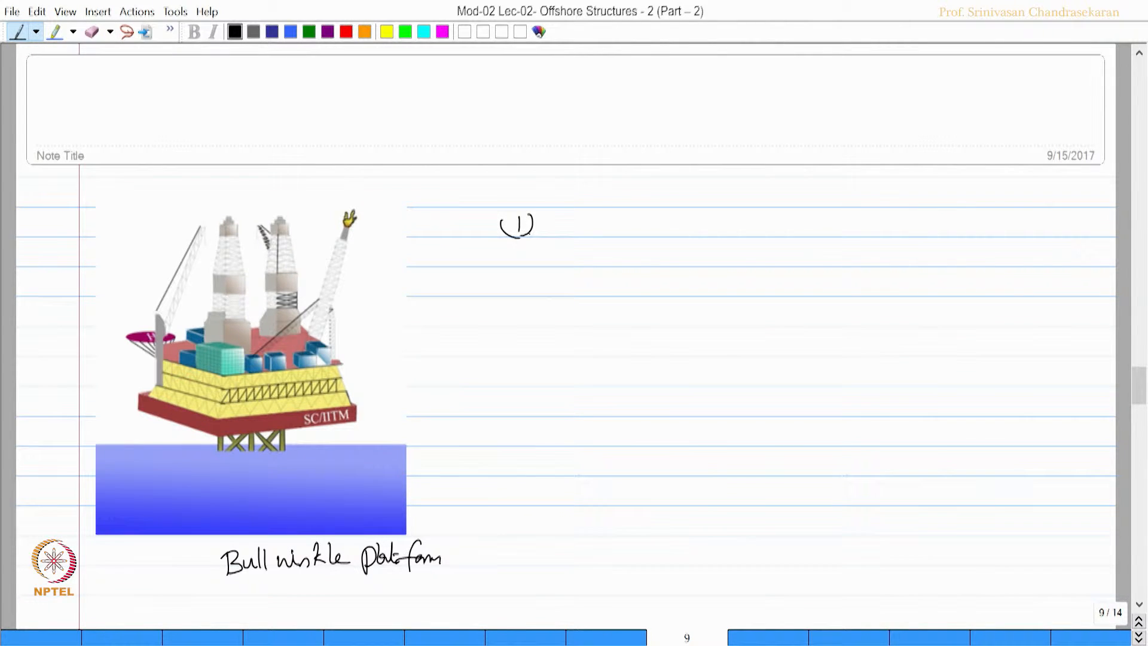
left_click_drag(204, 427, 249, 483)
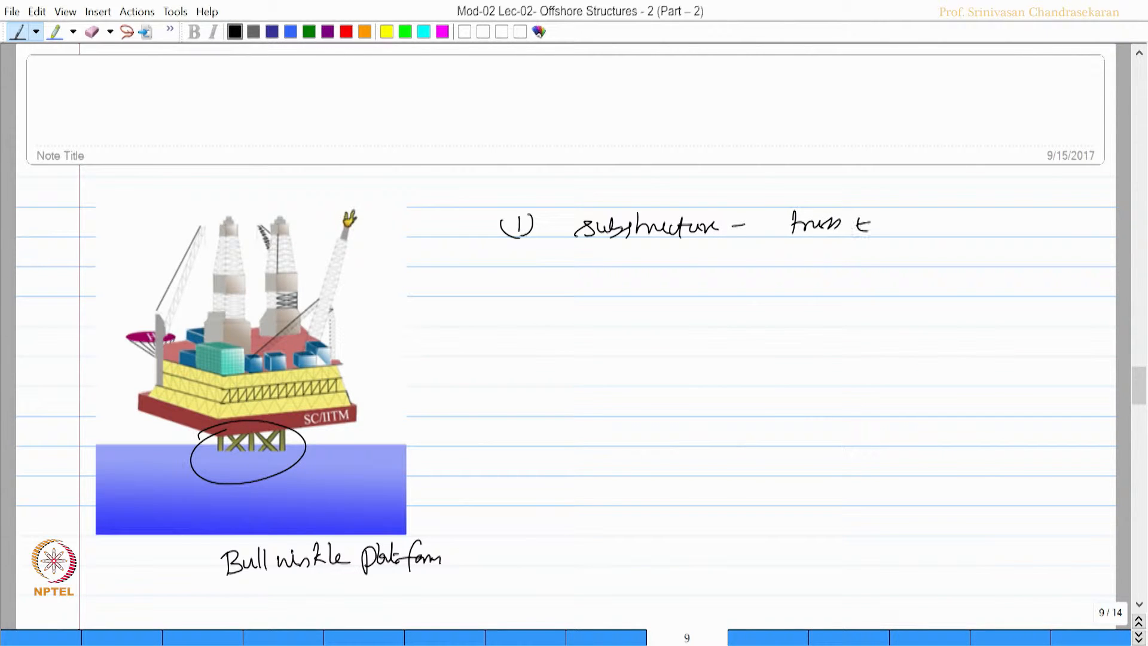
type("type")
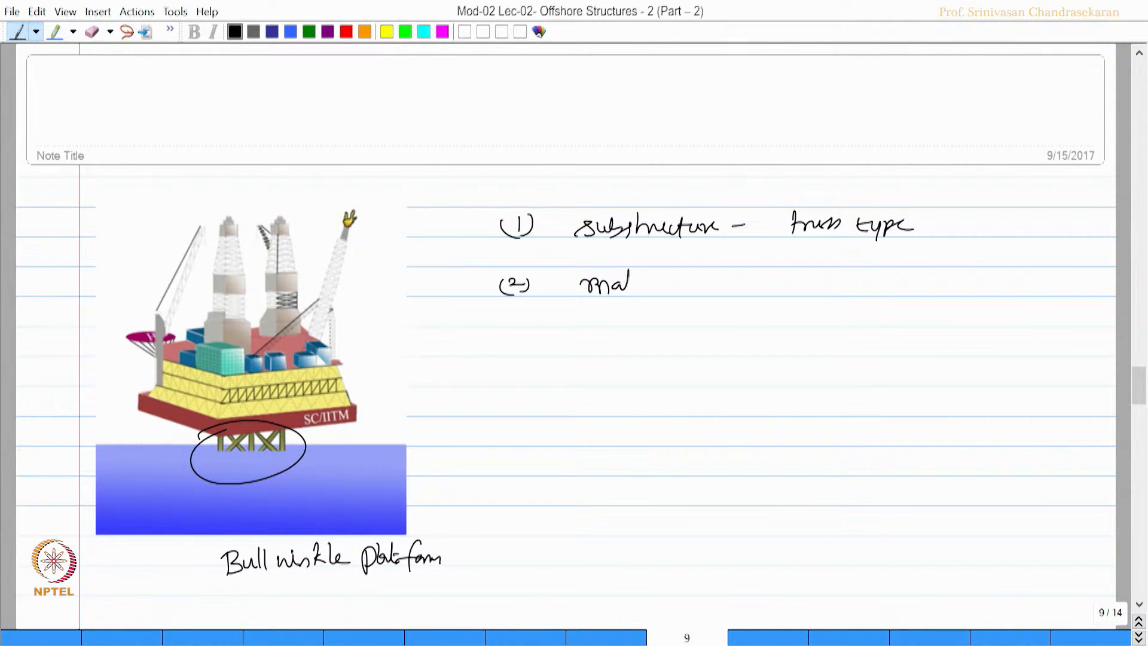
type("material — is ste")
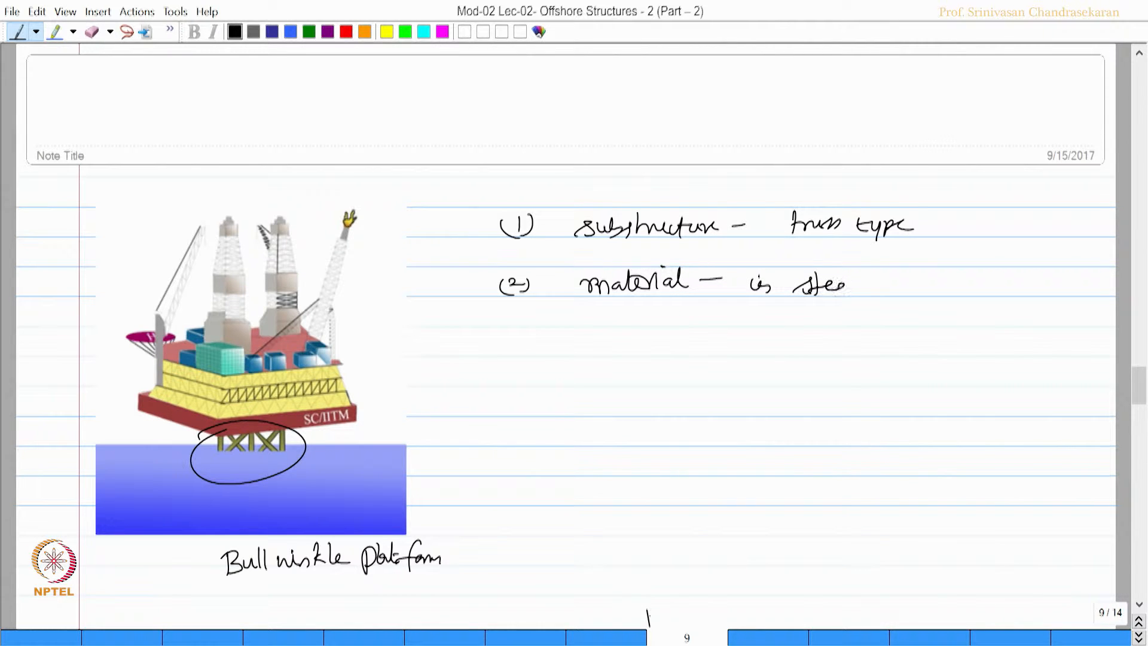
type("el")
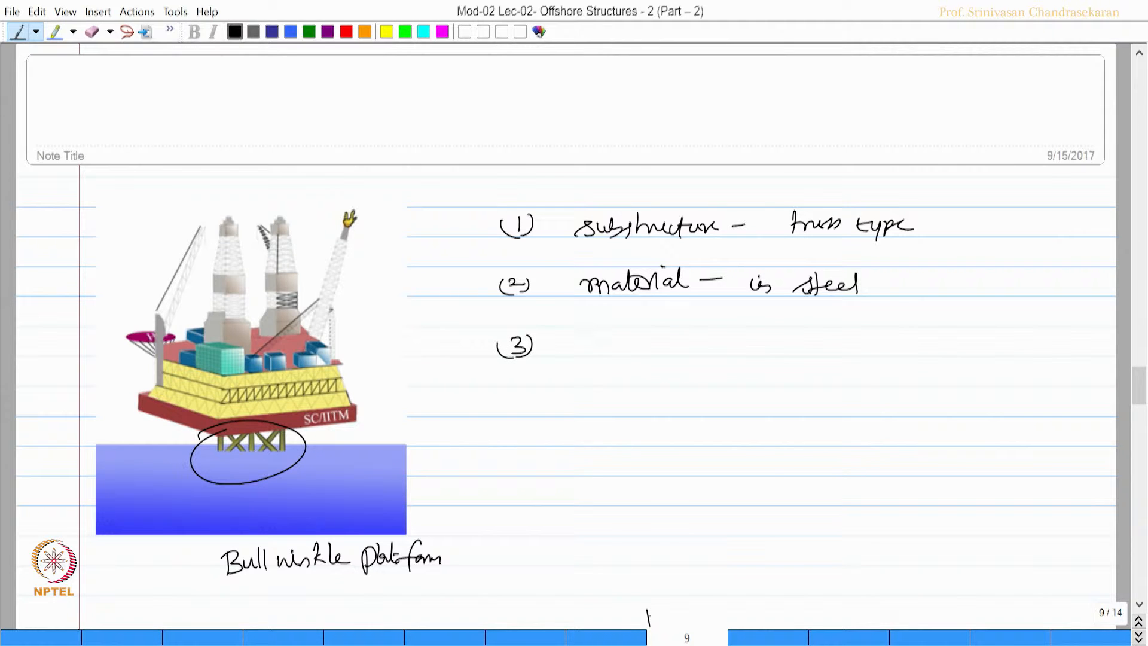
type("members wit")
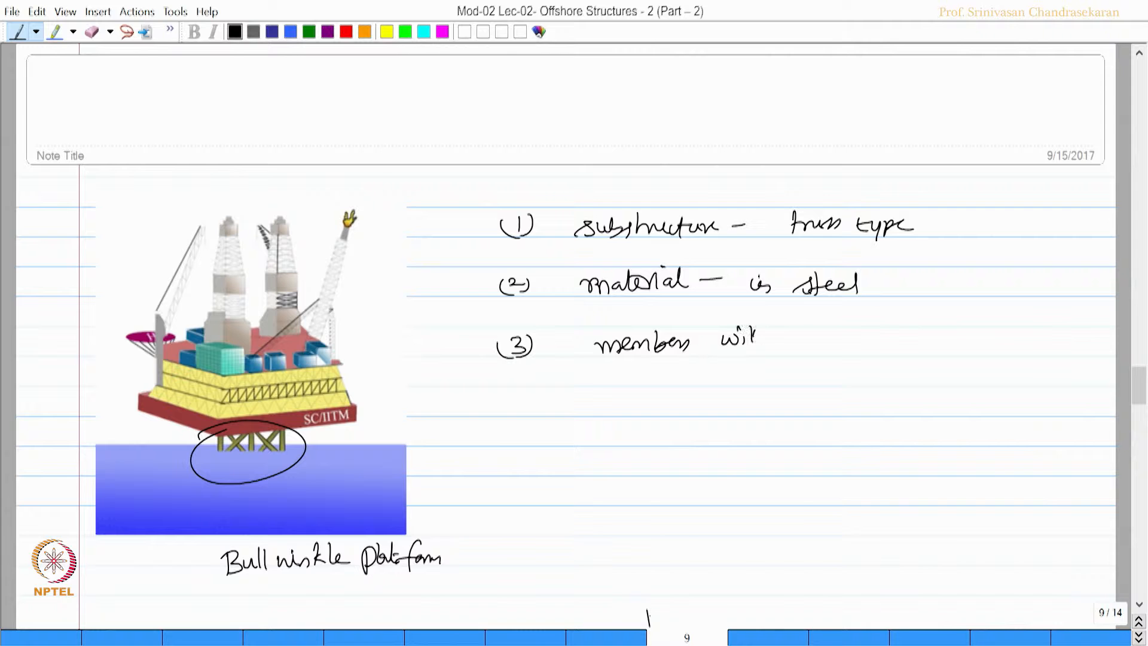
type("large H/D > 75")
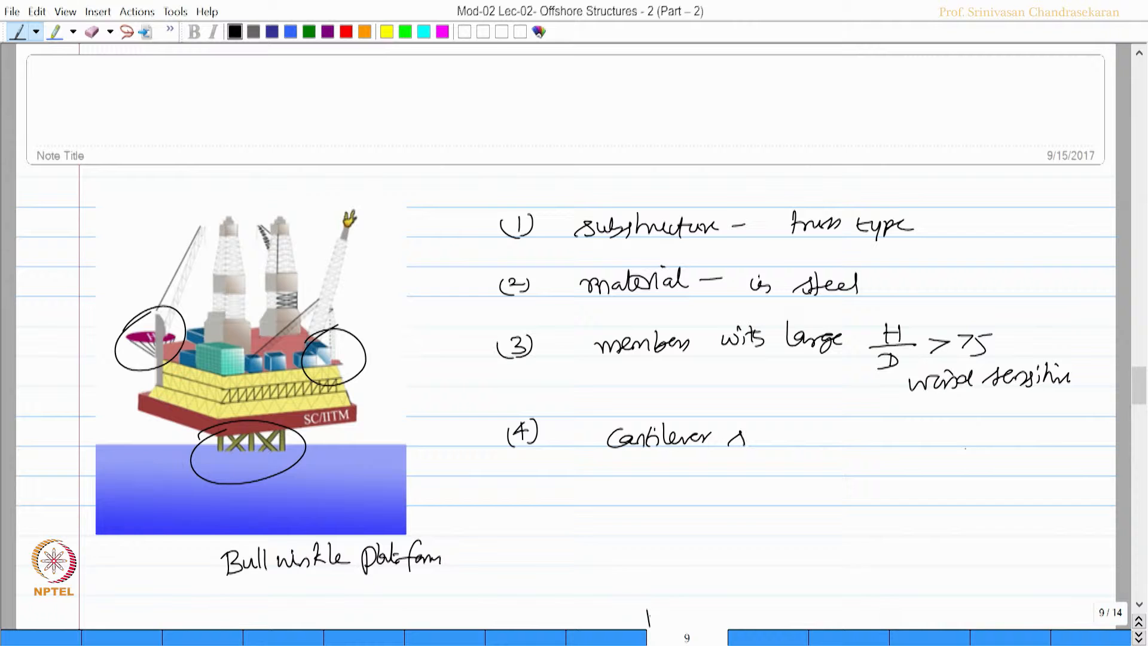
Write point 4: cantilever system with moment at the base due to wind load
type("system -")
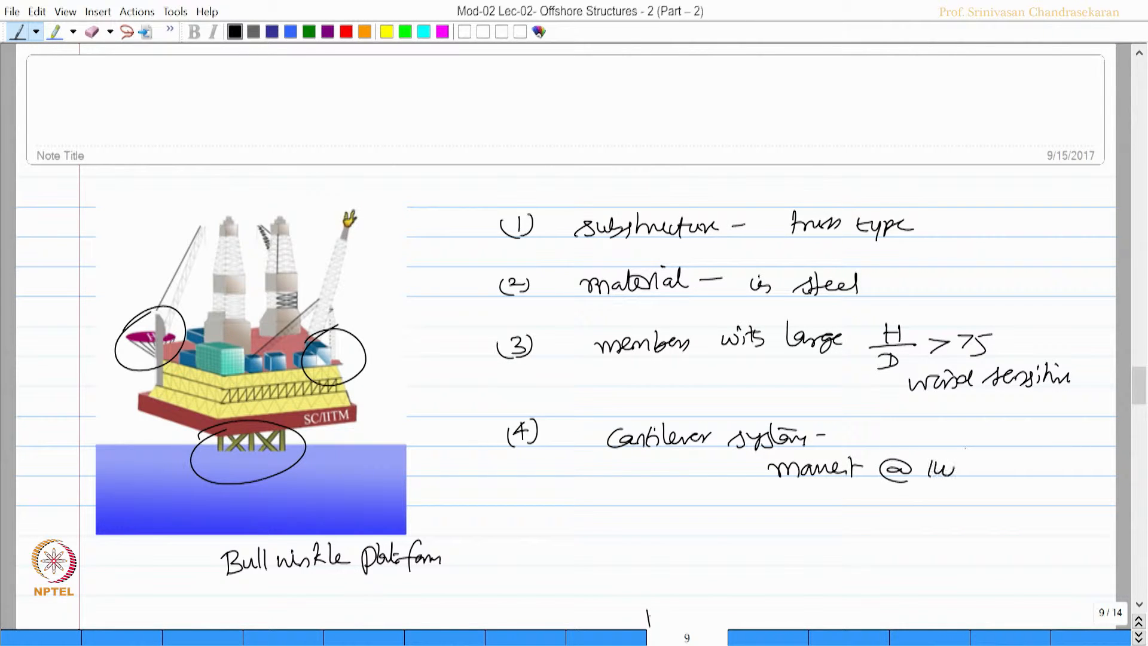
type("the base")
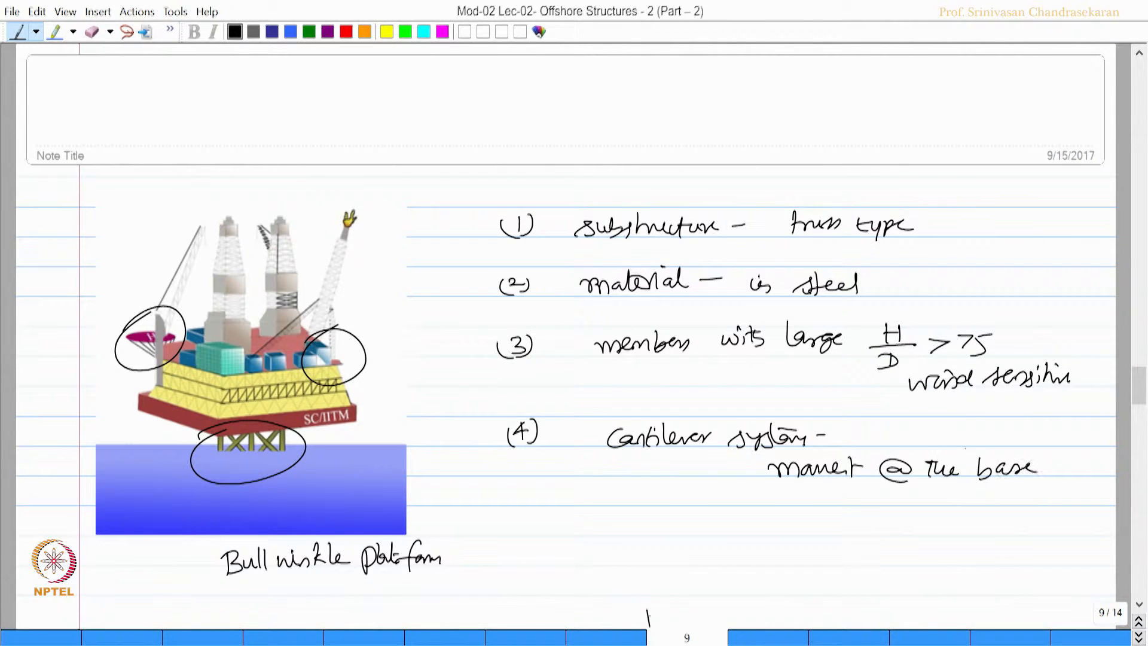
type("due to")
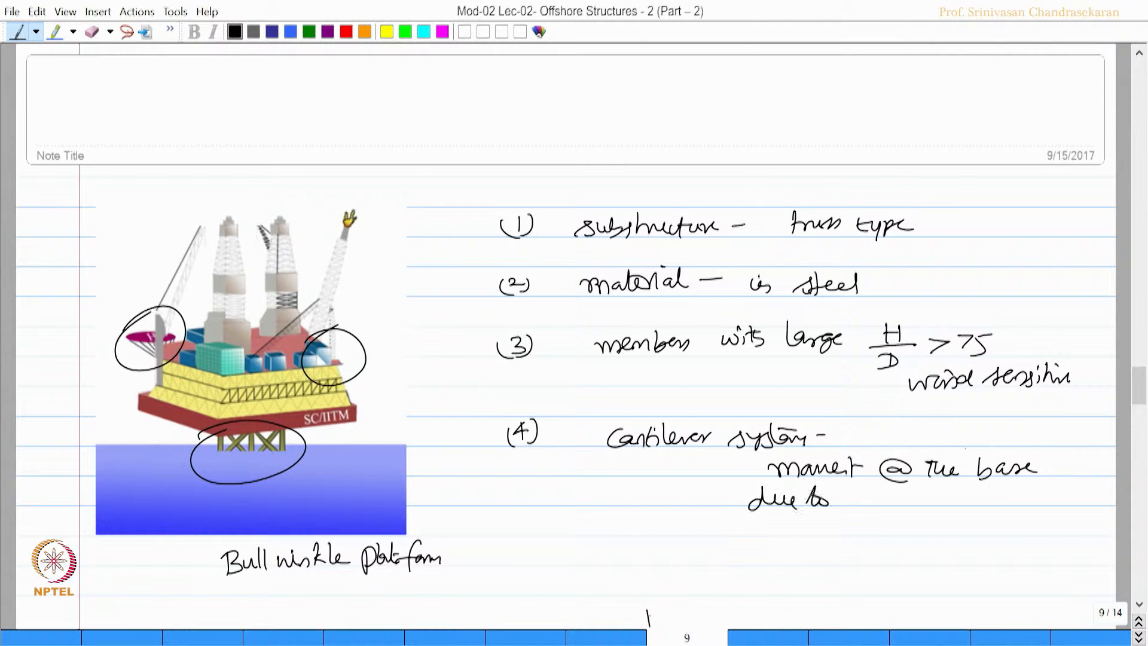
type("wind")
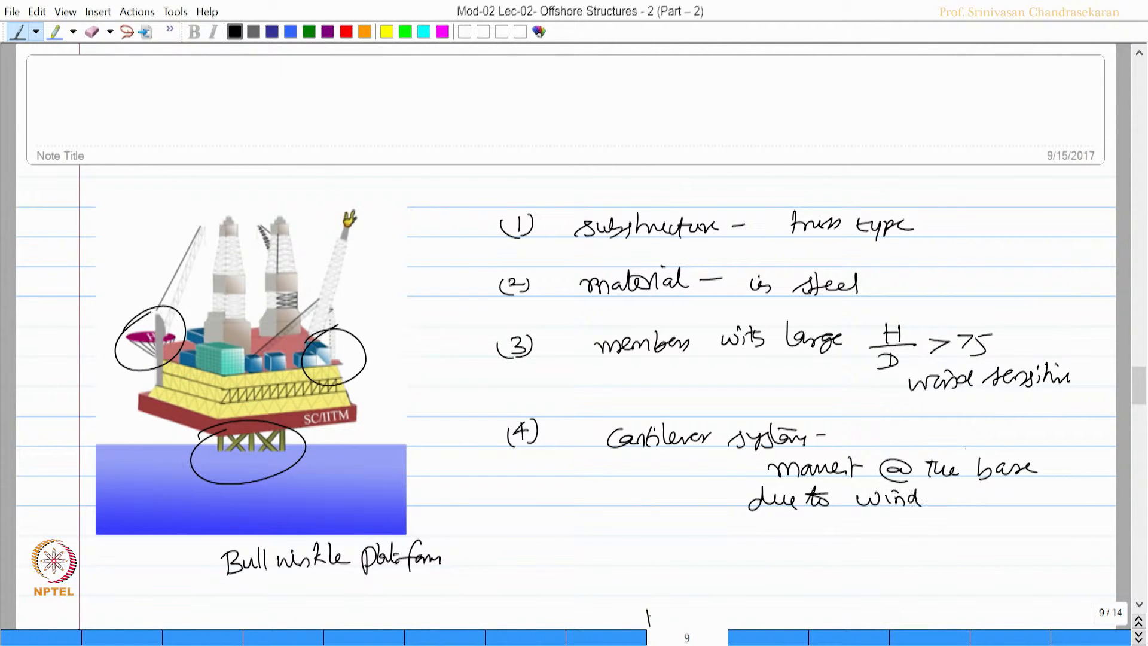
type("load")
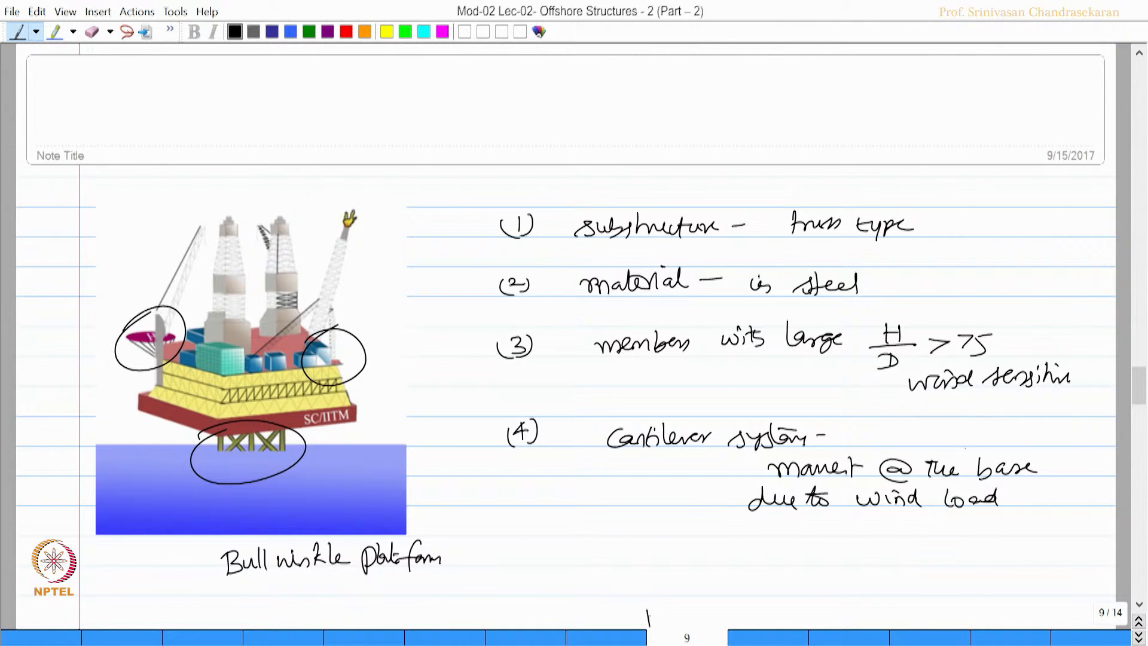
Write green lateral-stability and weight notes, then the red heading on resisting load by strength and displacement
left_click(309, 31)
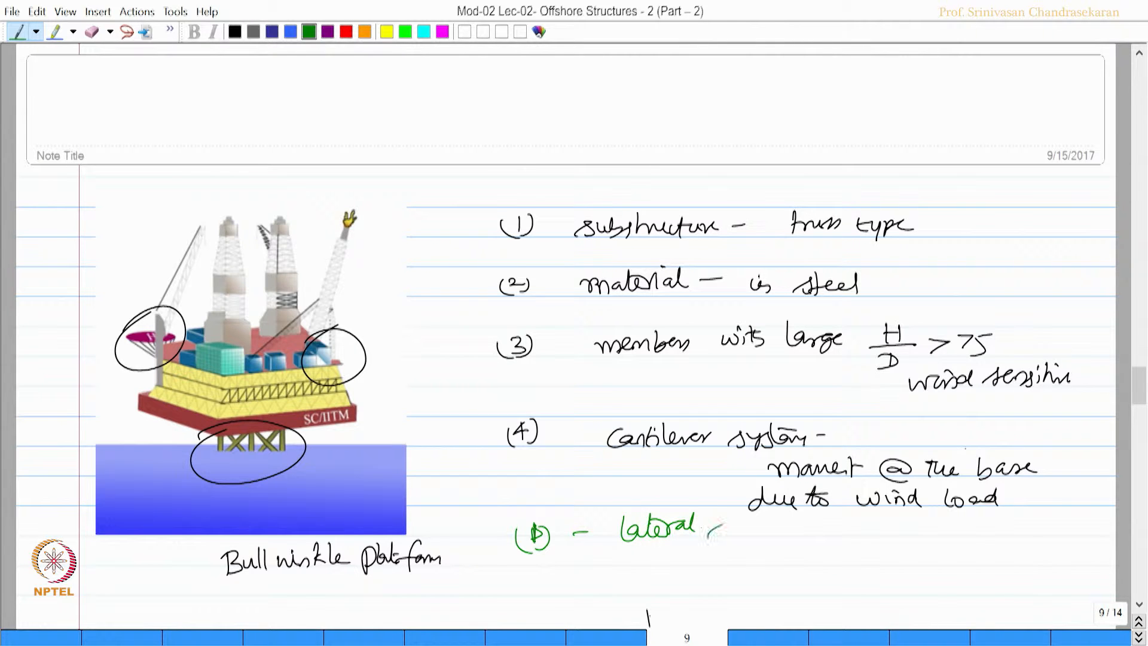
type("stasility")
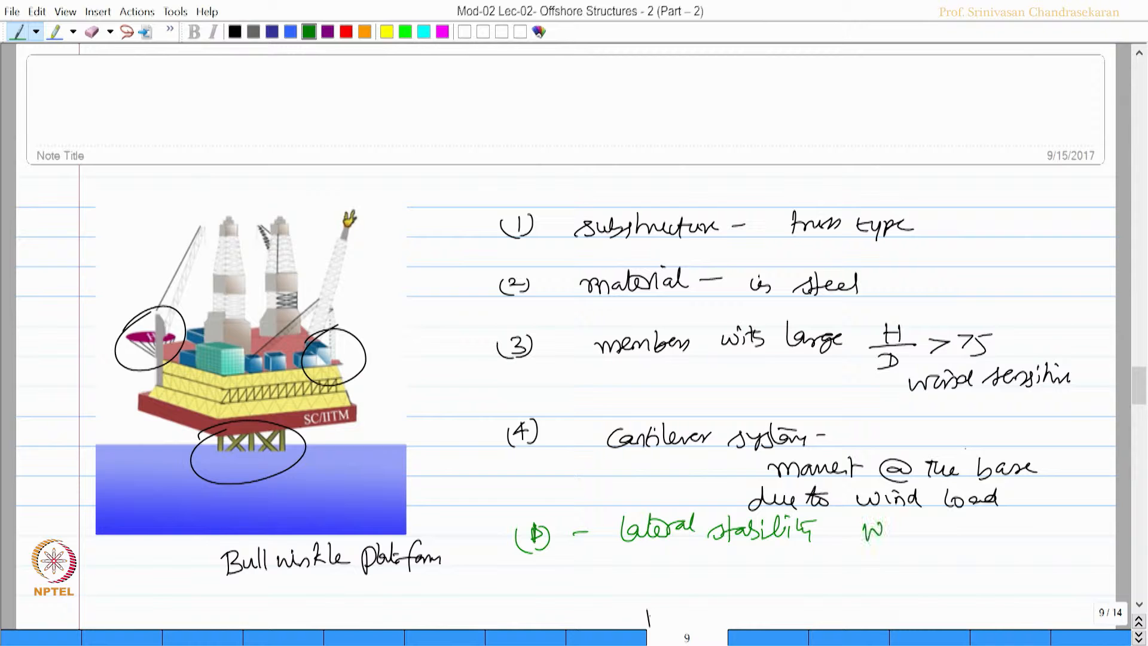
type("weight ↑)")
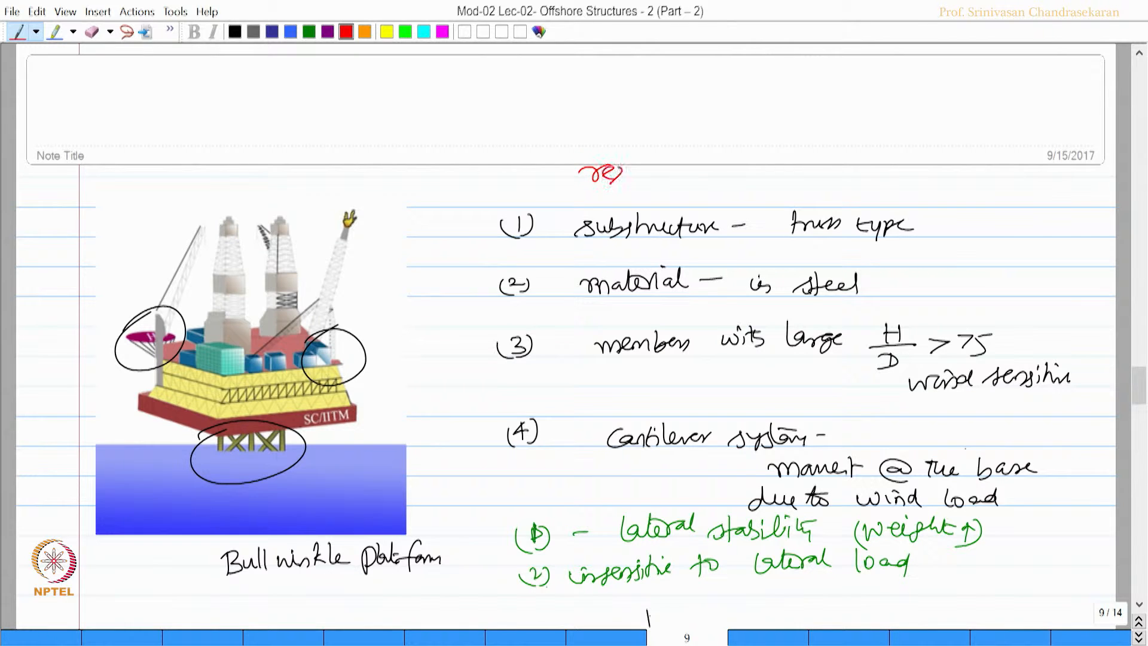
type("resit to")
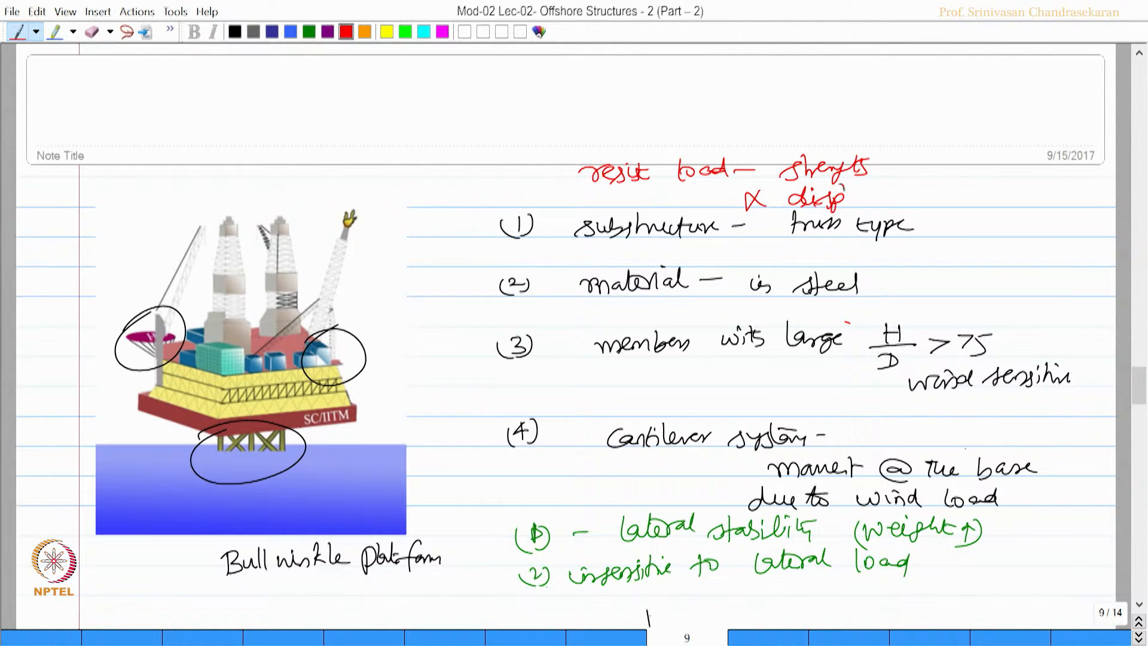
type("acemen")
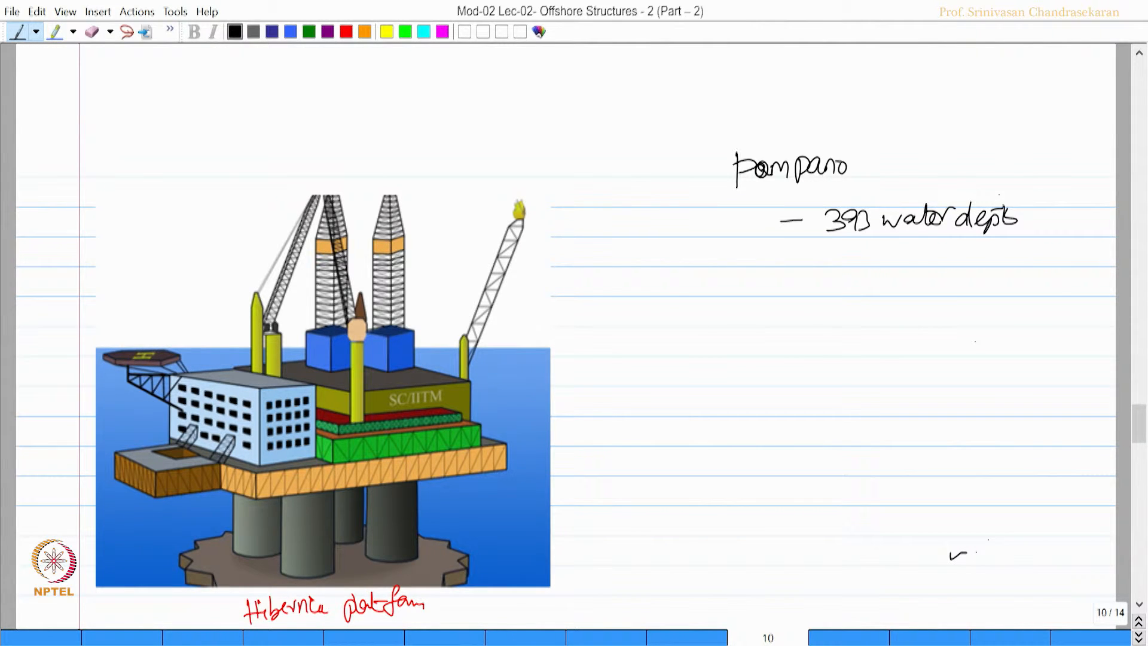
Write the Pompano notes: 1994, supported by pile groups
type("19c")
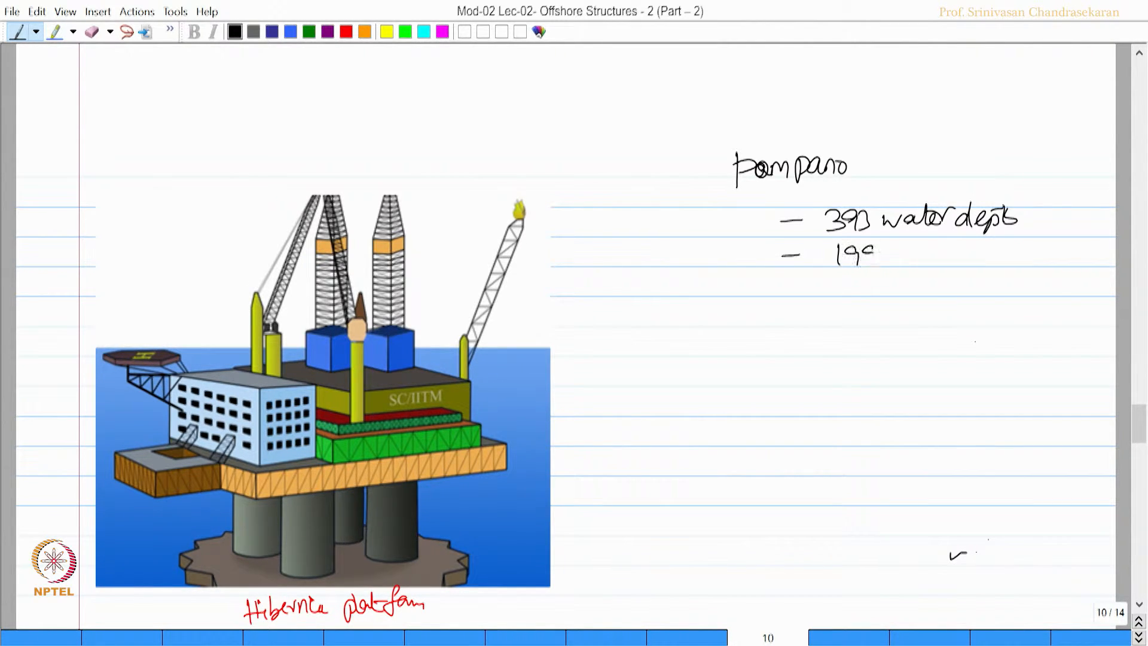
type("1994")
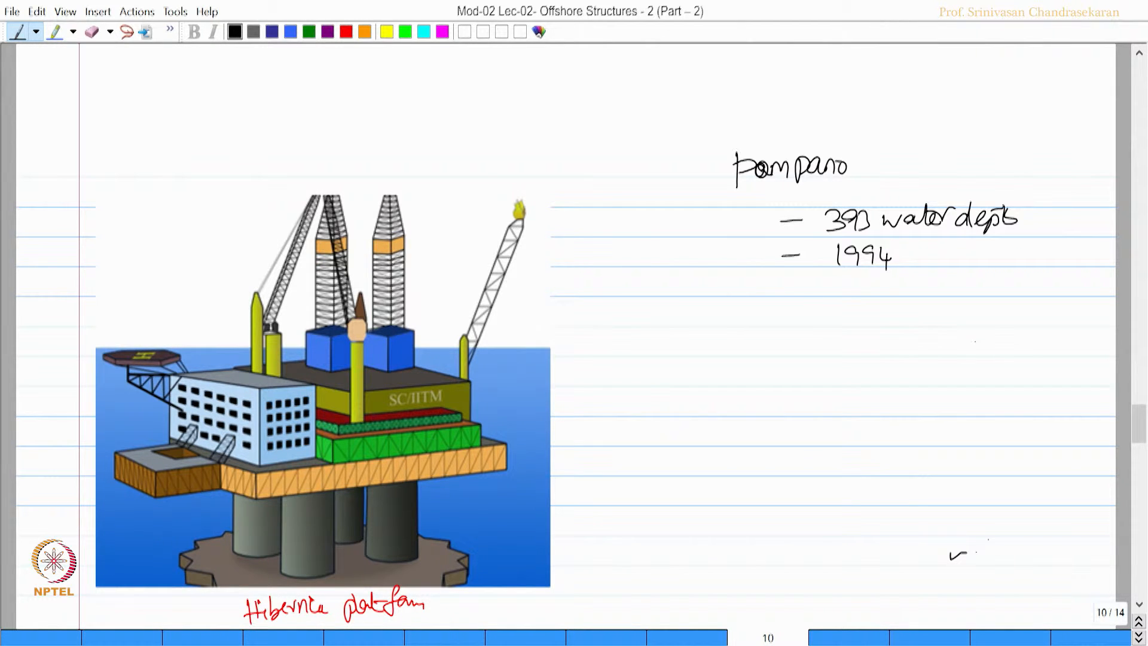
type("suy")
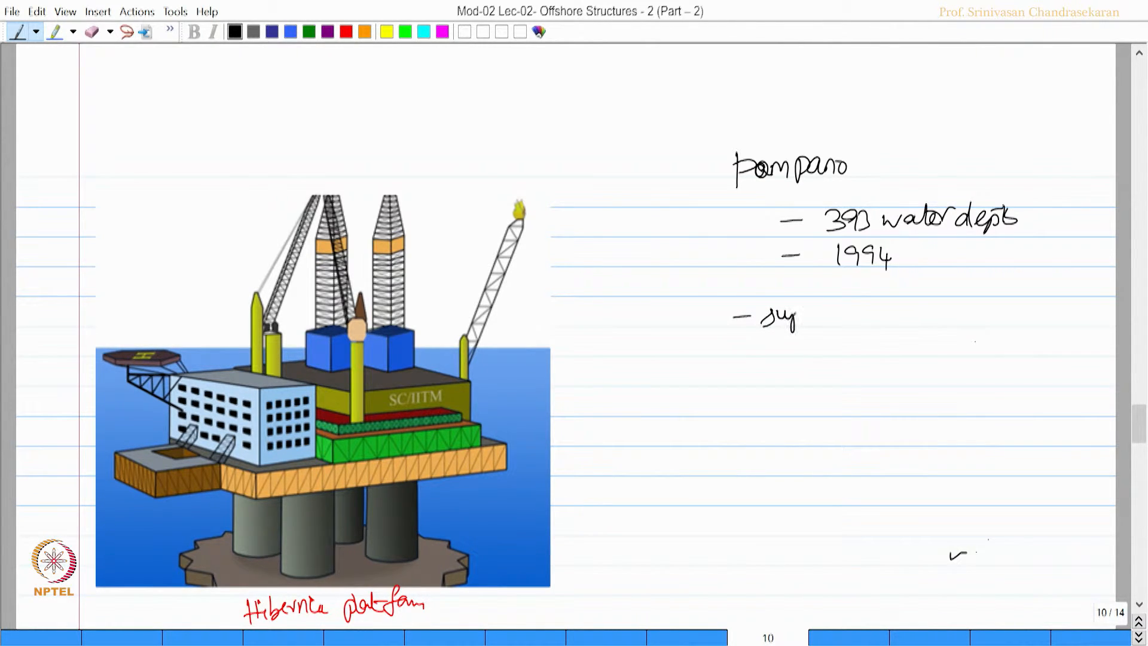
type("supported")
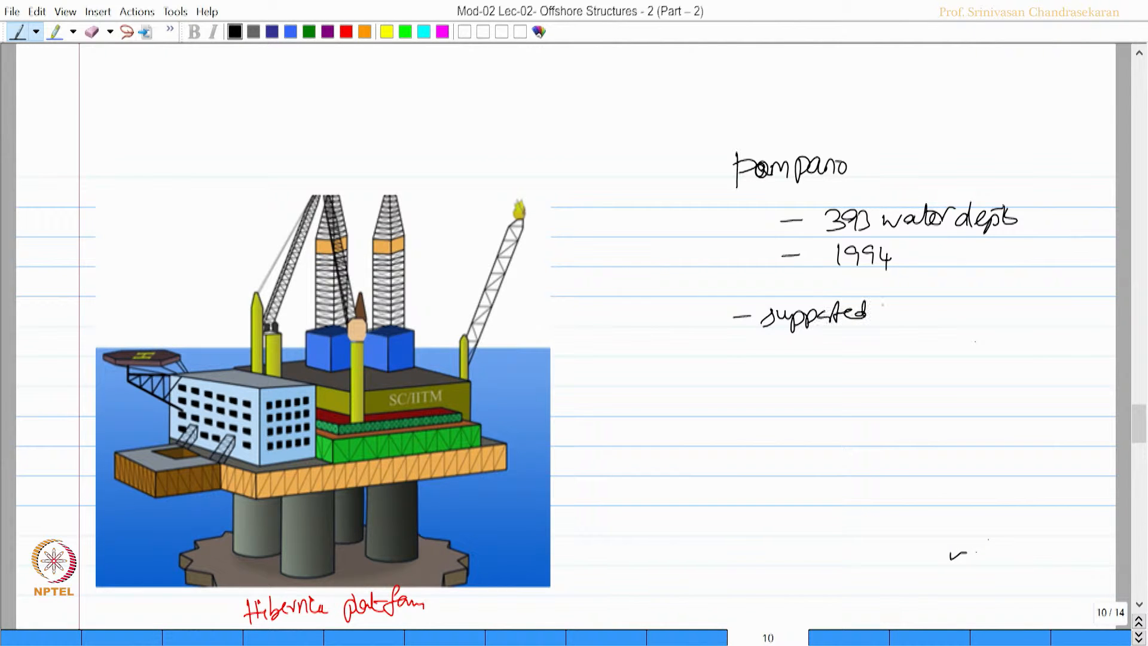
type("by pile")
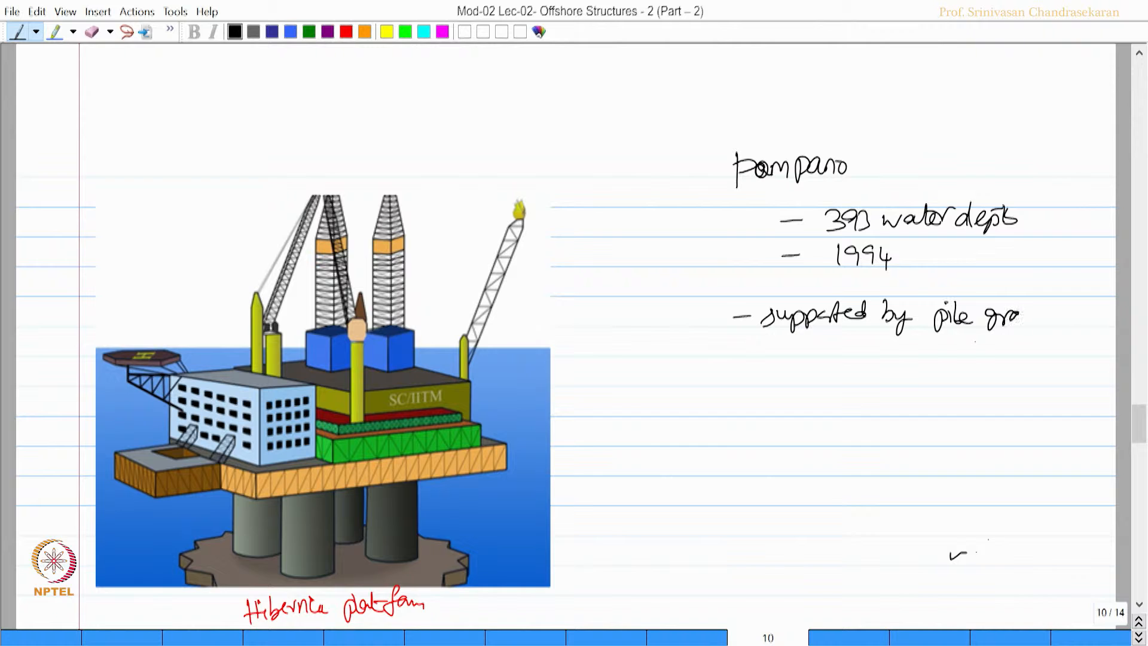
type("groups")
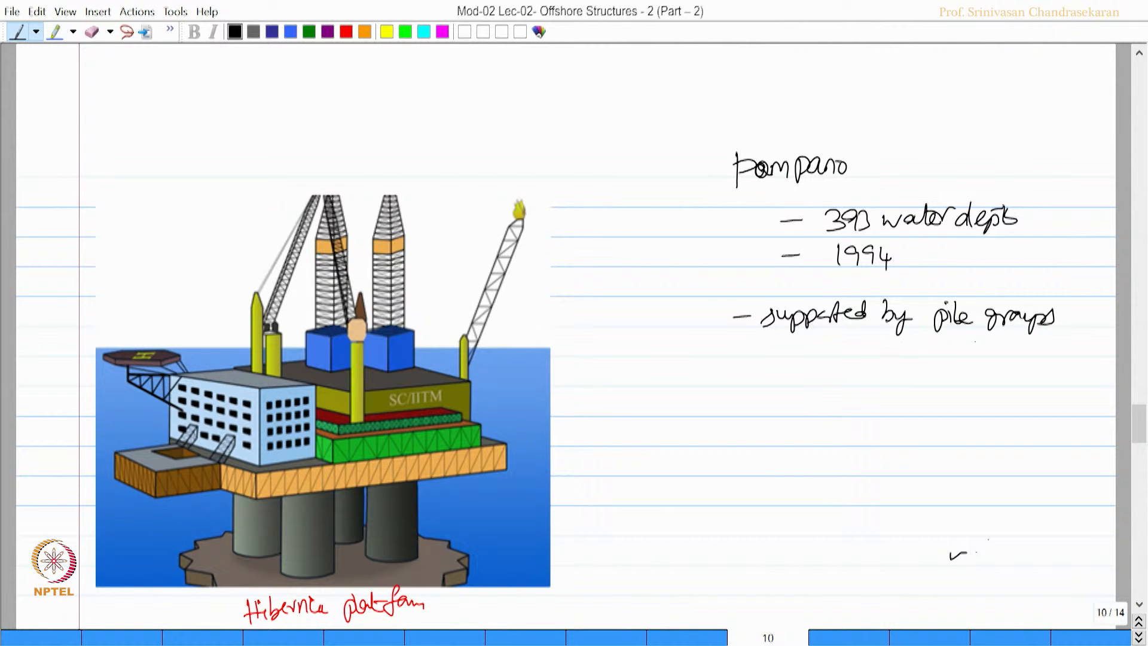
In red, write the 1st generation heading with the bottom-support bullet
left_click(344, 31)
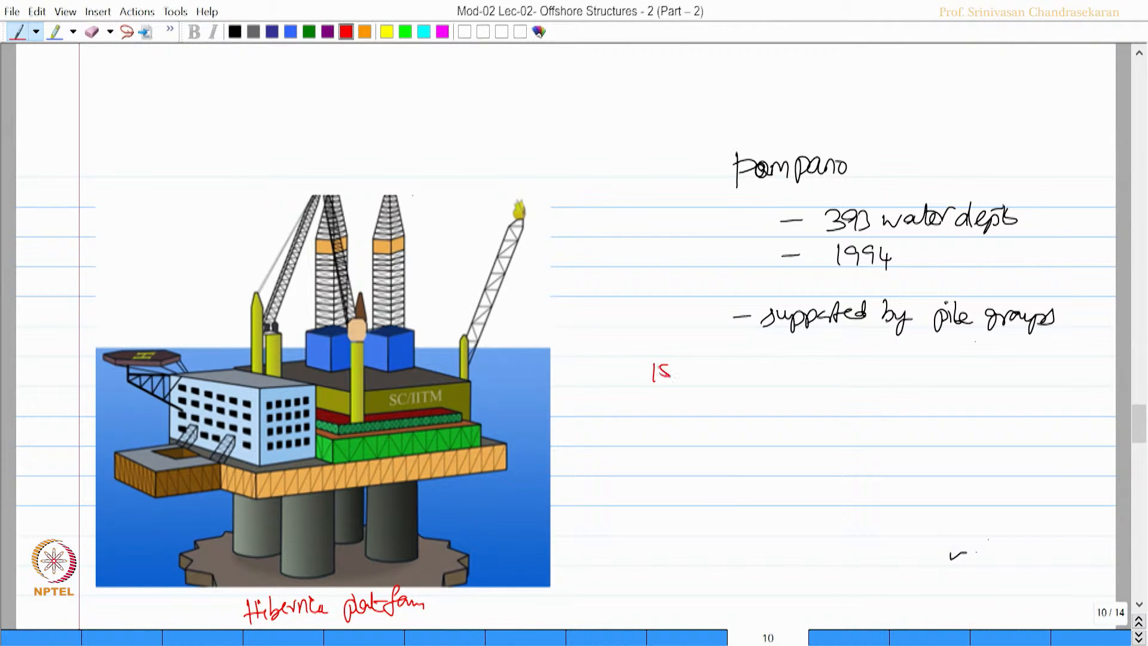
type("1st generation platf")
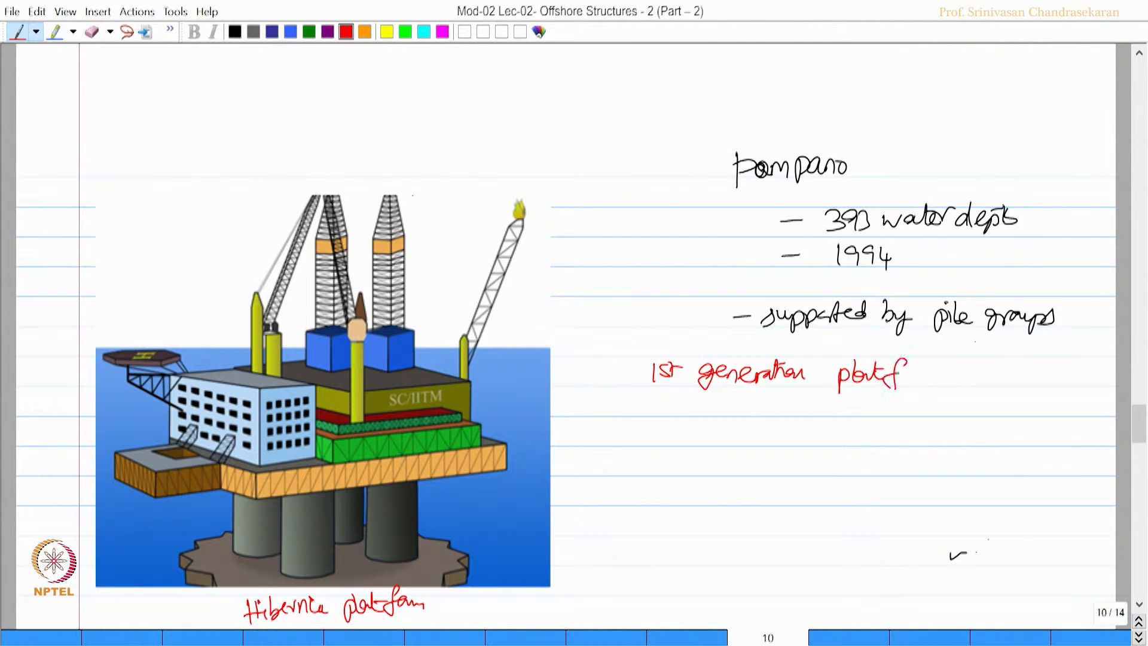
type("b")
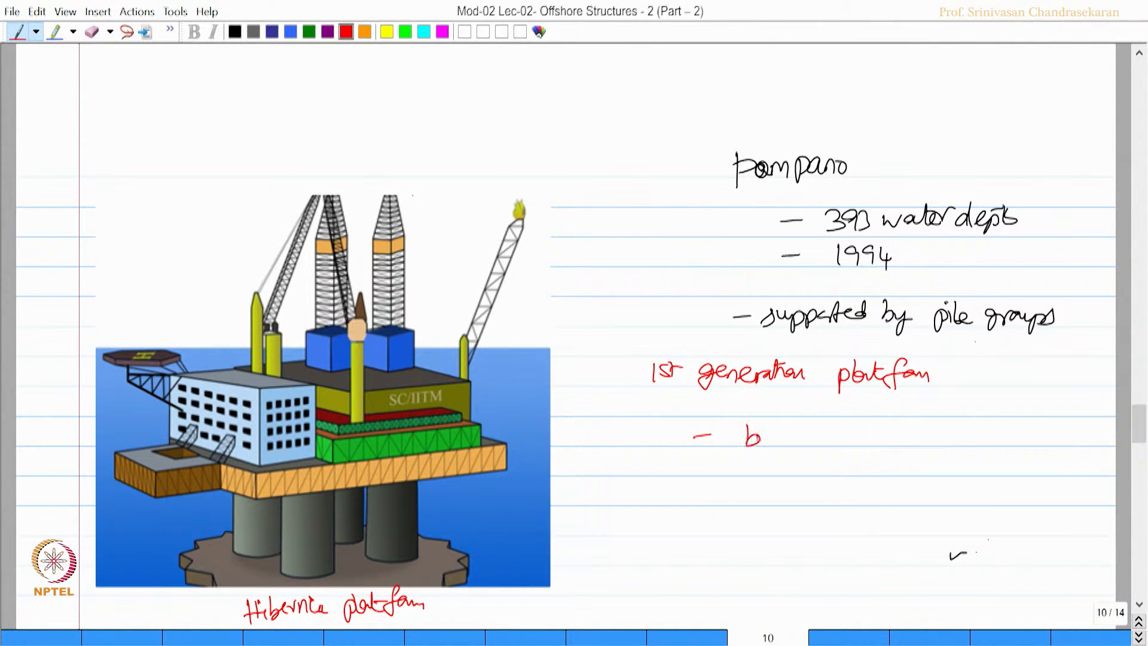
type("bottom -")
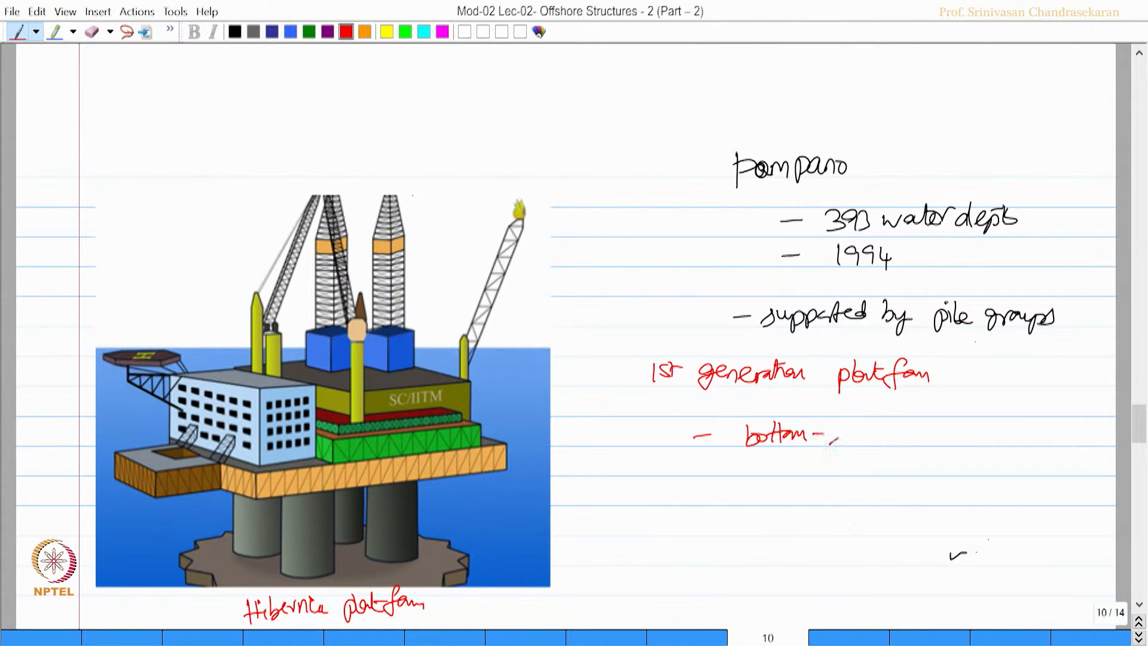
type("supported")
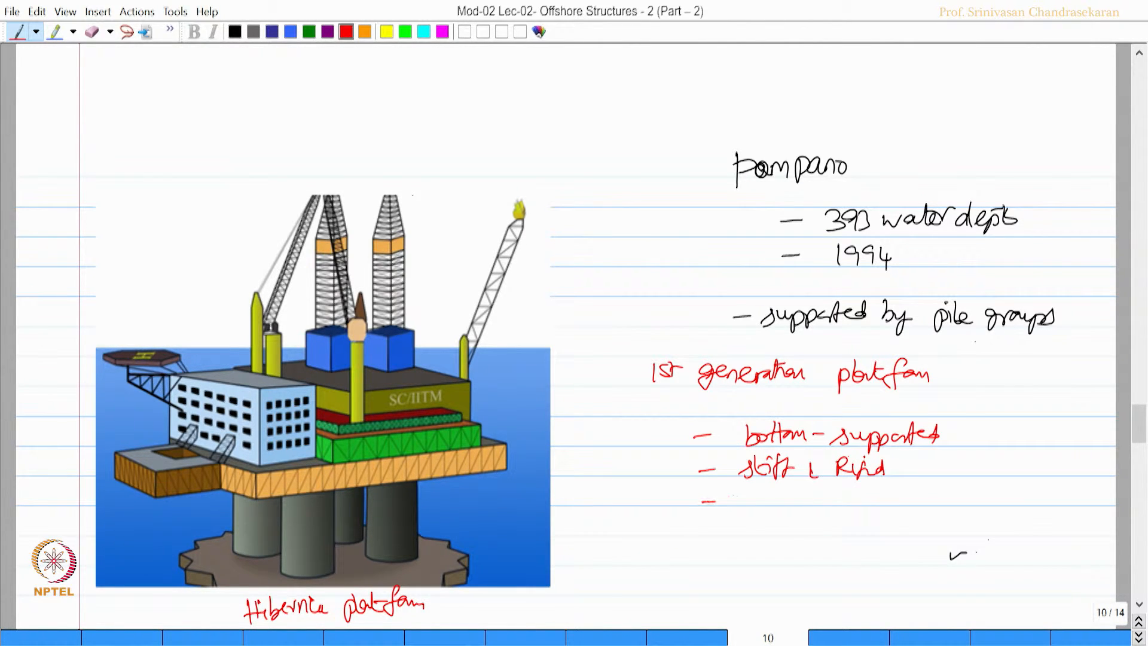
Add bullets on lateral loads, downtime, steel & concrete and lateral stability
type("lateral")
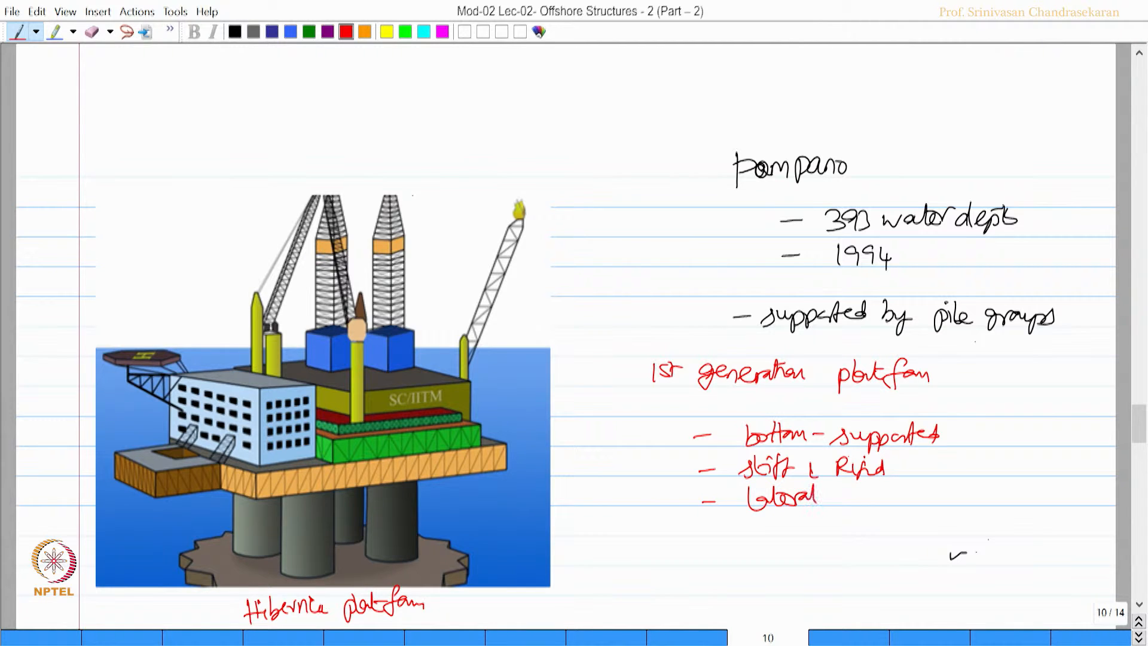
type("loads - strengths")
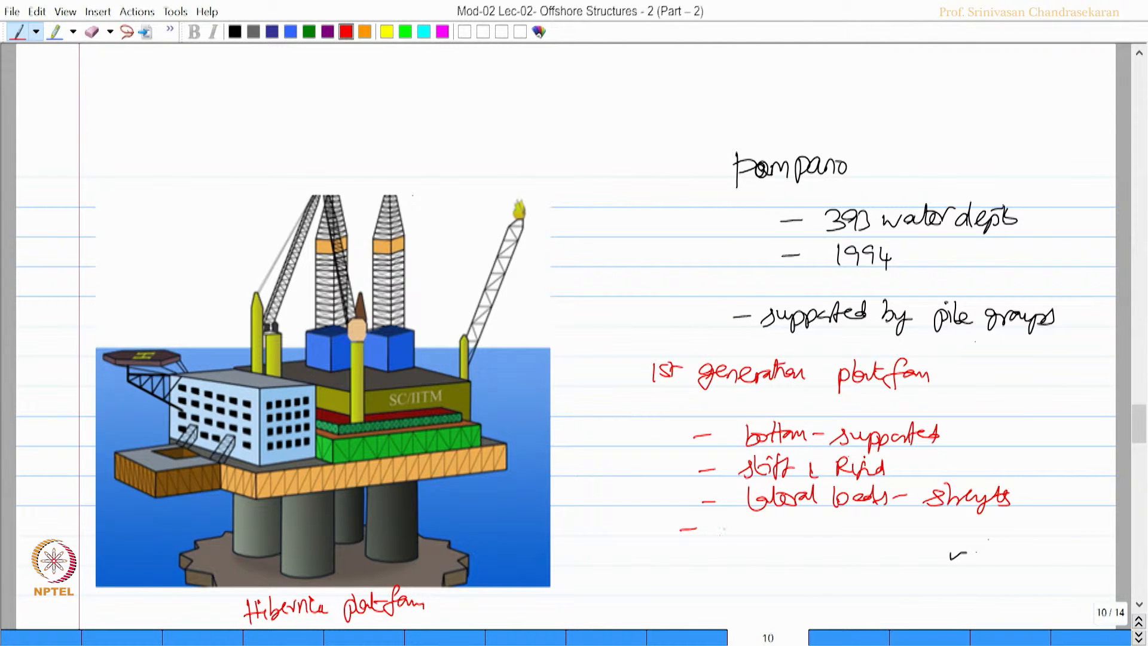
type("pp do")
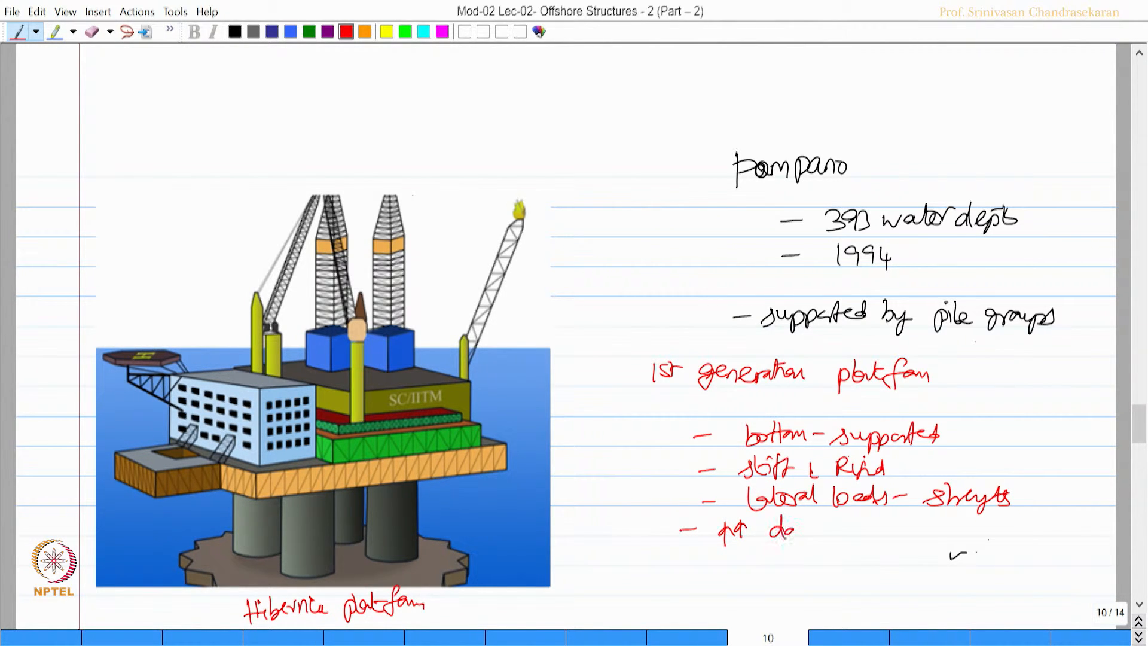
type("downtime for commission")
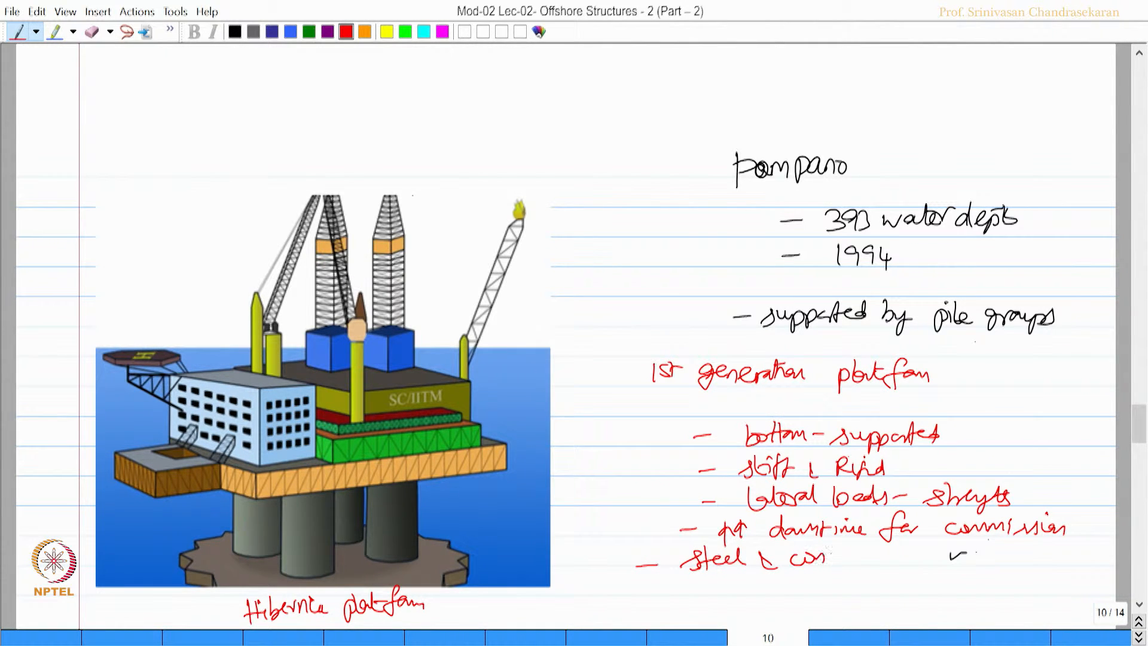
type("concrete")
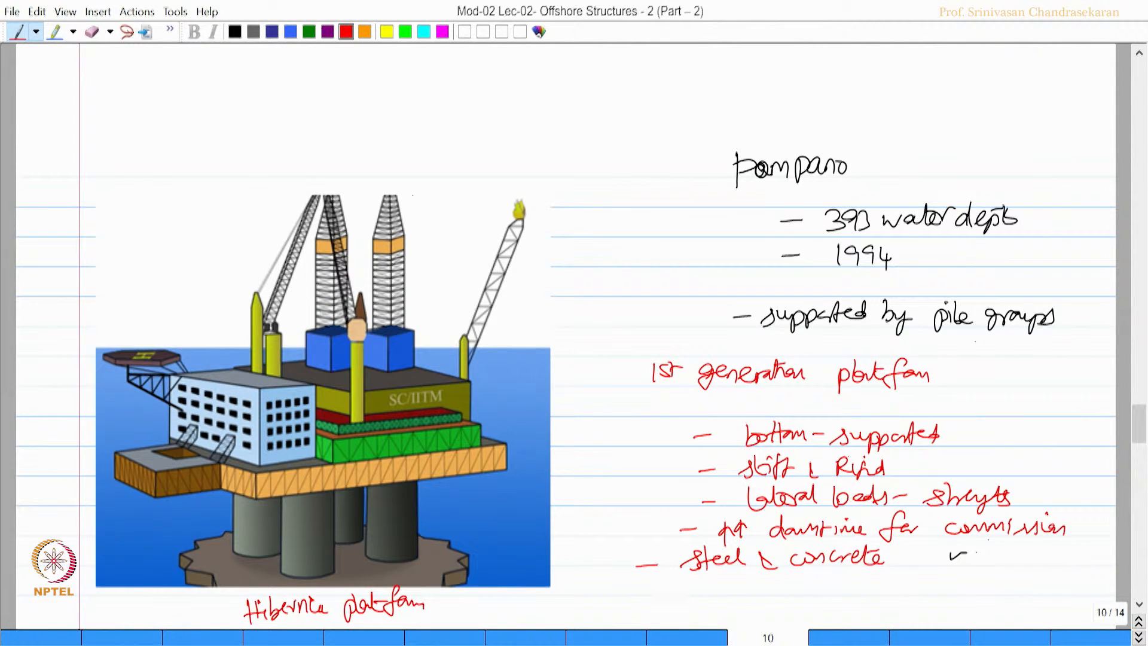
type("lateral stability")
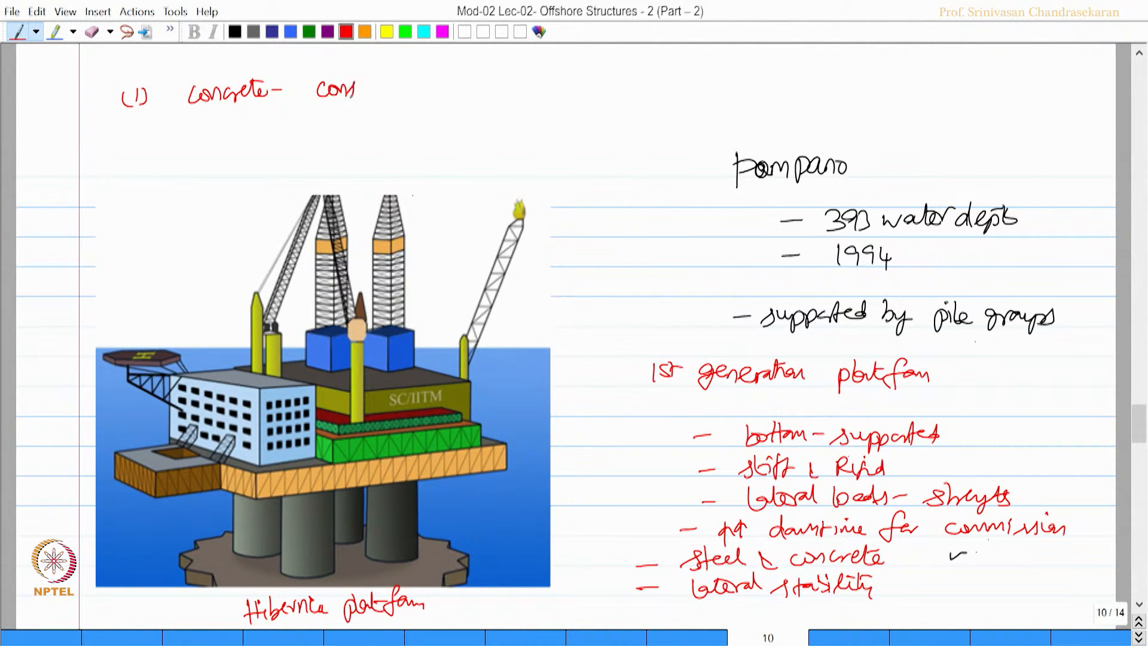
Write '(1) Concrete – construction material' and '(2) good corrosion resistance' at the top
type("Construction")
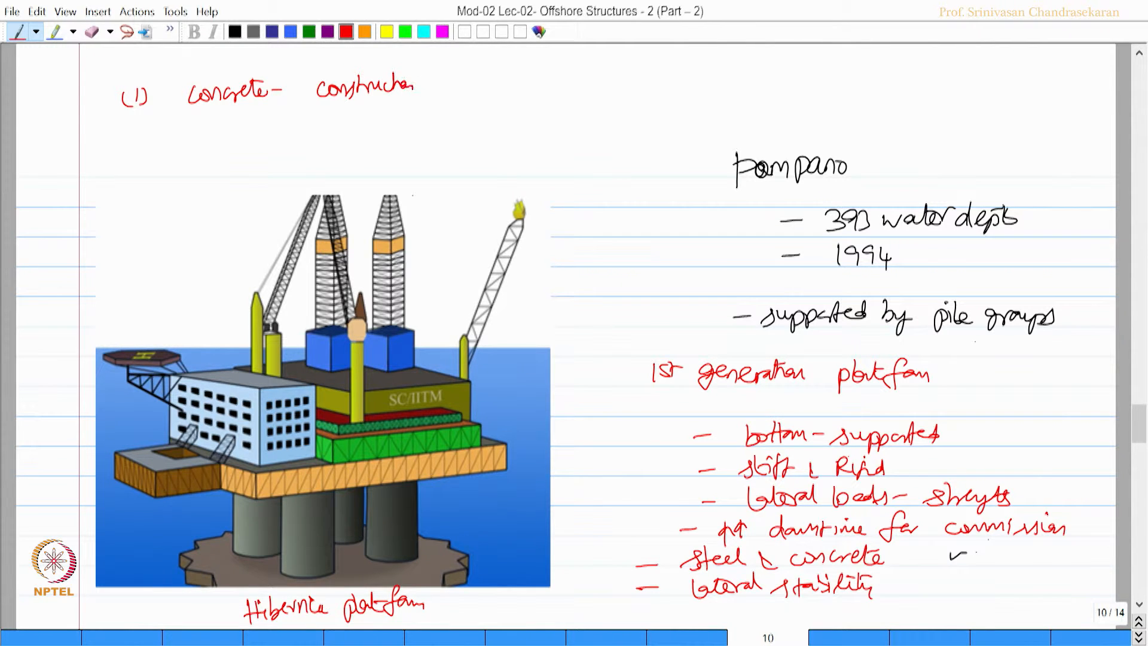
type("mate")
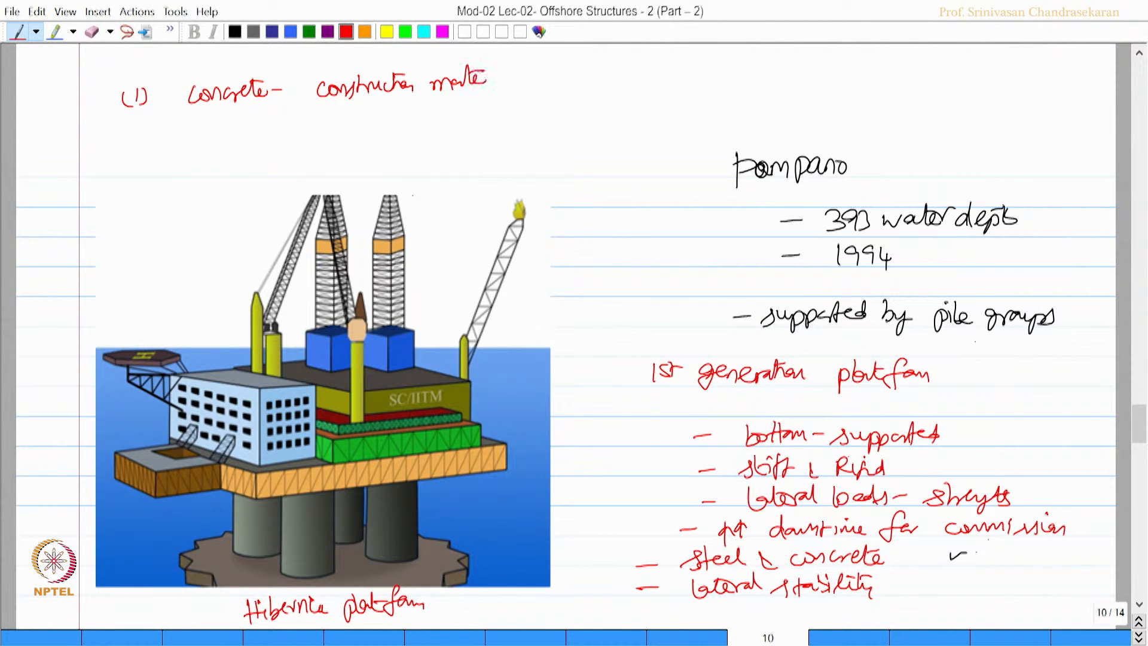
type("rial")
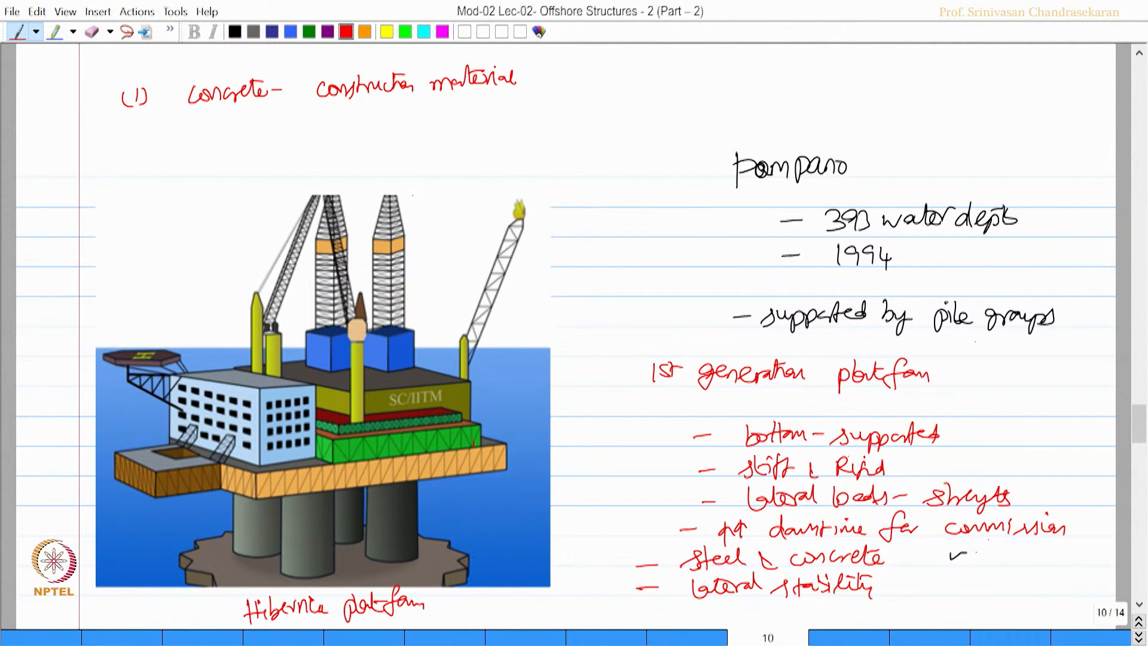
type("(2)")
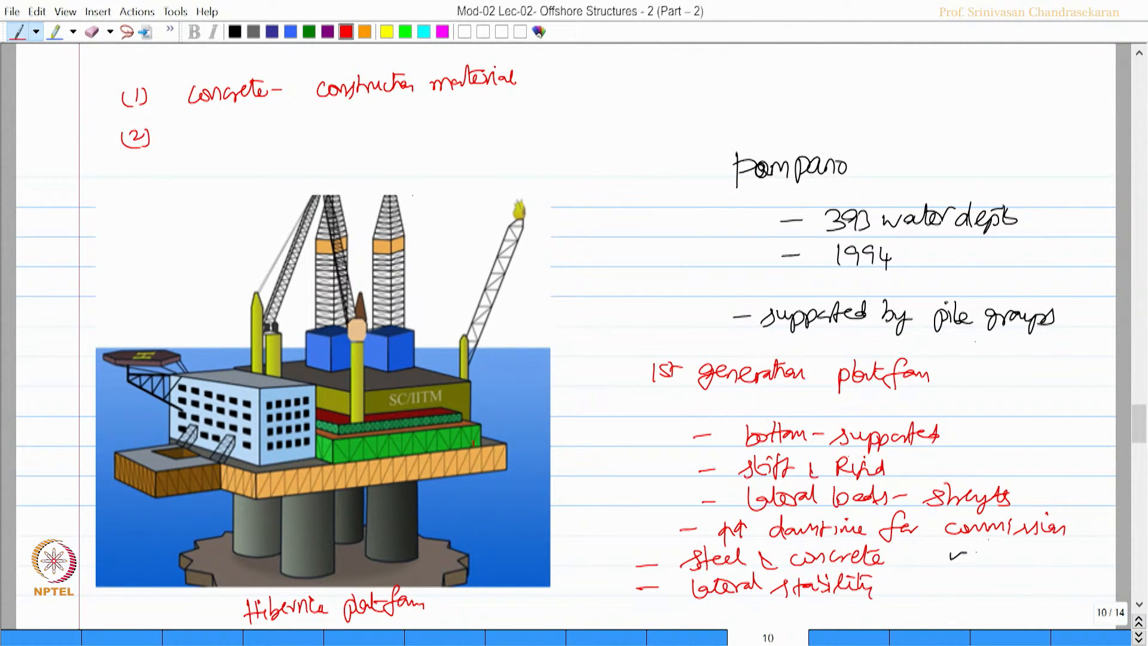
type("good corrosion")
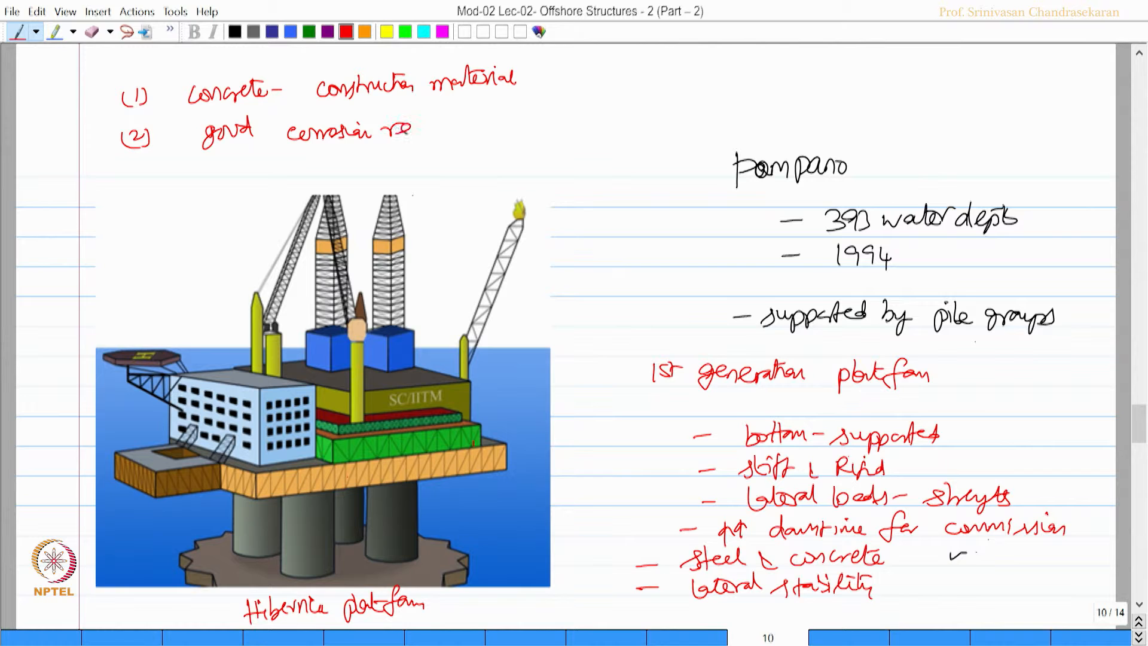
type("resisten")
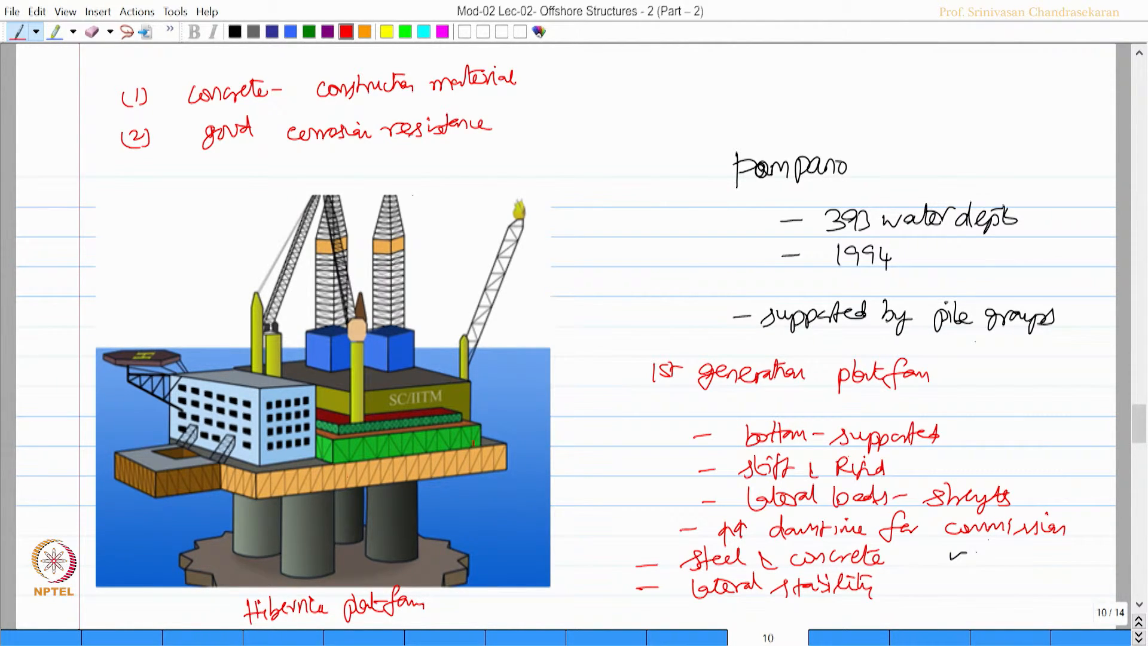
In black, write the heading 'Common type of fixed offshore structures' and the Jacket platforms bullet
left_click(1137, 631)
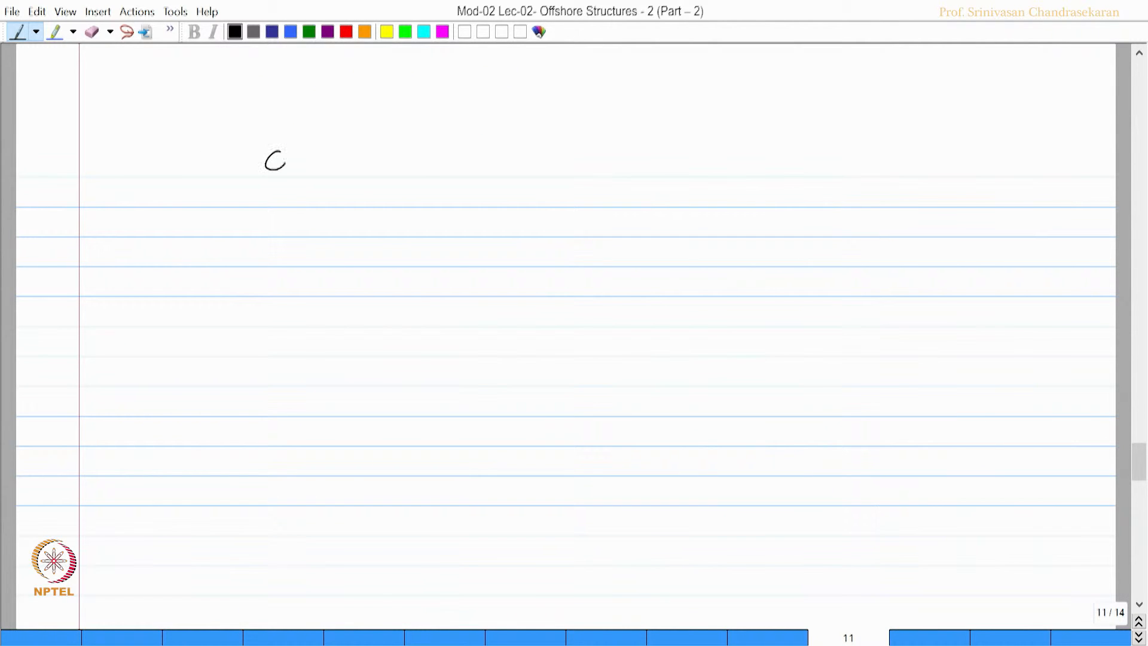
left_click_drag(284, 161, 350, 165)
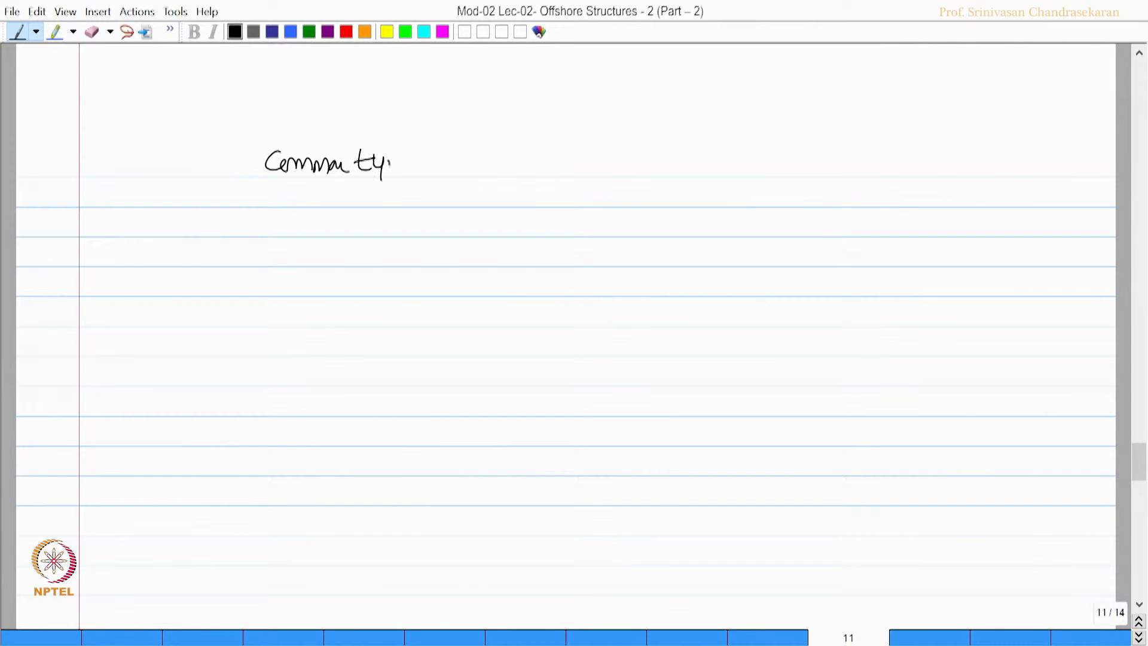
left_click_drag(410, 162, 542, 163)
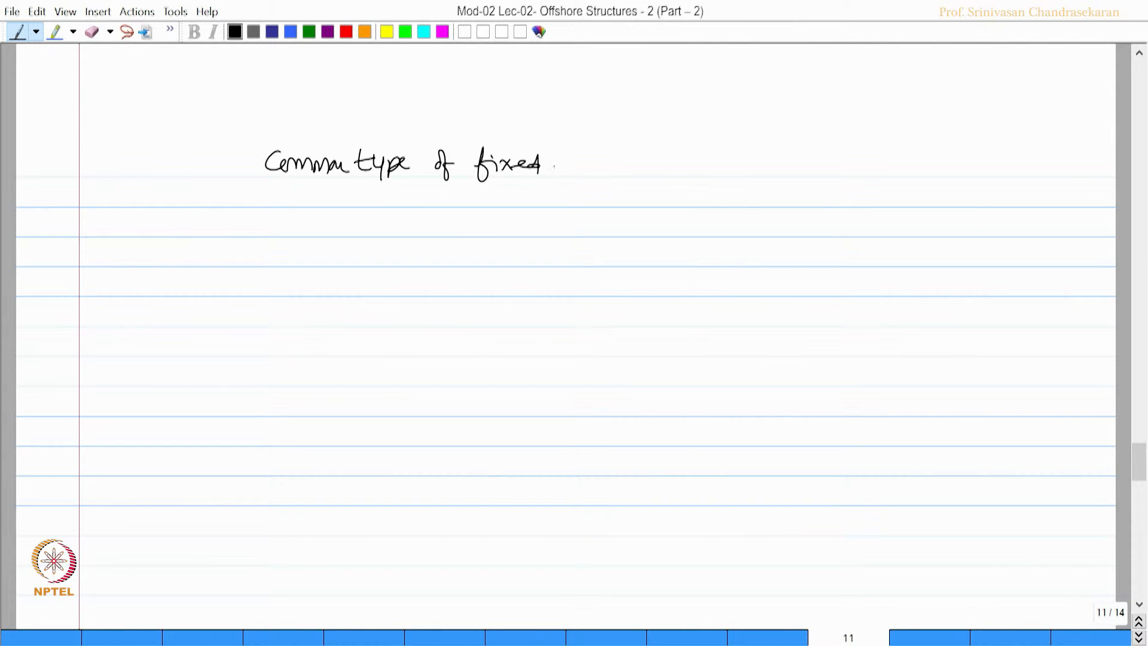
left_click_drag(559, 158, 611, 165)
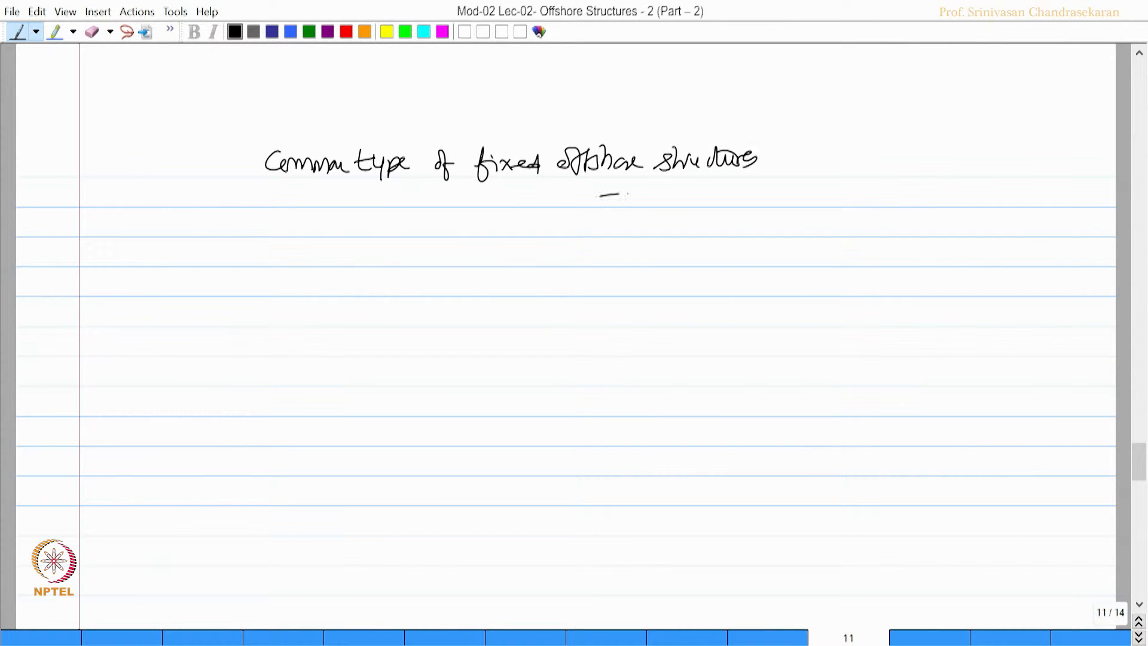
left_click_drag(631, 197, 702, 190)
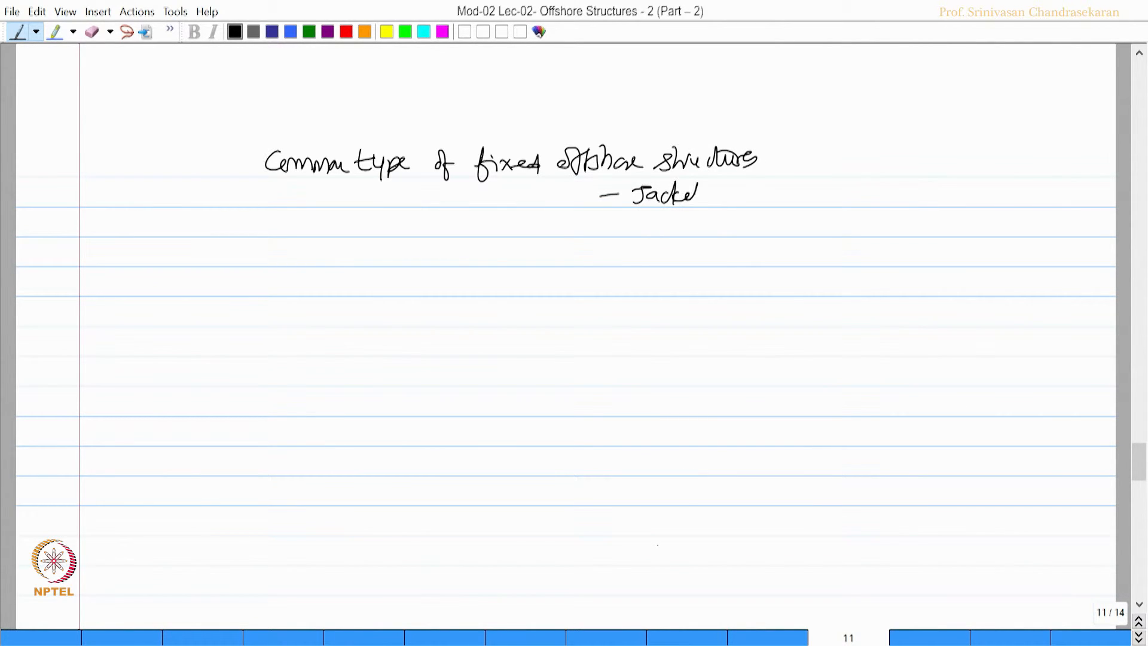
left_click_drag(710, 197, 794, 183)
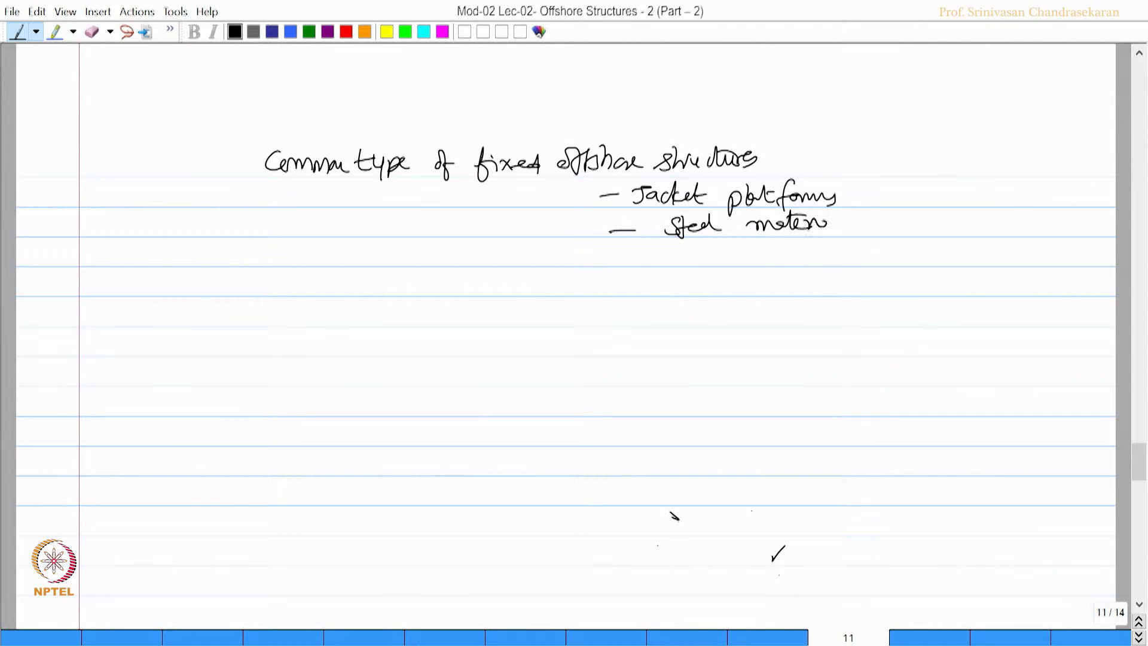
Add notes on steel tubular members, steel piles and vulnerability to corrosion
type("material")
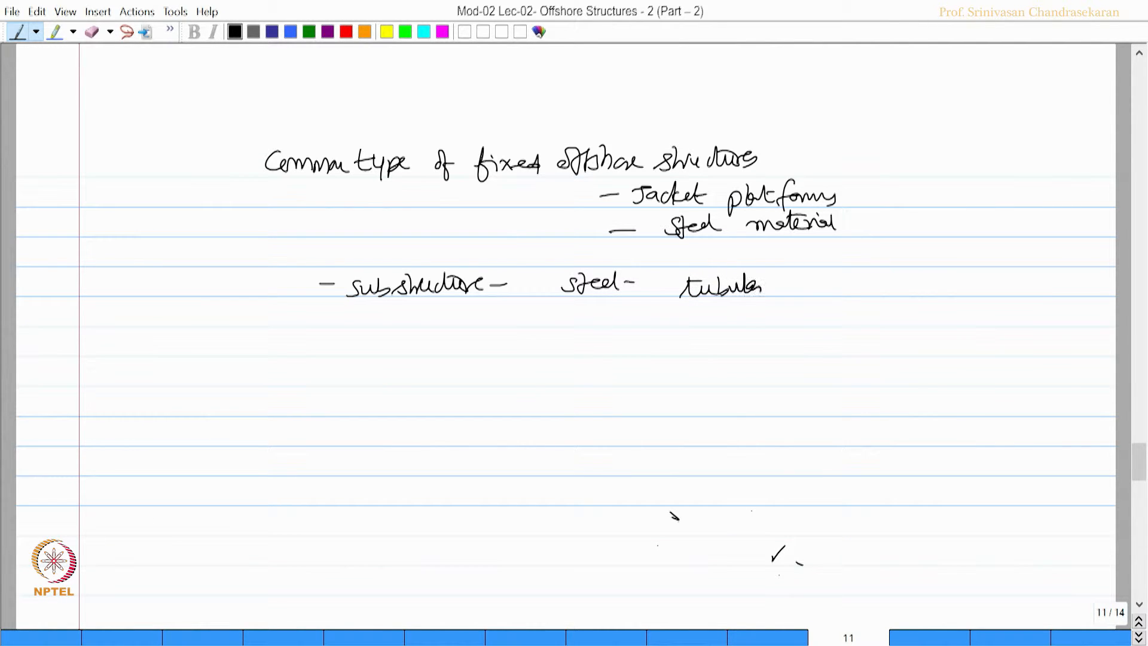
type("members")
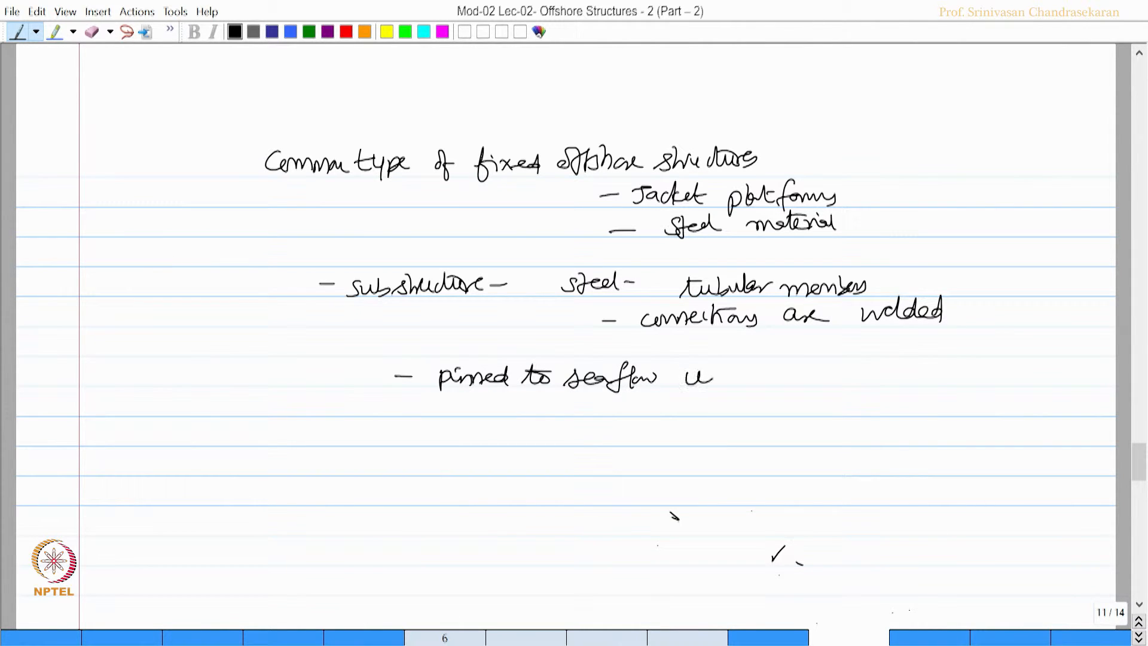
type("using s")
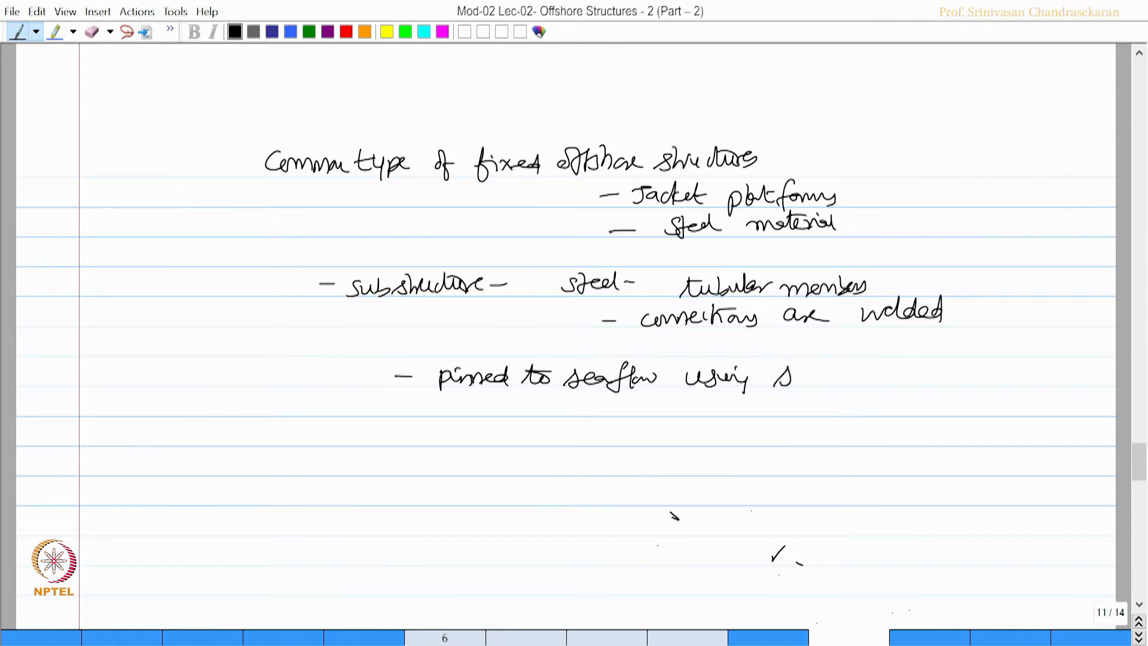
type("steel piles")
type("- As steel is vulnerab")
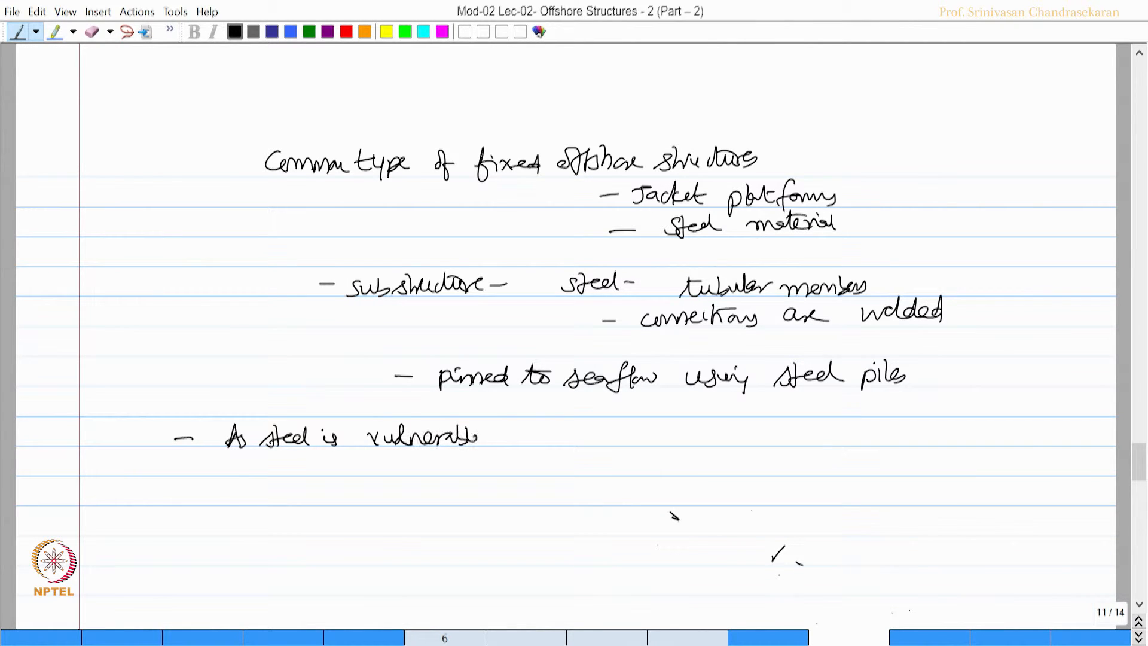
type("to corrosion, common met")
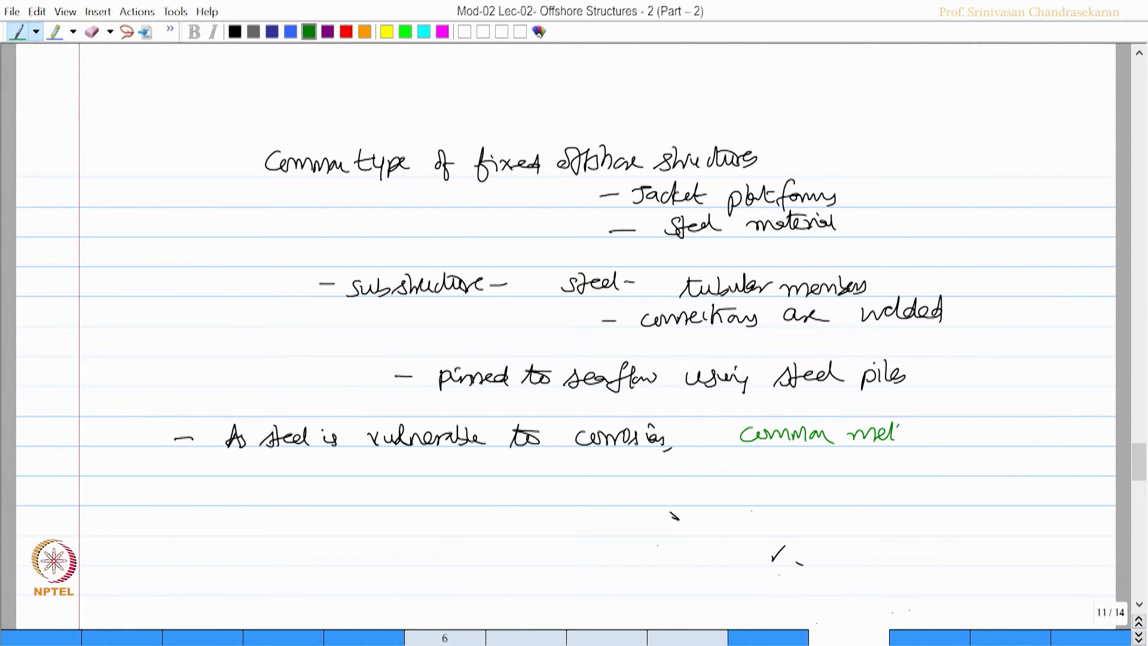
Write cathodic protection as the common maintenance method and 150–250 m water depth with wave climate
left_click_drag(900, 435, 966, 439)
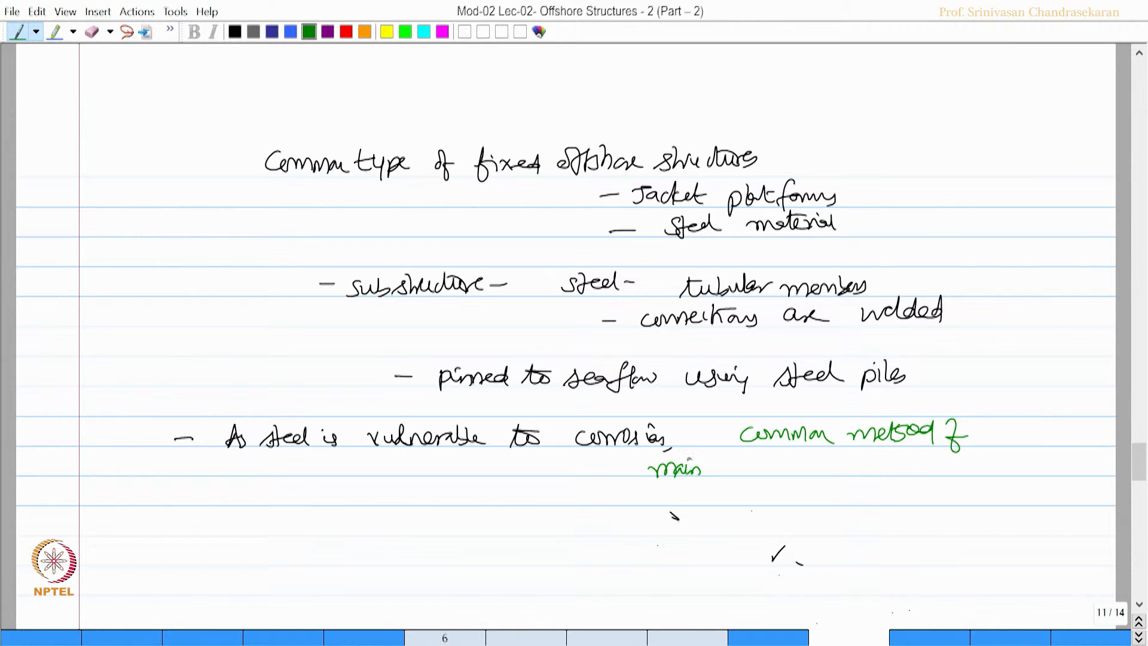
type("maintenance -")
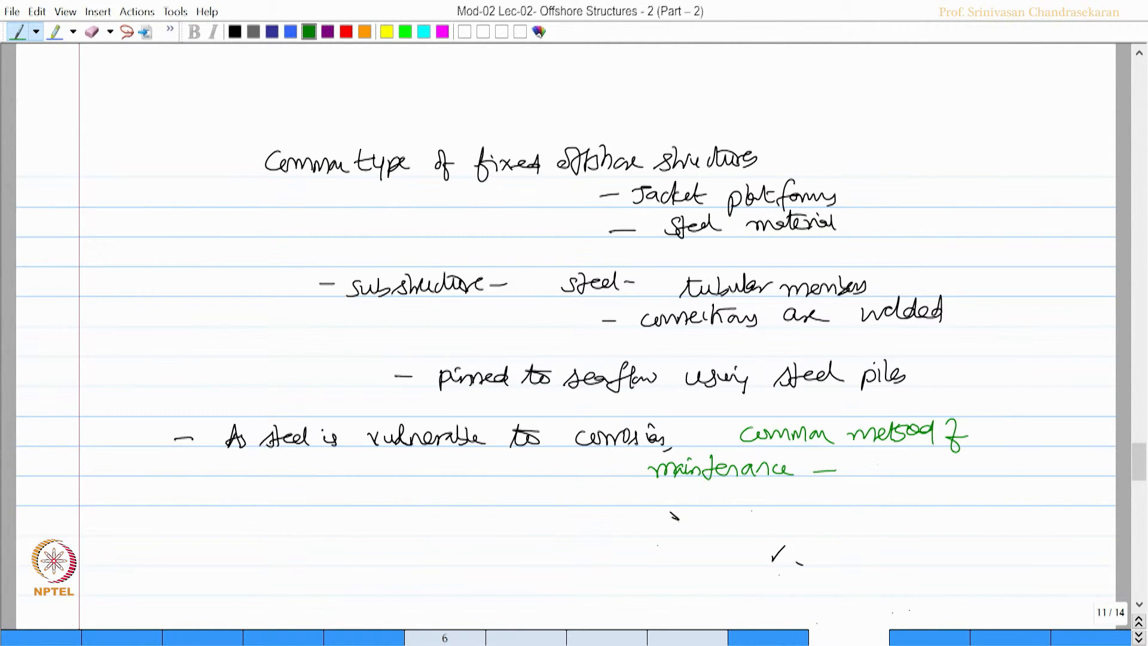
left_click_drag(868, 468, 955, 469)
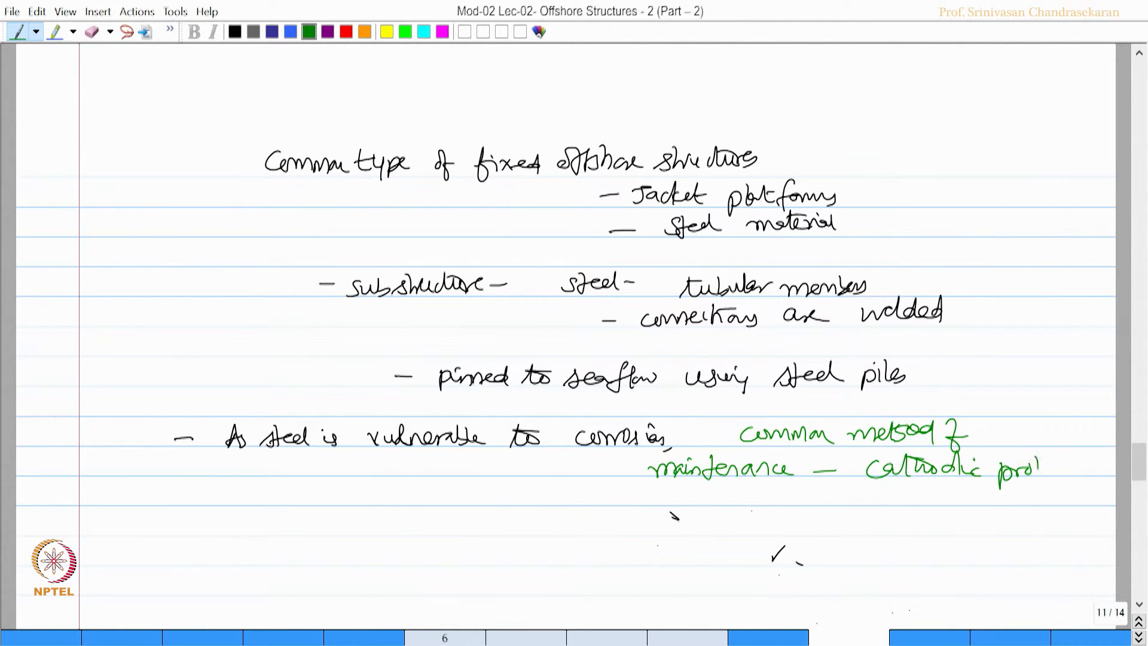
type("protection")
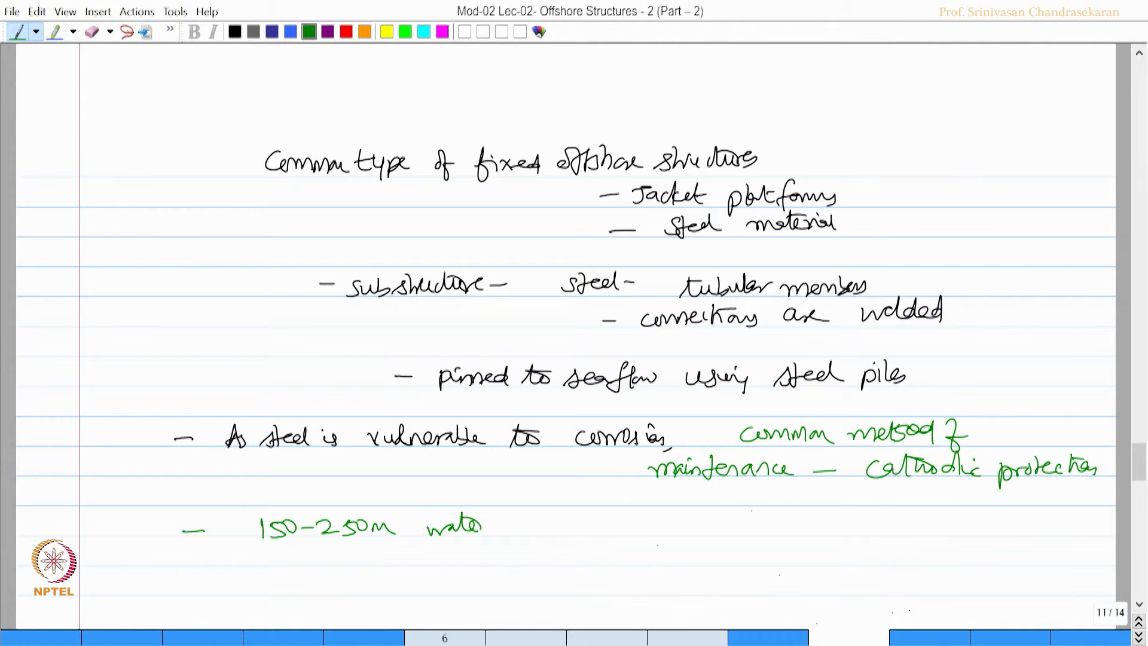
type("depth - wave")
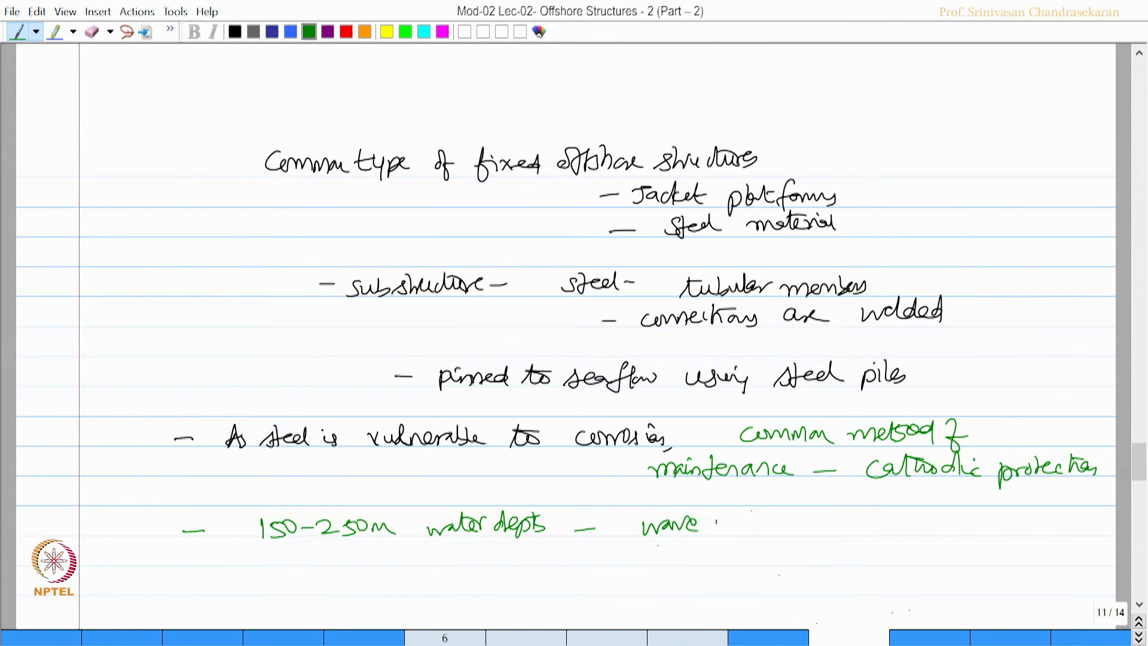
type("climate")
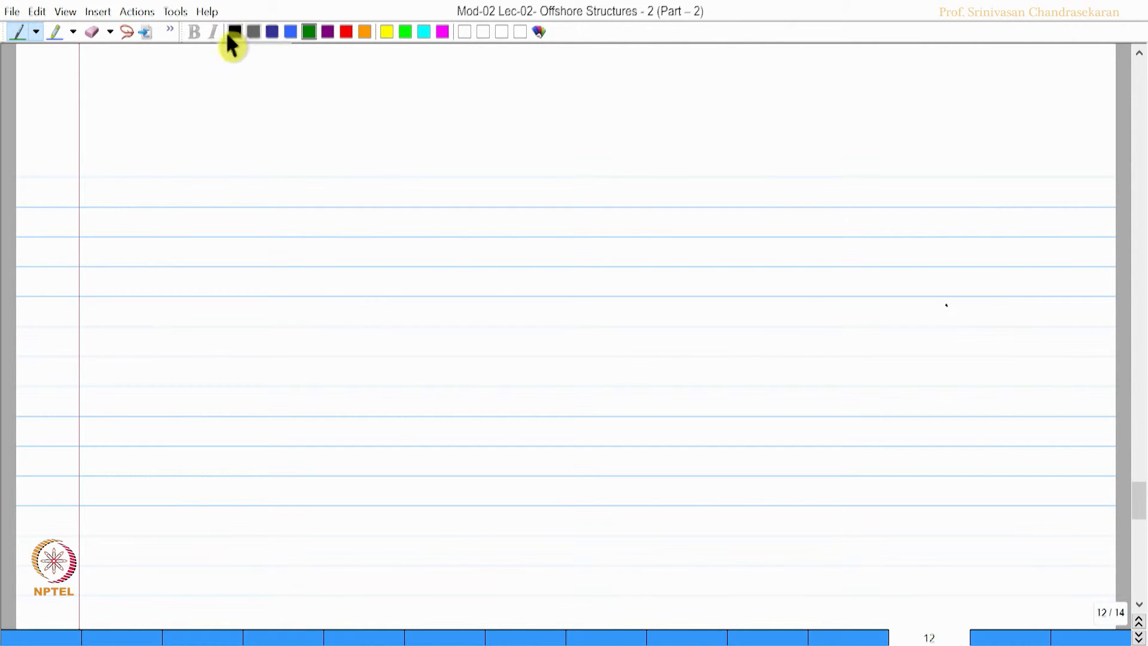
Write the 'Gravity Base structures (GBS)' heading and the oil-production bullet
left_click_drag(275, 169, 349, 165)
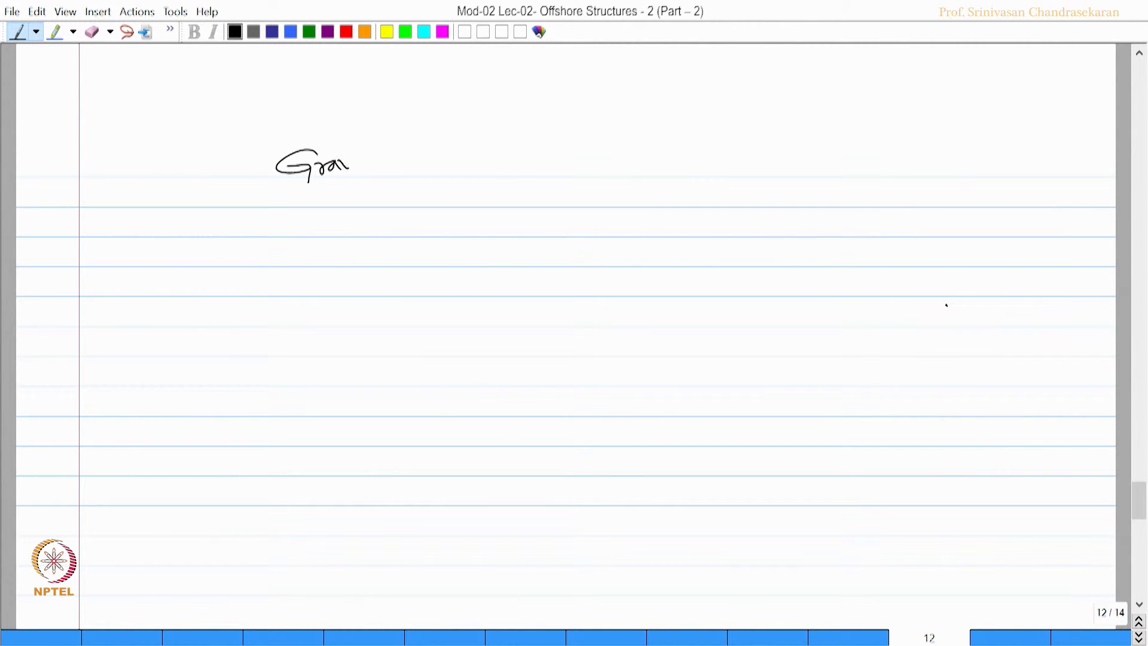
left_click_drag(344, 165, 438, 162)
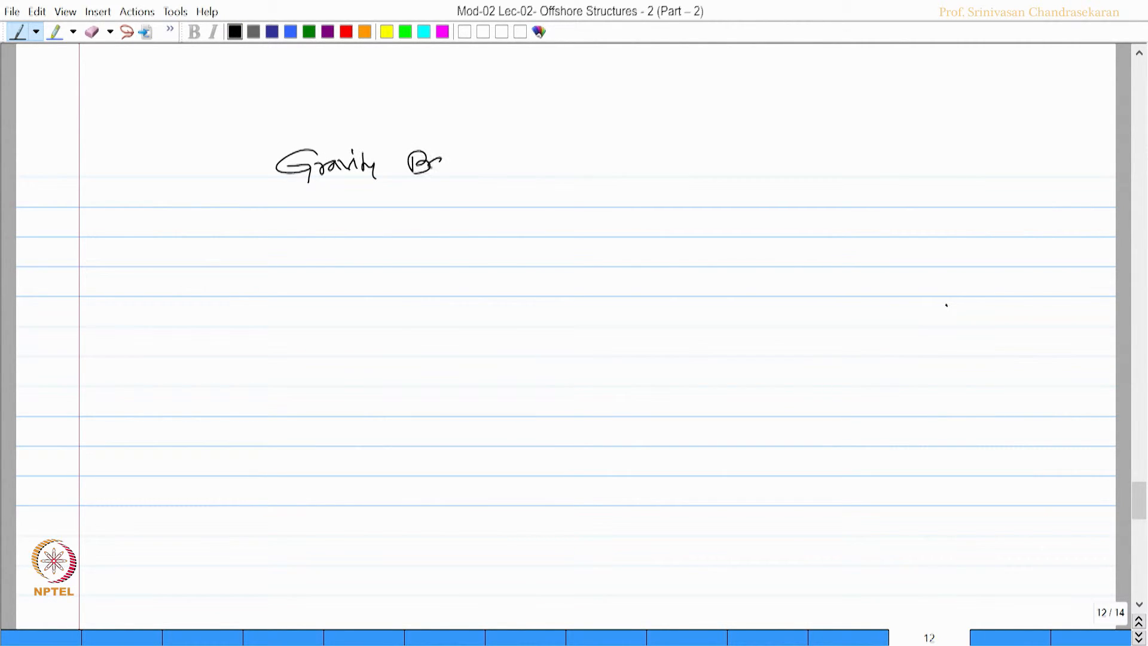
left_click_drag(410, 161, 542, 165)
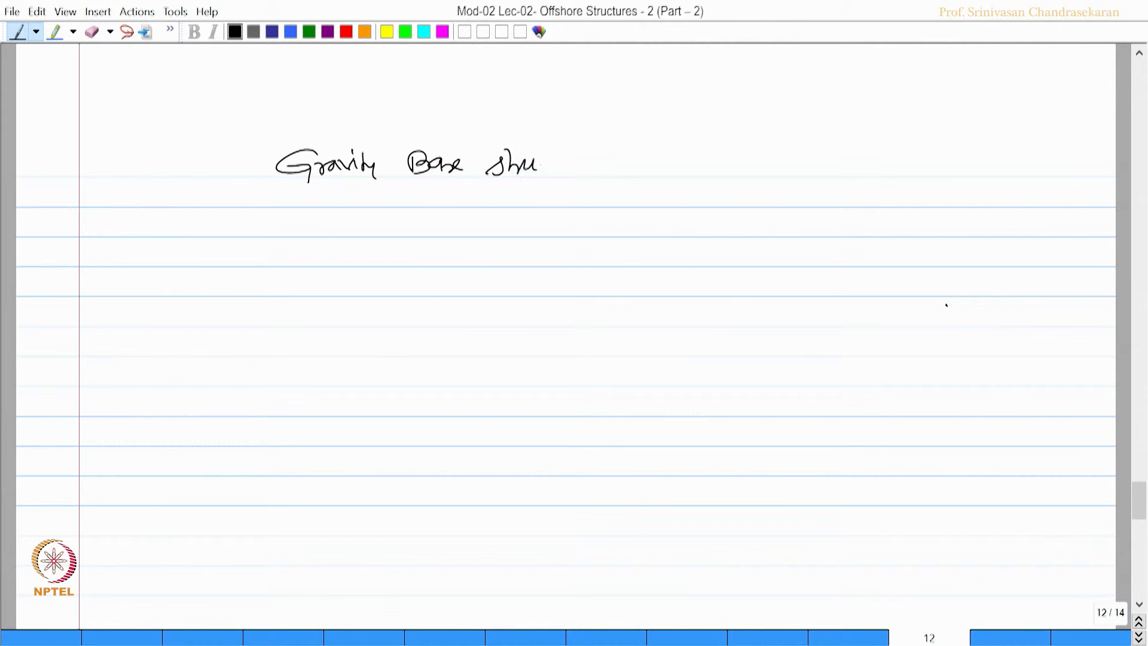
left_click_drag(542, 165, 600, 165)
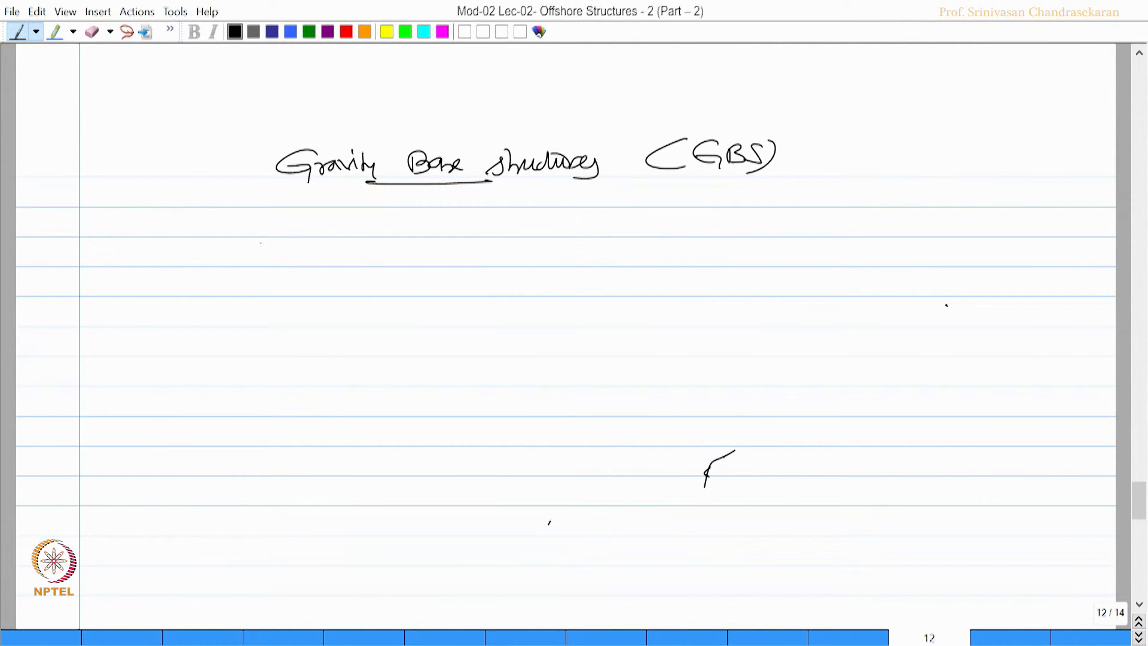
left_click_drag(256, 230, 366, 234)
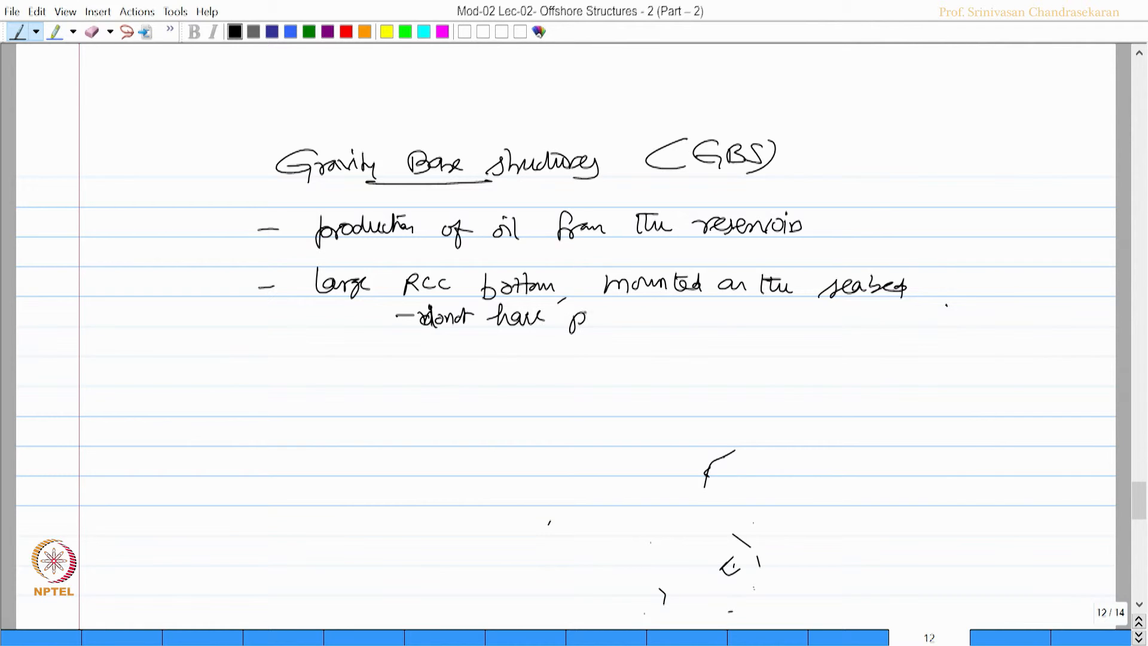
Add bullets: no pile foundations, rests on self-weight, suitable water depth 350 m
type("pile foun")
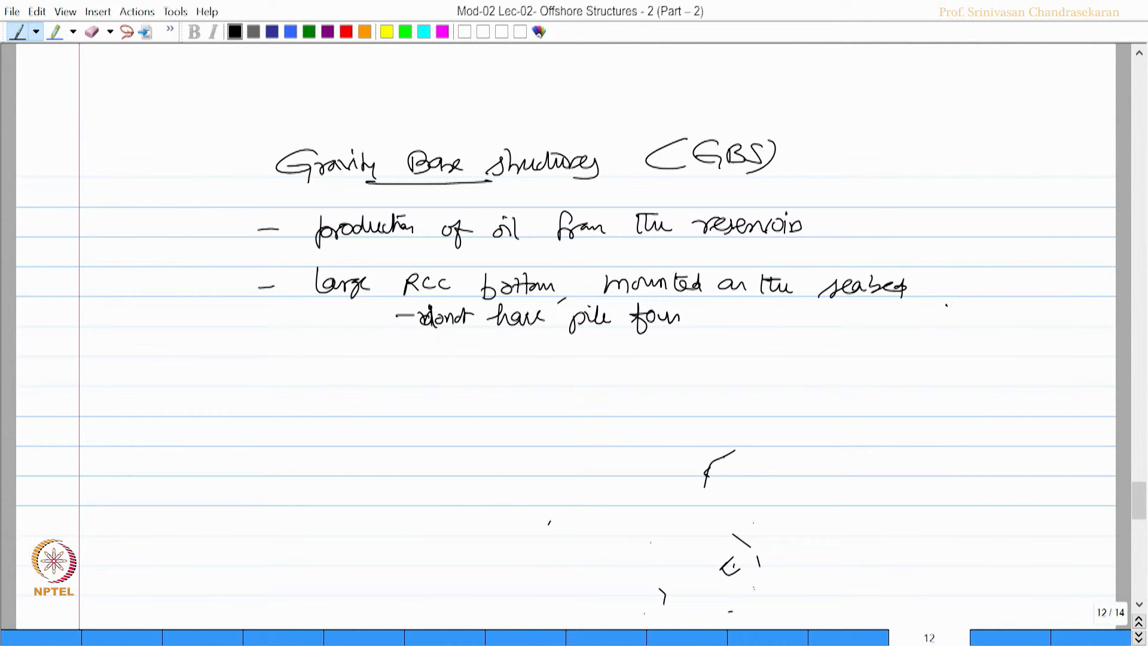
left_click(91, 31)
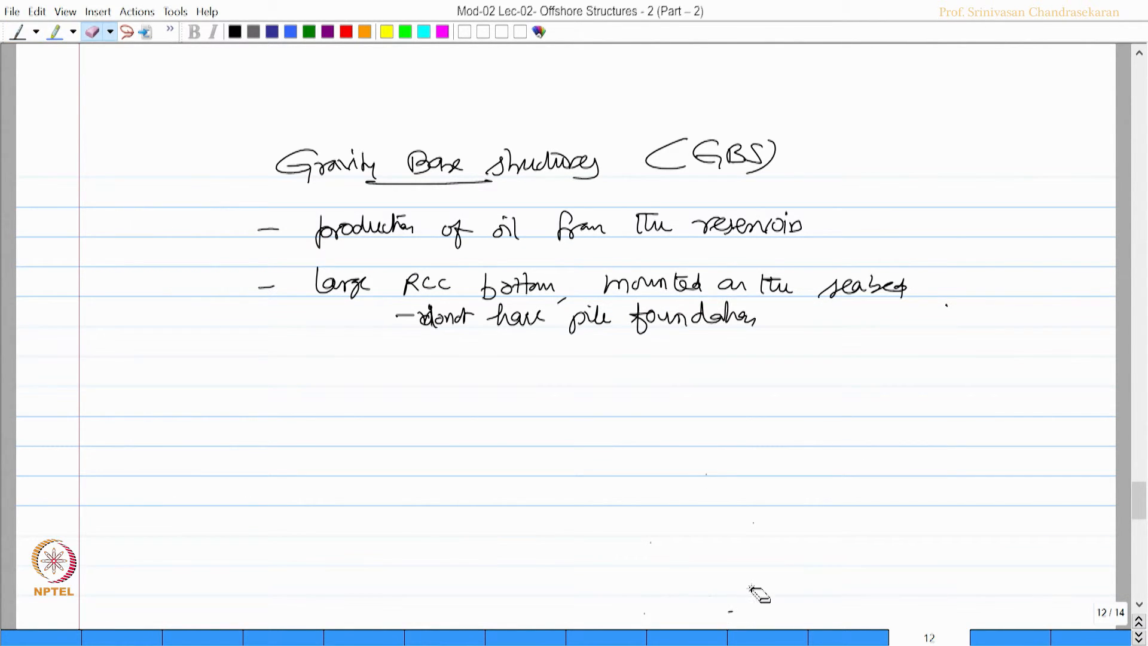
left_click(18, 31)
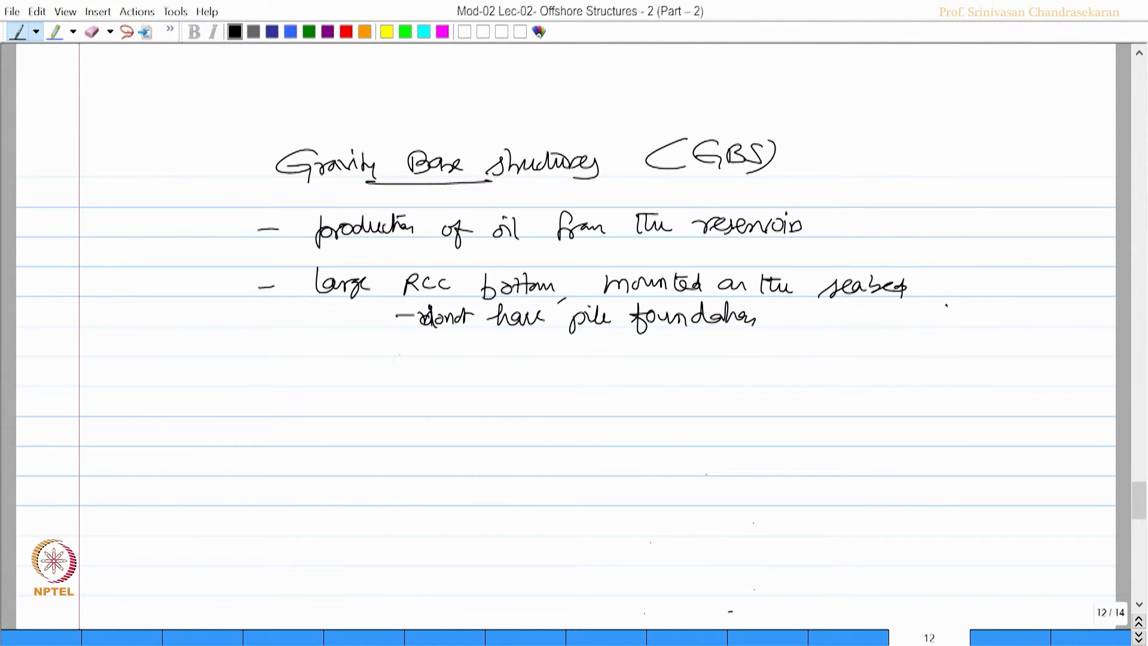
left_click_drag(403, 344, 501, 348)
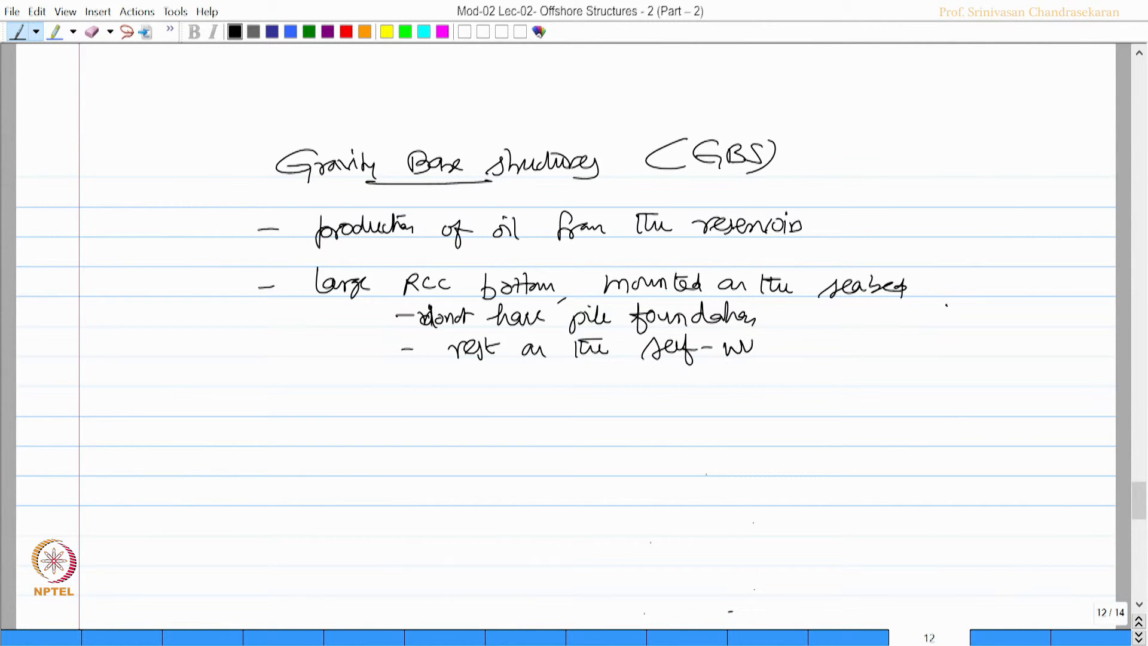
type("weight")
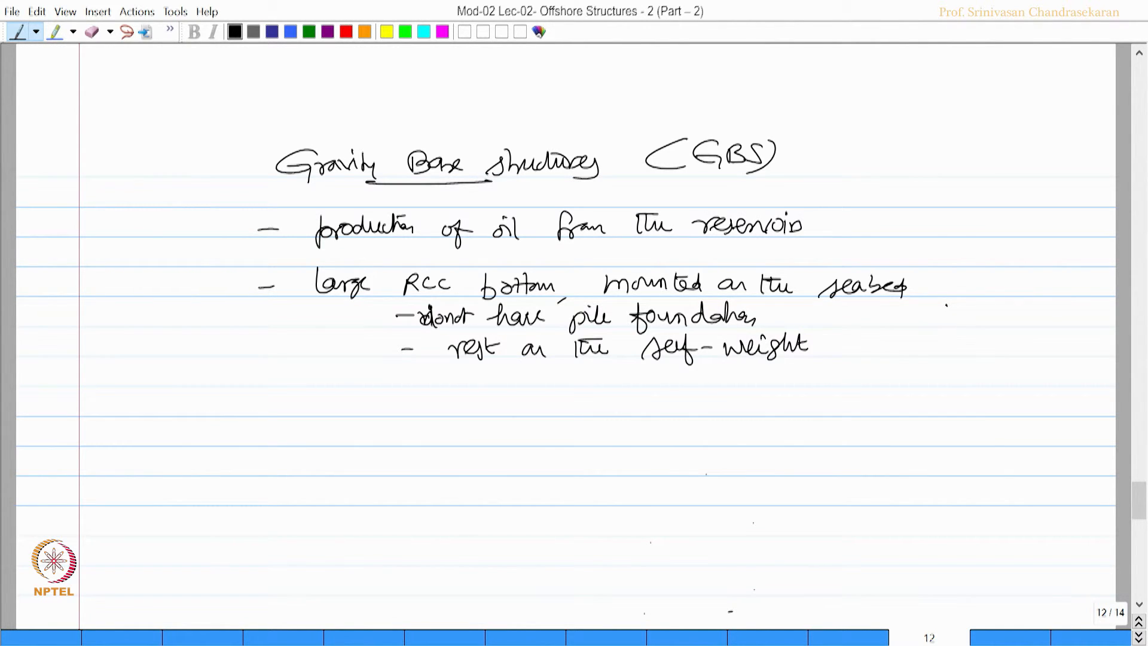
left_click_drag(399, 406, 487, 406)
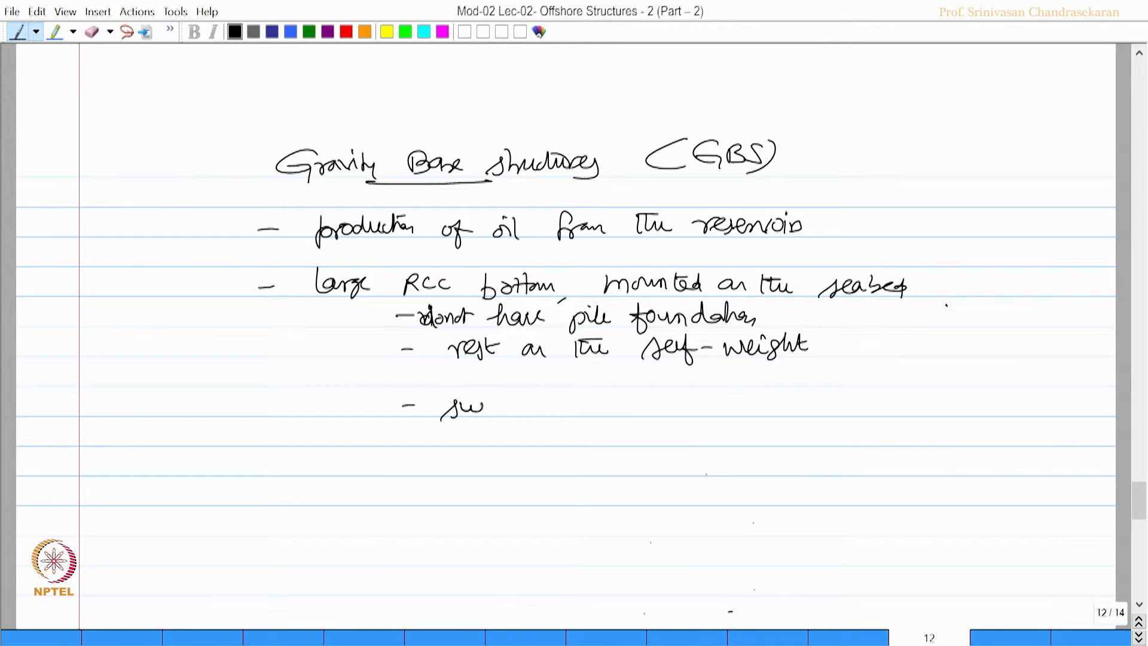
type("suitable-")
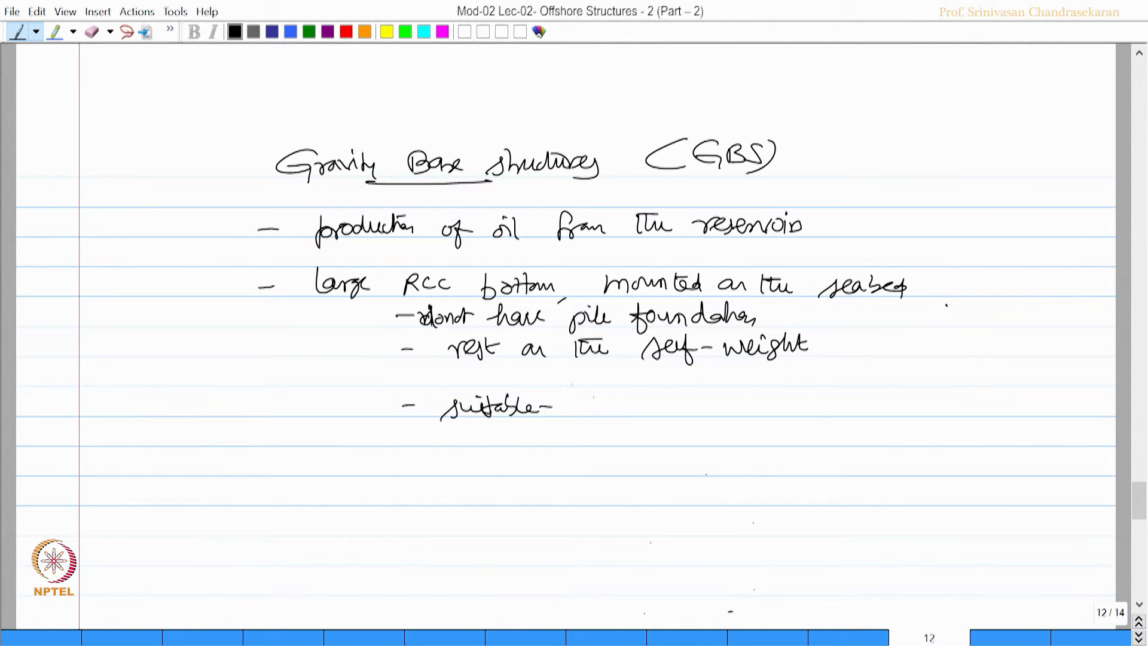
type("water depth - 350m")
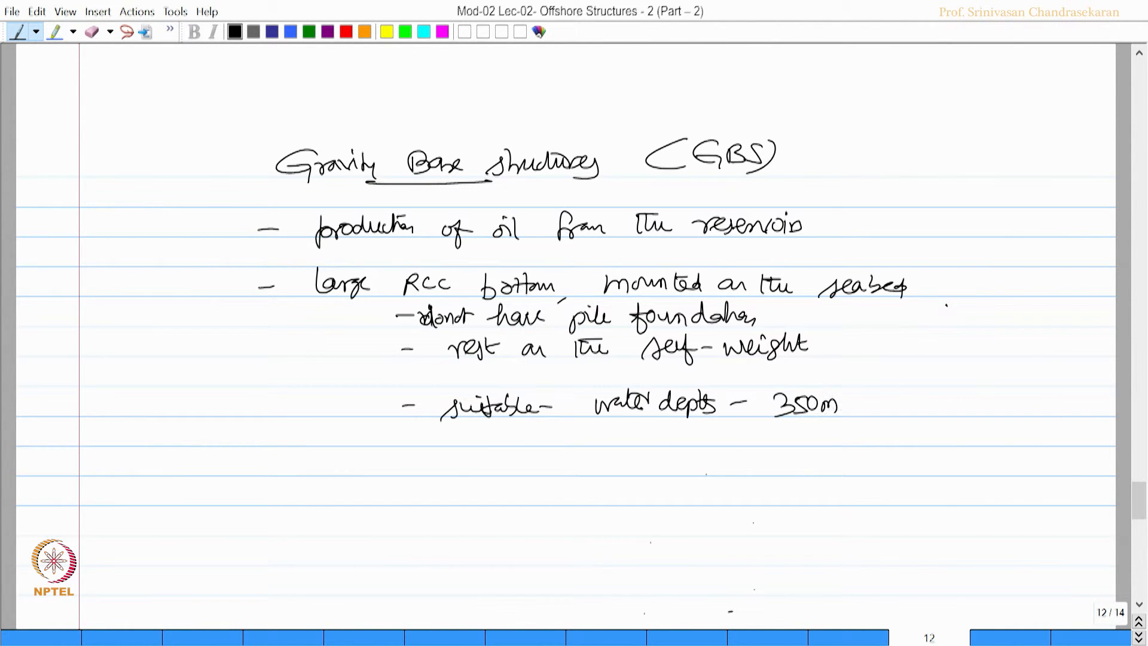
left_click(845, 404)
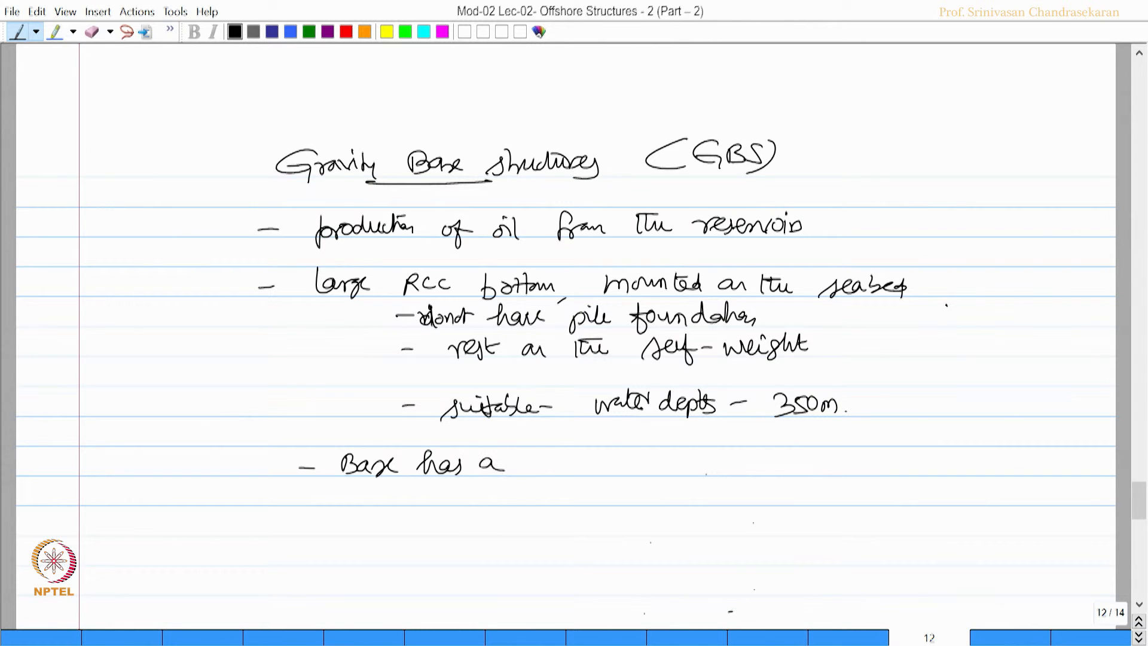
Write that the base has a lot of void space initiating natural buoyancy
type("lot of Vc")
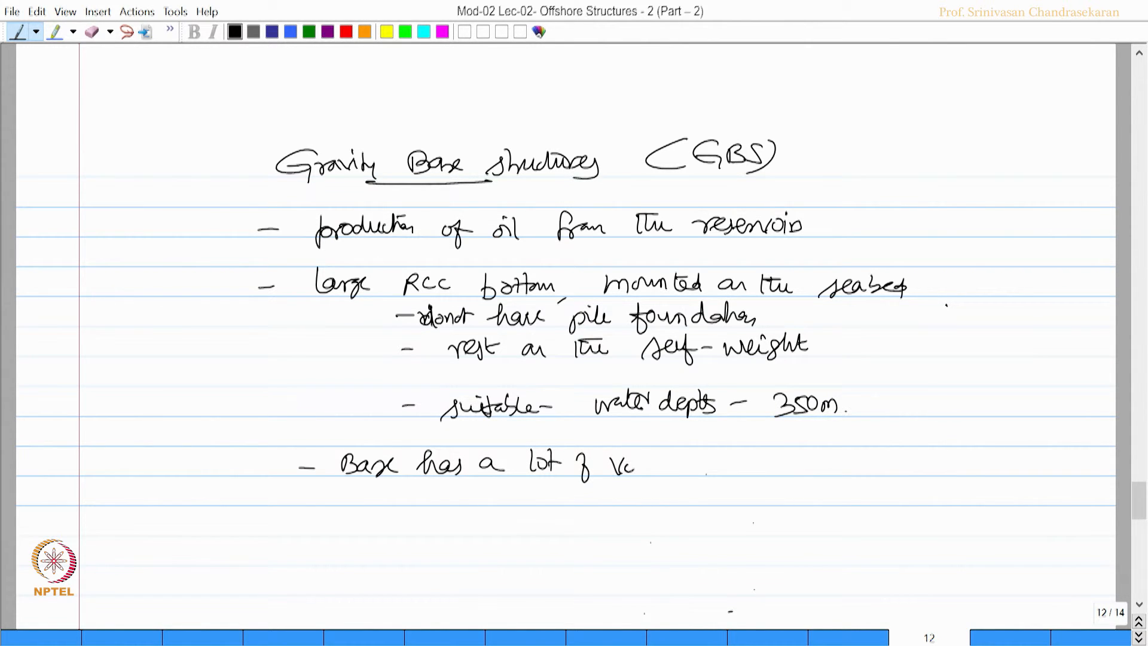
type("void space -")
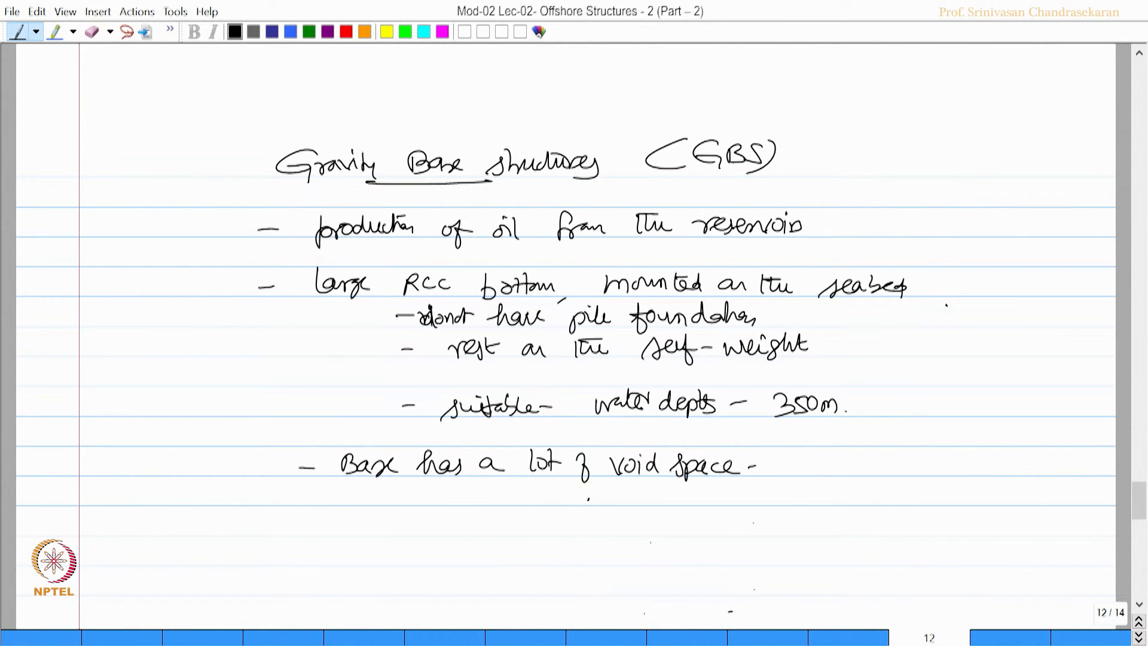
right_click(627, 501)
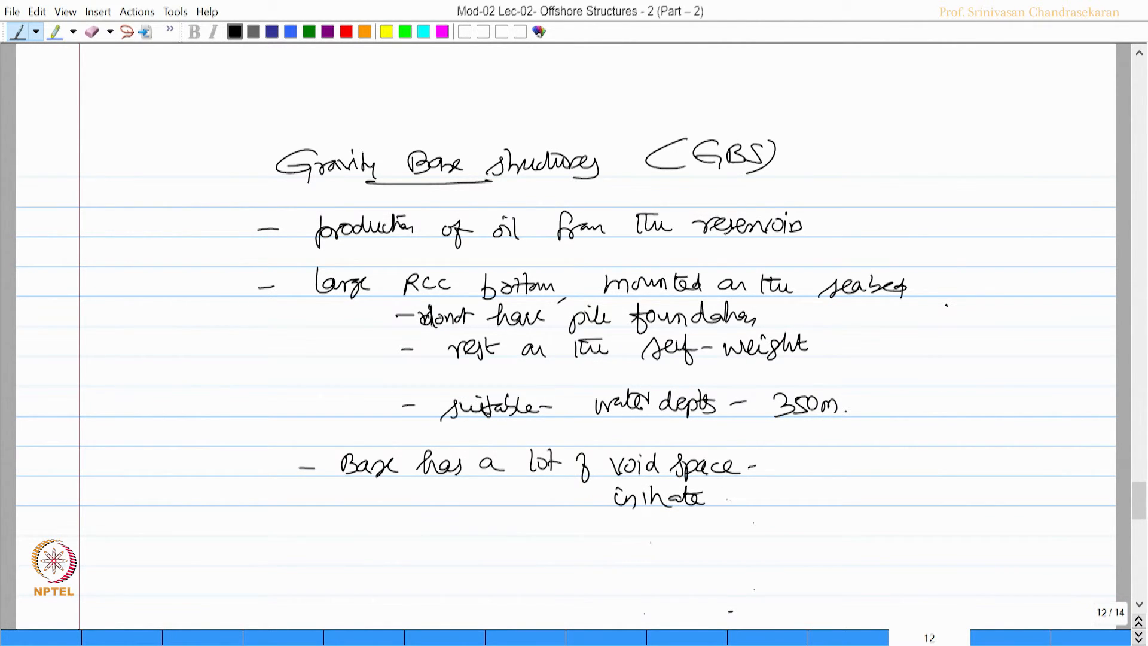
left_click_drag(721, 497, 801, 498)
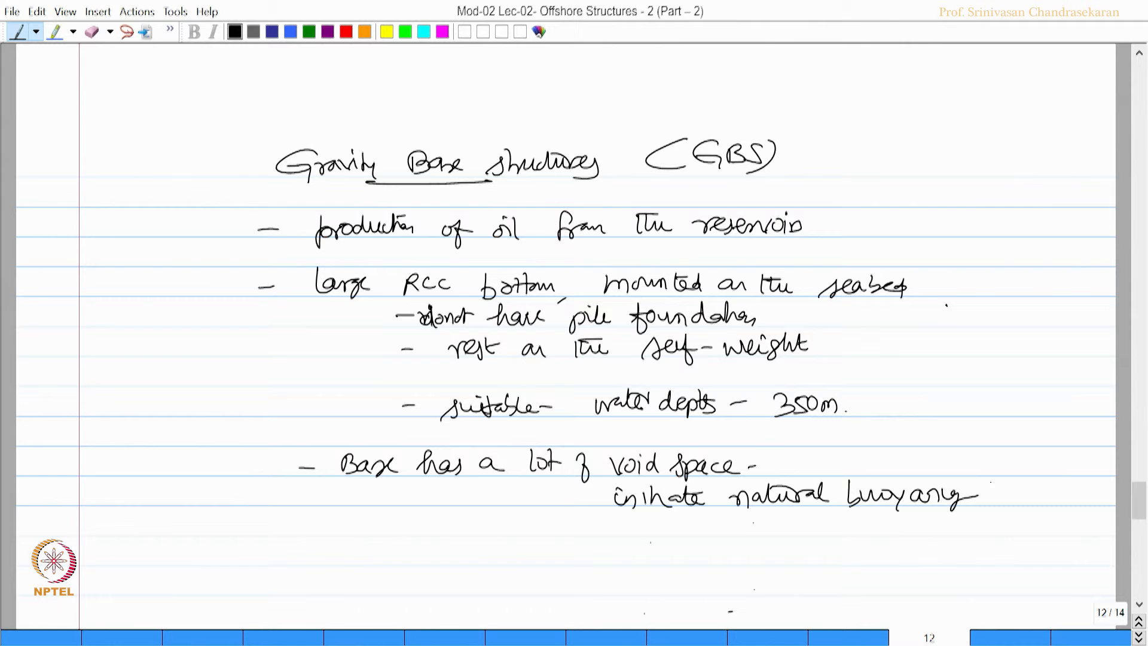
type("to")
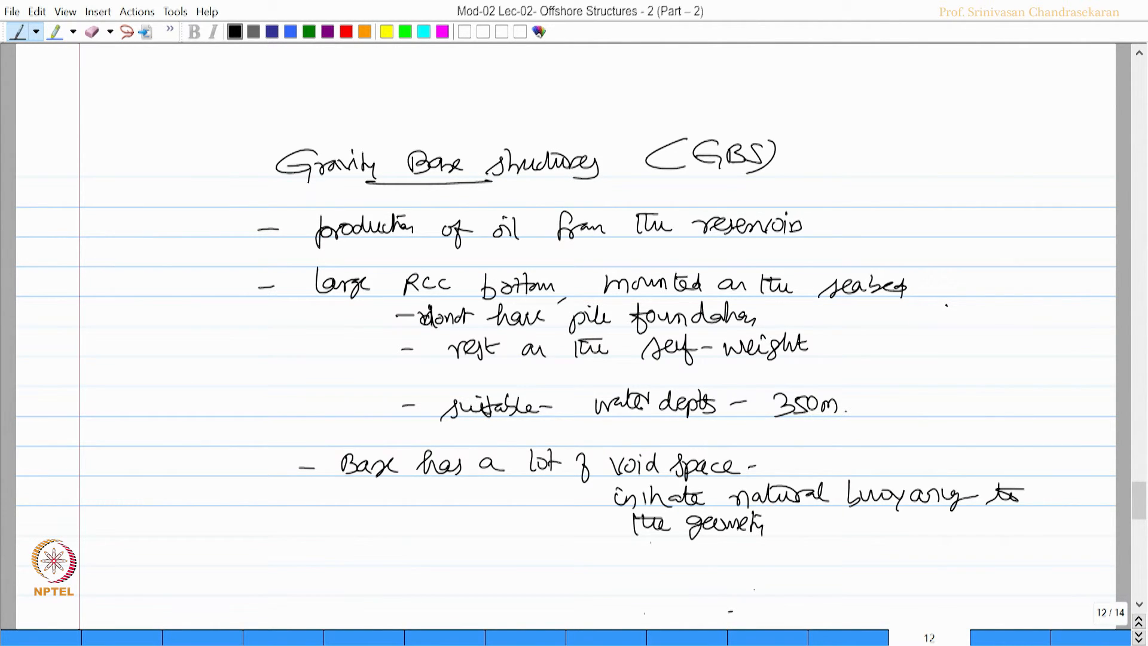
Bracket the notes as Caissons and add the green Dawson reference
left_click_drag(307, 451, 314, 559)
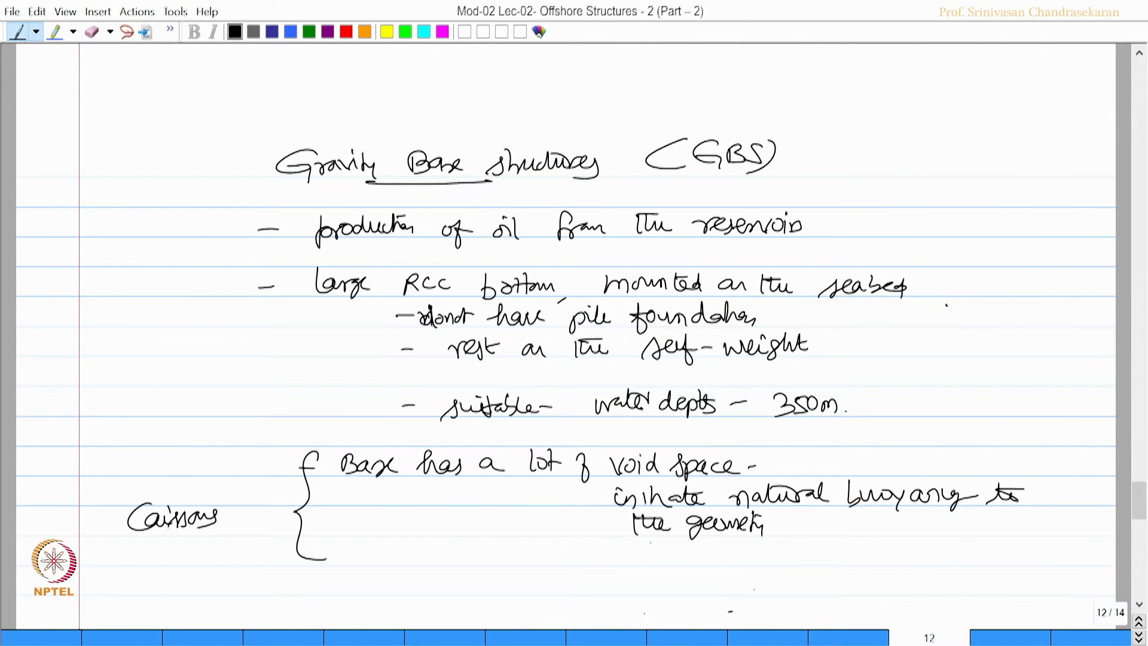
left_click(308, 31)
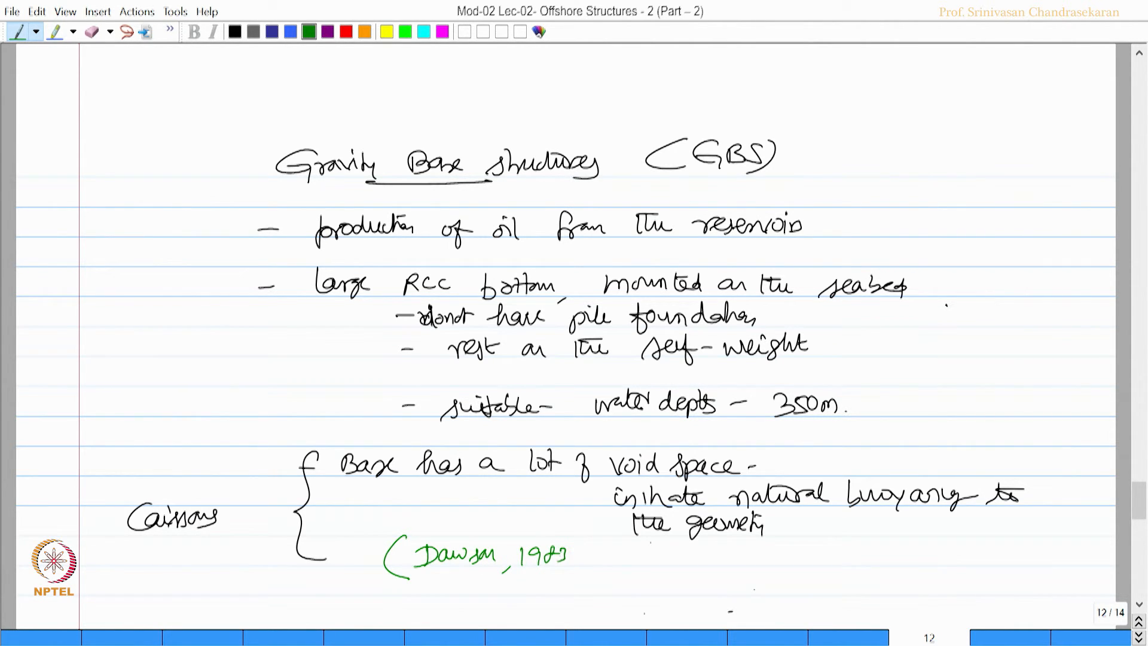
type("; 11")
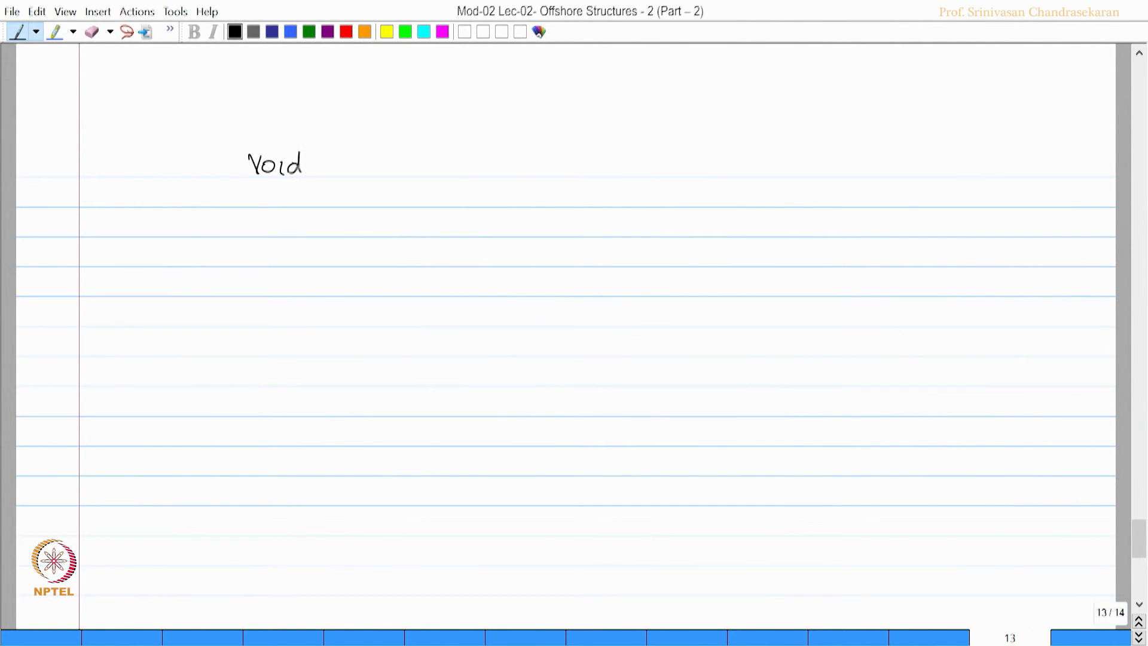
Handwrite that void spaces are useful crude oil storage compartments with GBS as example, then advance to page 14
left_click_drag(314, 168, 387, 165)
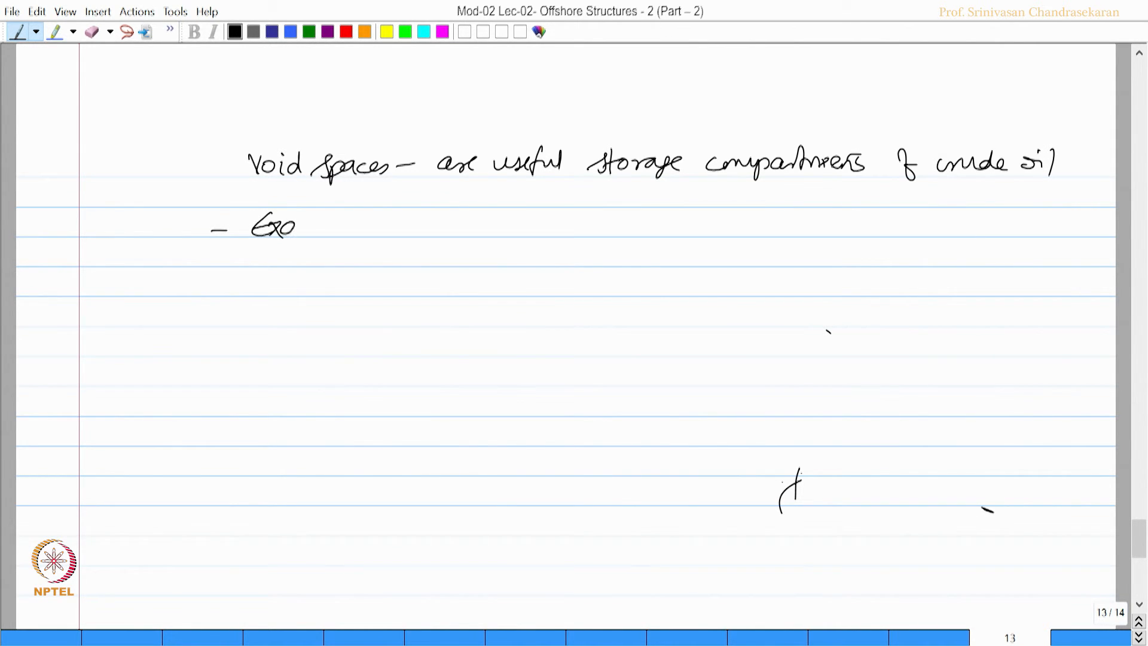
type("Example - GBS")
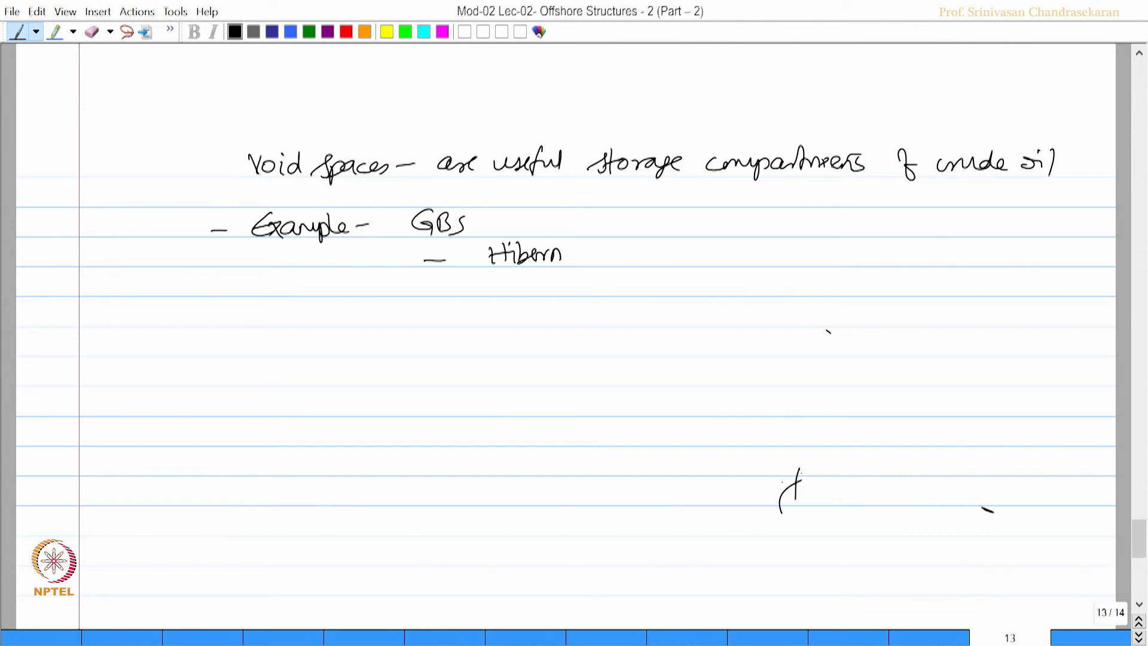
left_click(1137, 621)
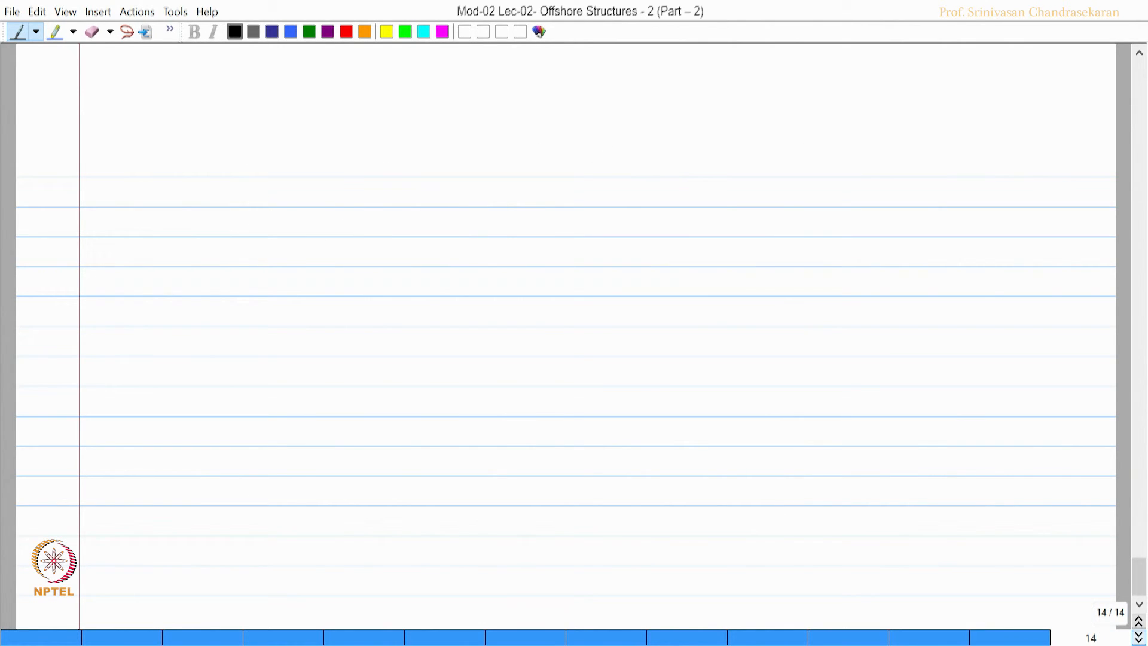
Handwrite the Summary: jacket and GBS fixed type platforms resist load by strength, less displacements, no rotations
left_click_drag(375, 165, 465, 165)
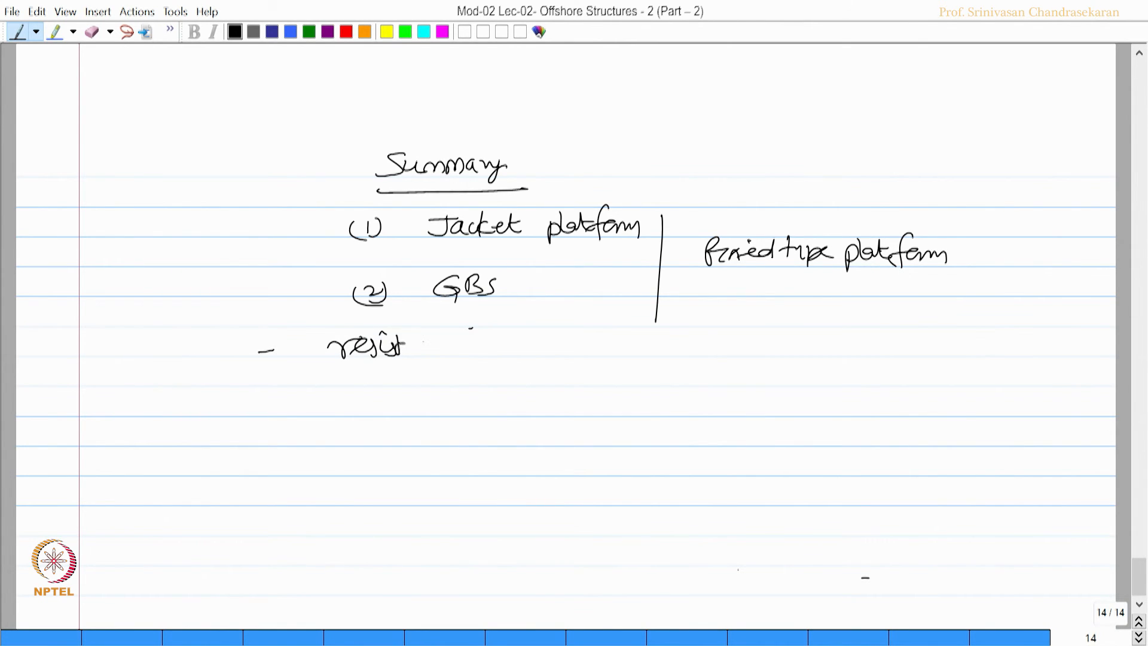
left_click_drag(446, 344, 531, 344)
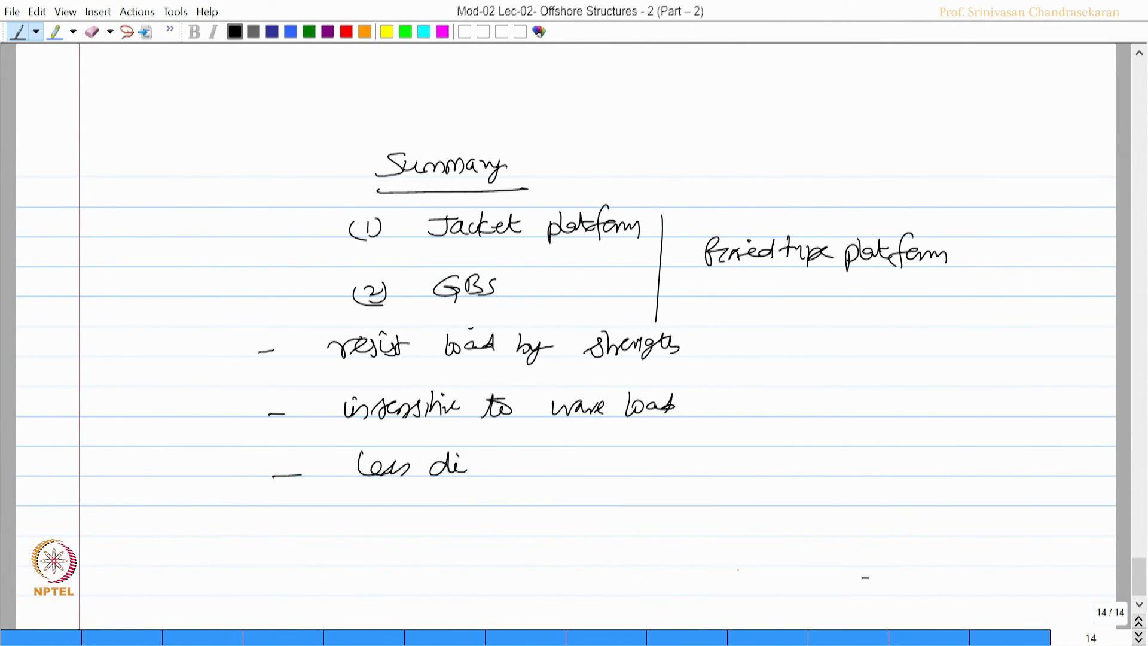
type("displacements")
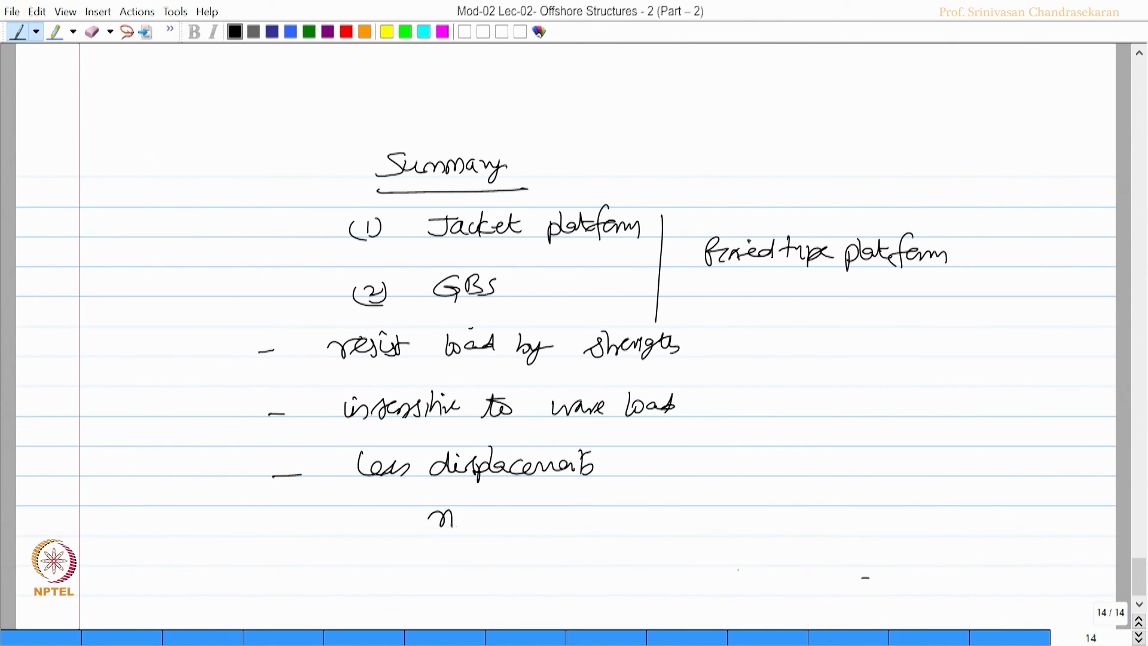
left_click_drag(428, 516, 556, 516)
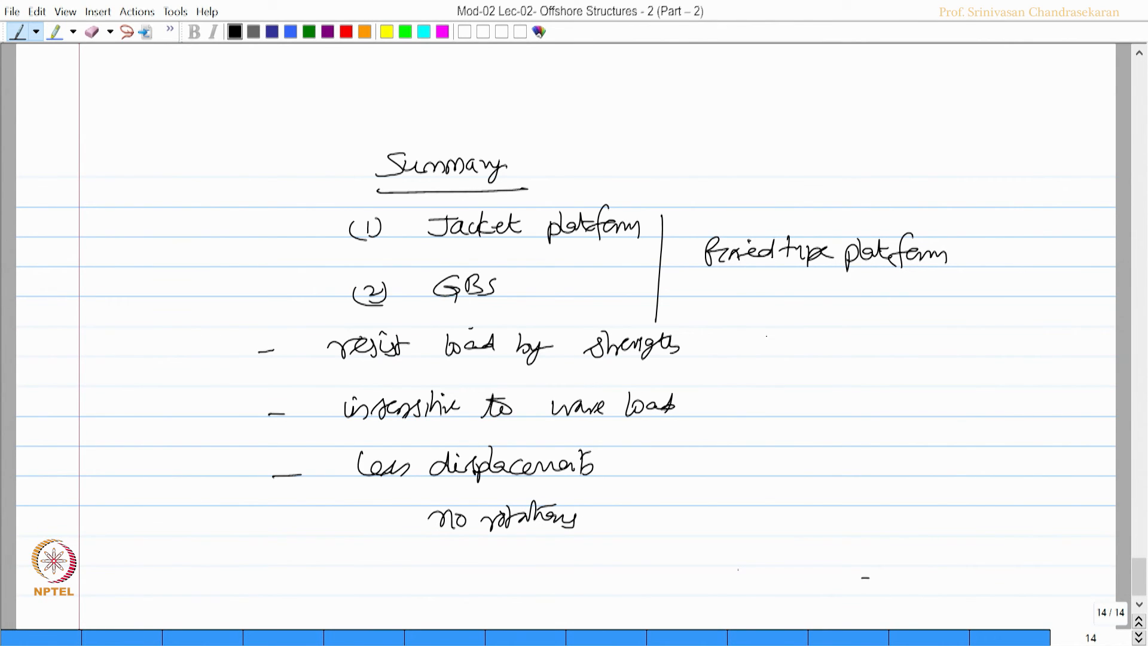
left_click(344, 31)
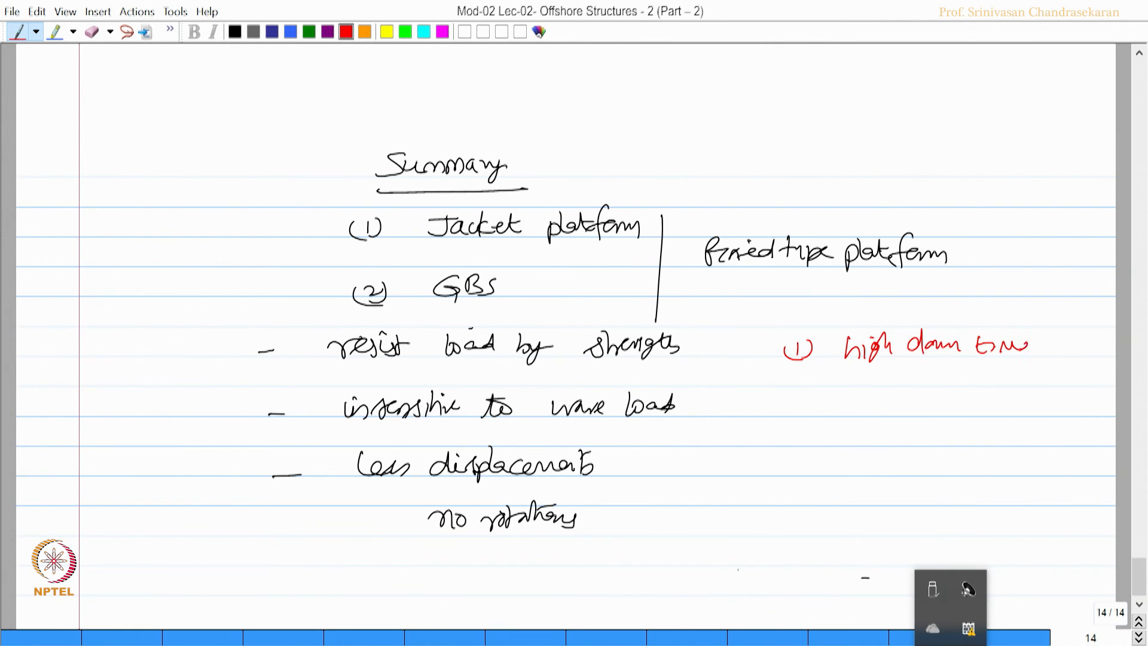
Add red drawbacks 'high down time to construct' and 'susceptible to corrosion (steel)', and brace the summary list
type("to cor")
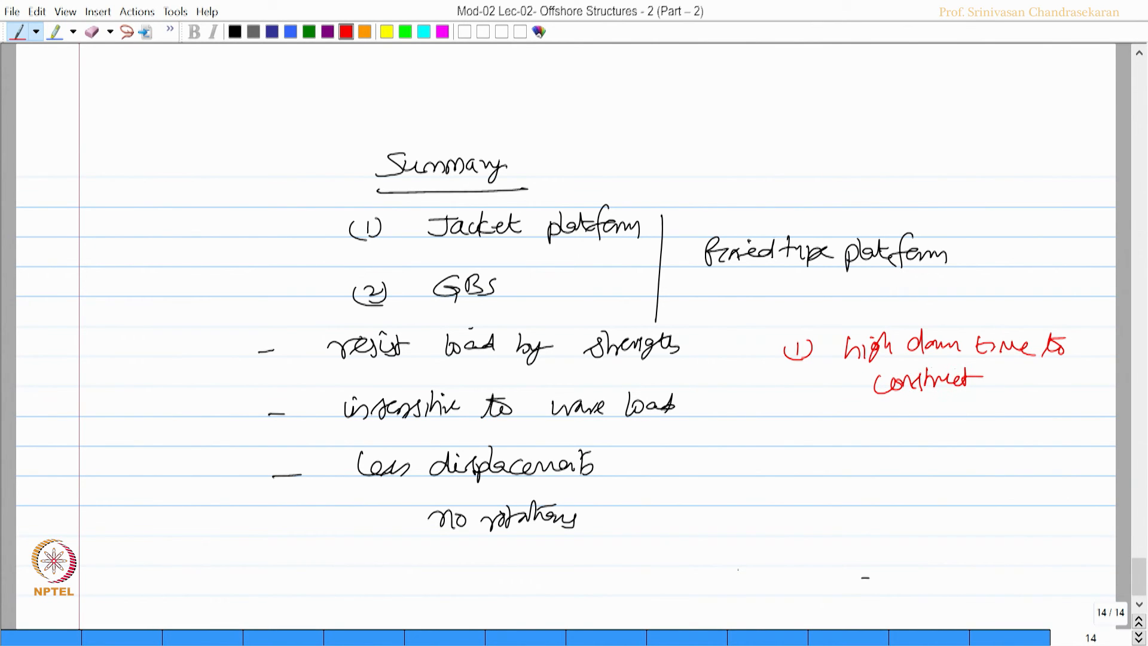
left_click_drag(787, 424, 817, 450)
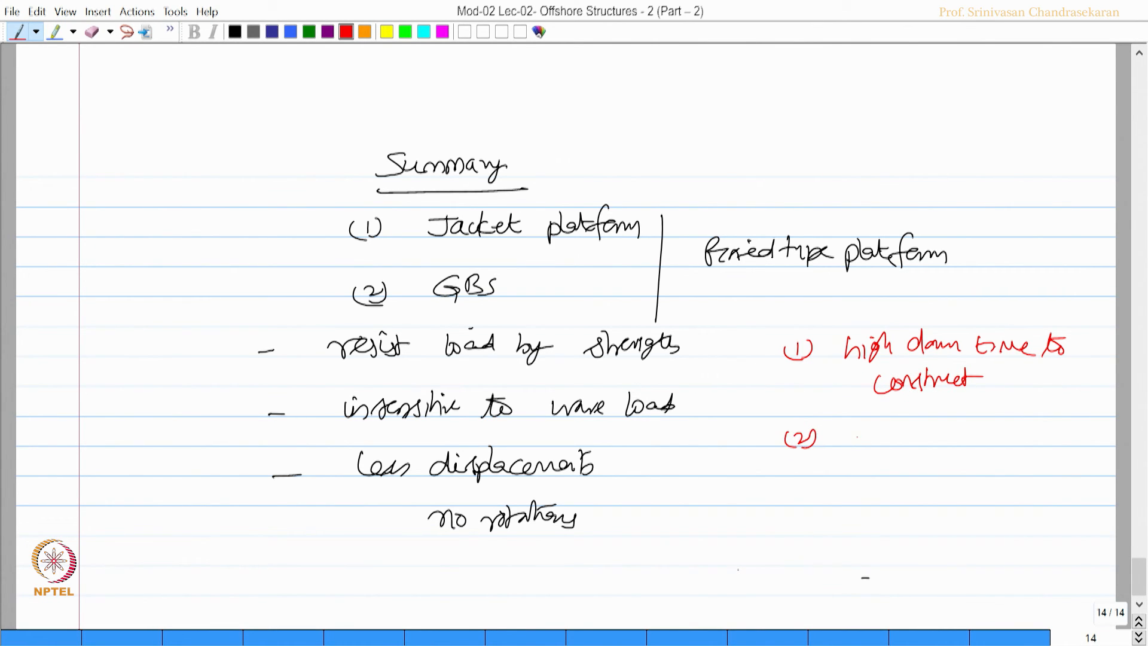
left_click_drag(849, 439, 921, 438)
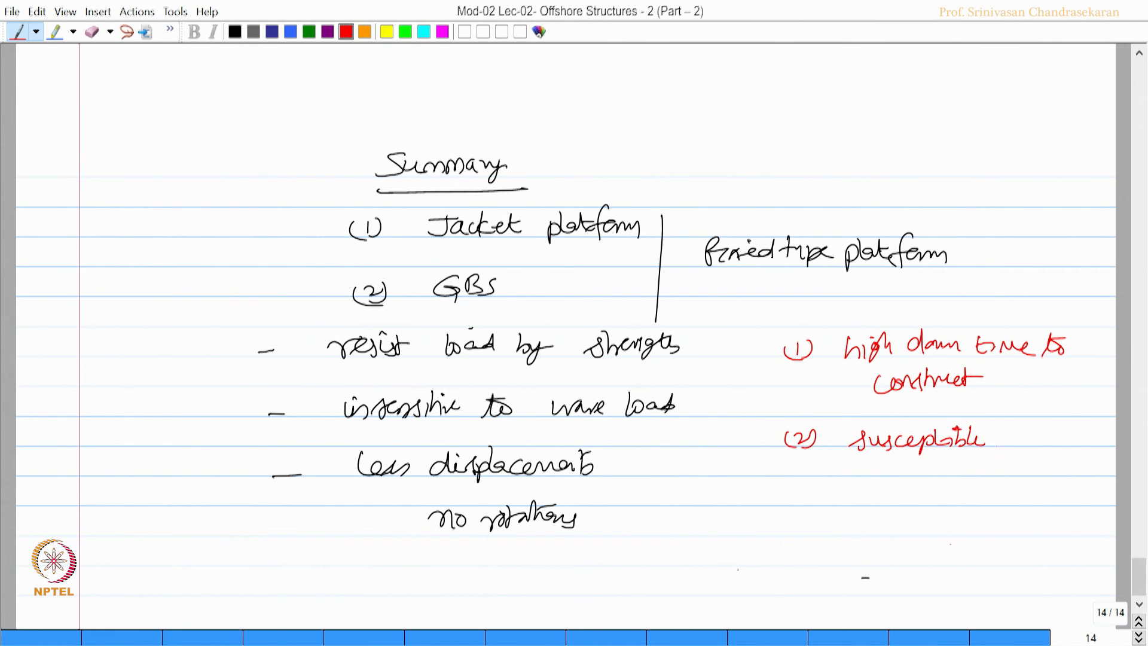
left_click_drag(995, 439, 966, 472)
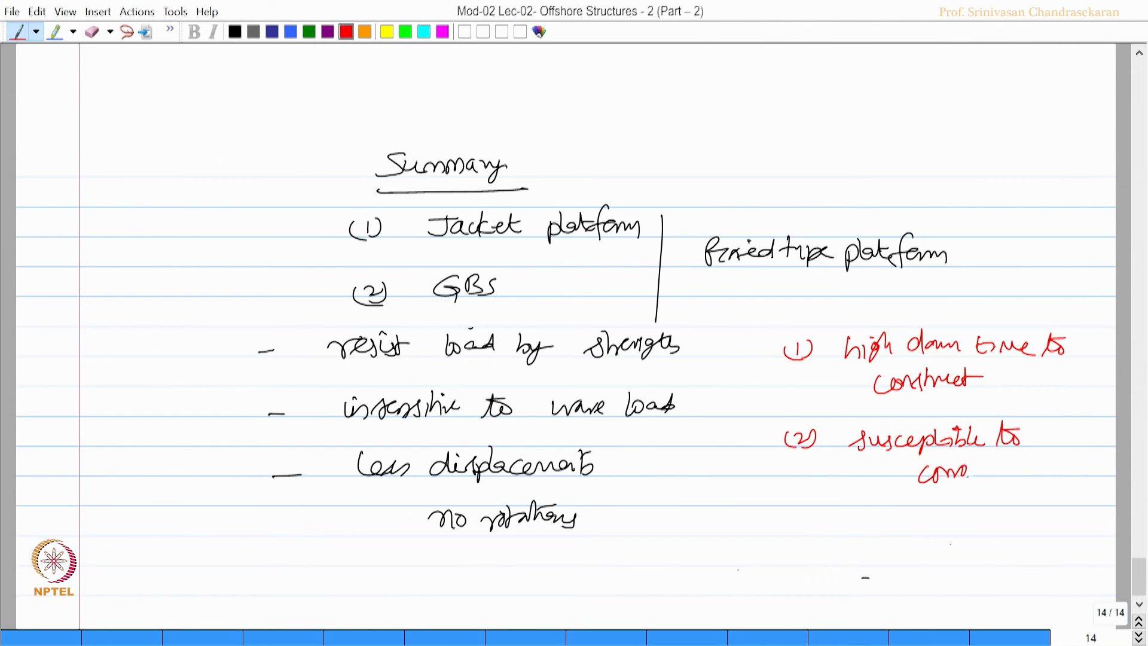
type("corrosion")
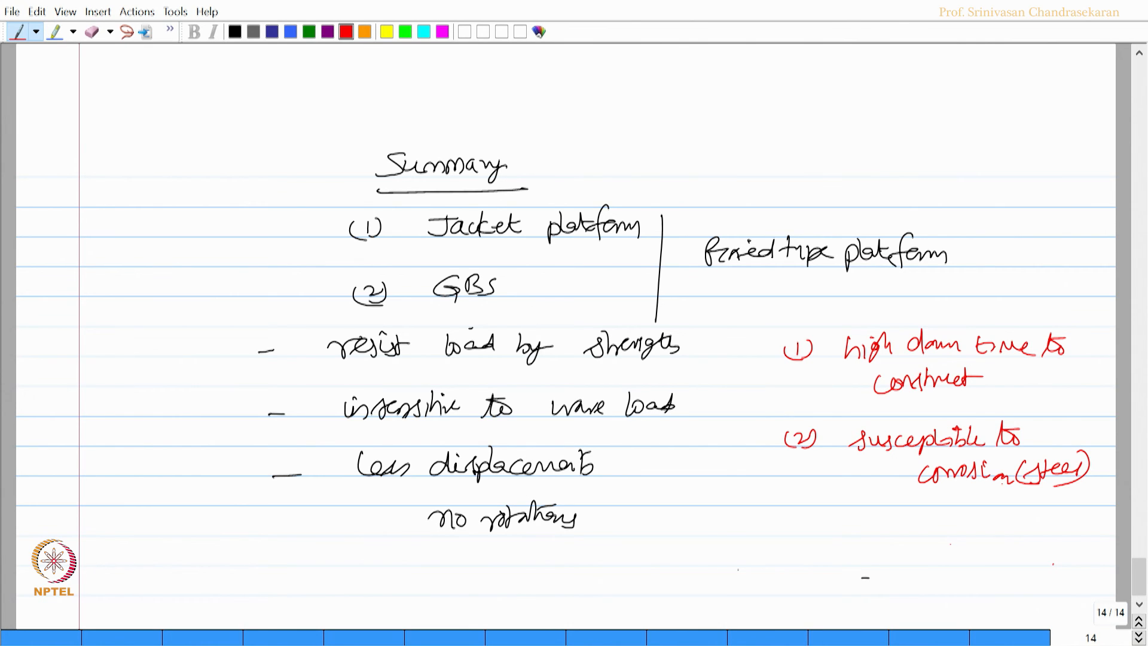
left_click_drag(252, 156, 279, 504)
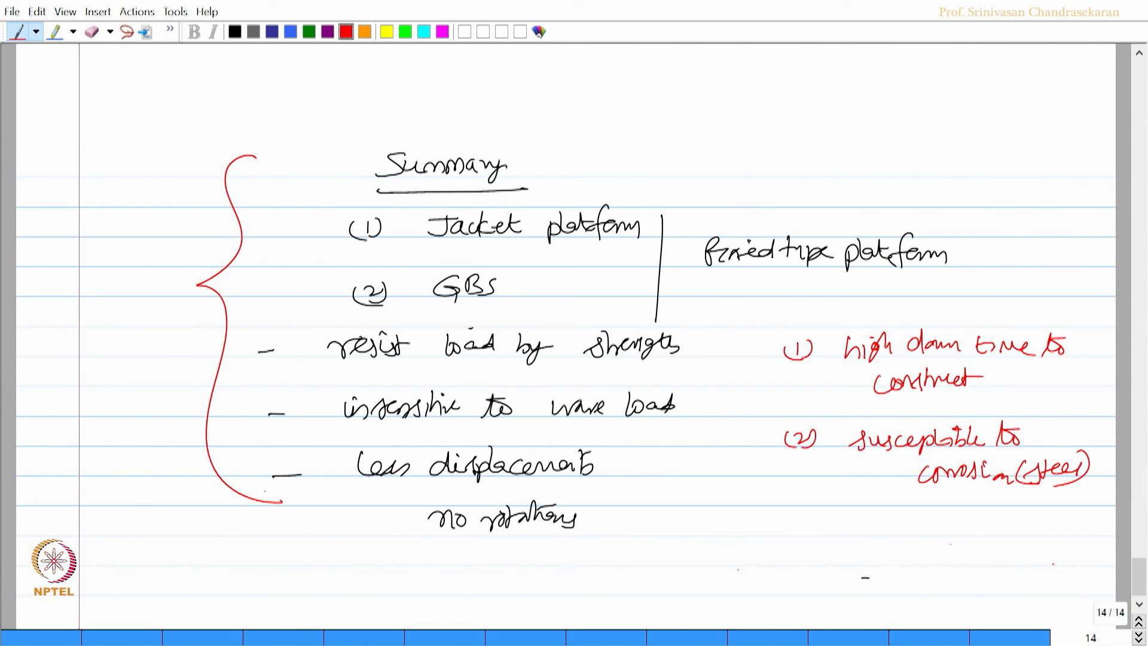